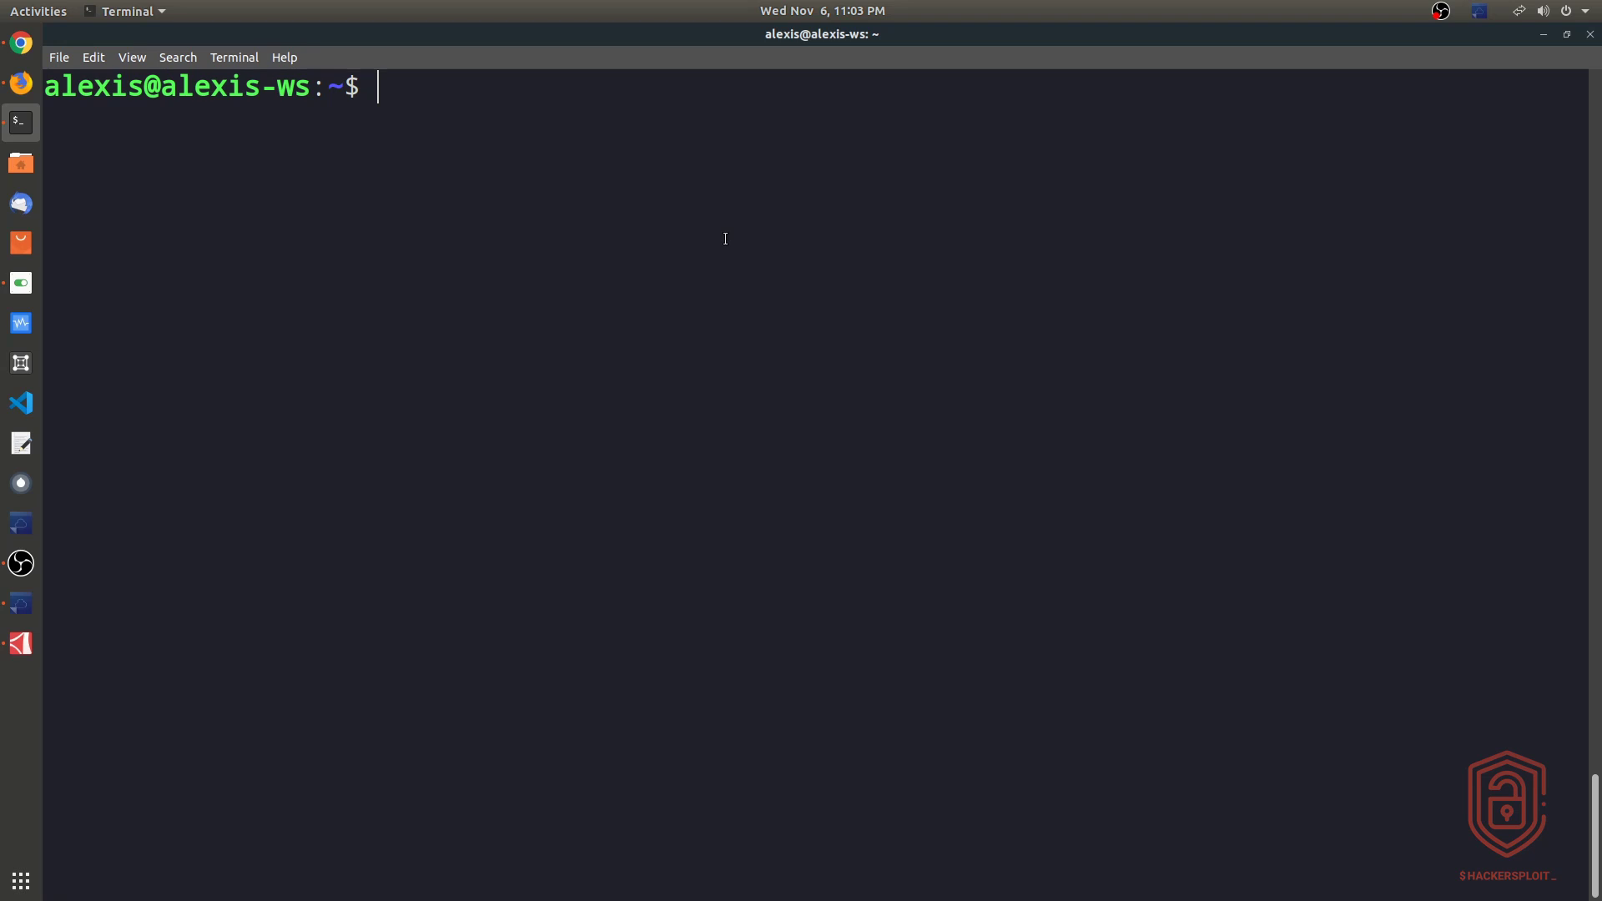
pyautogui.moveTo(878, 240)
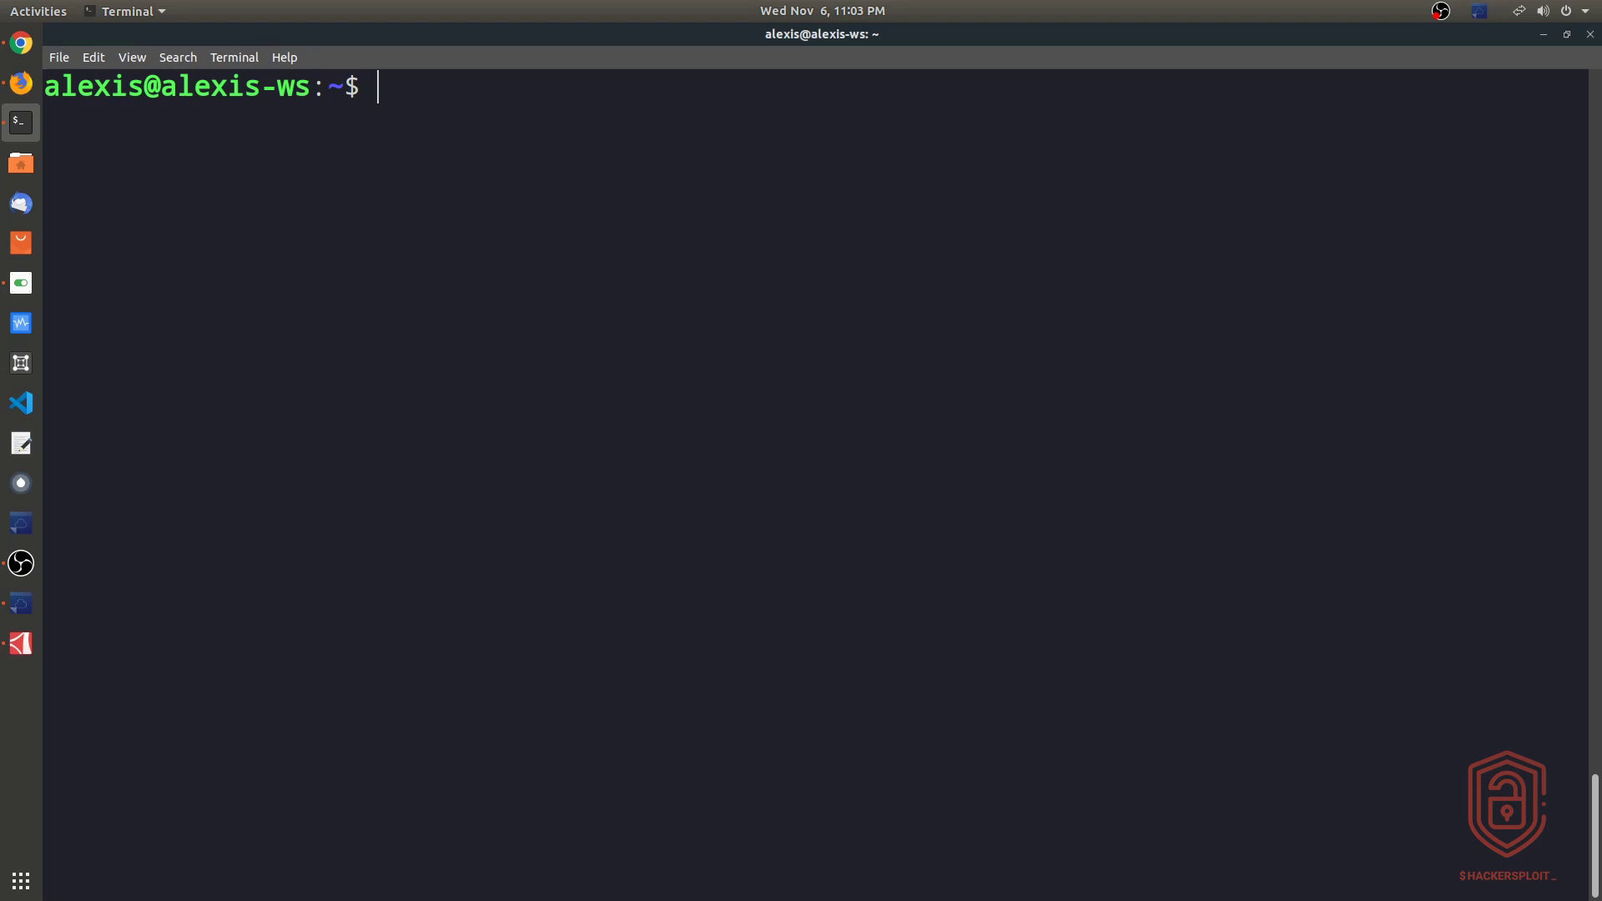
pyautogui.moveTo(1059, 364)
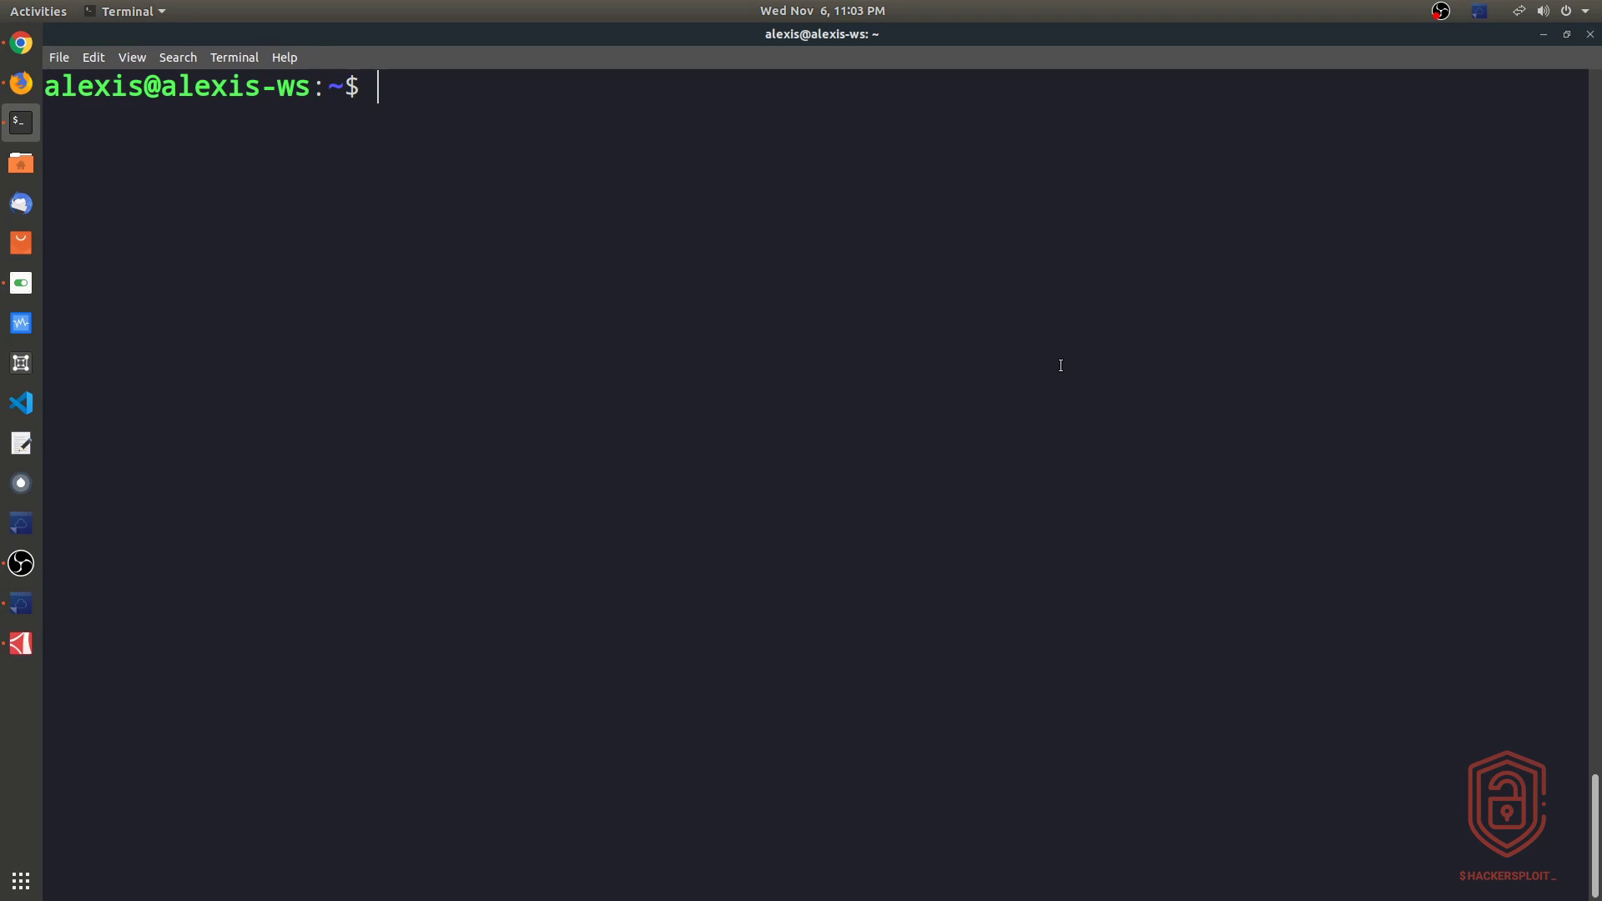
# Show the current user name with whoami and the machine name with hostname
pyautogui.write('whoami')
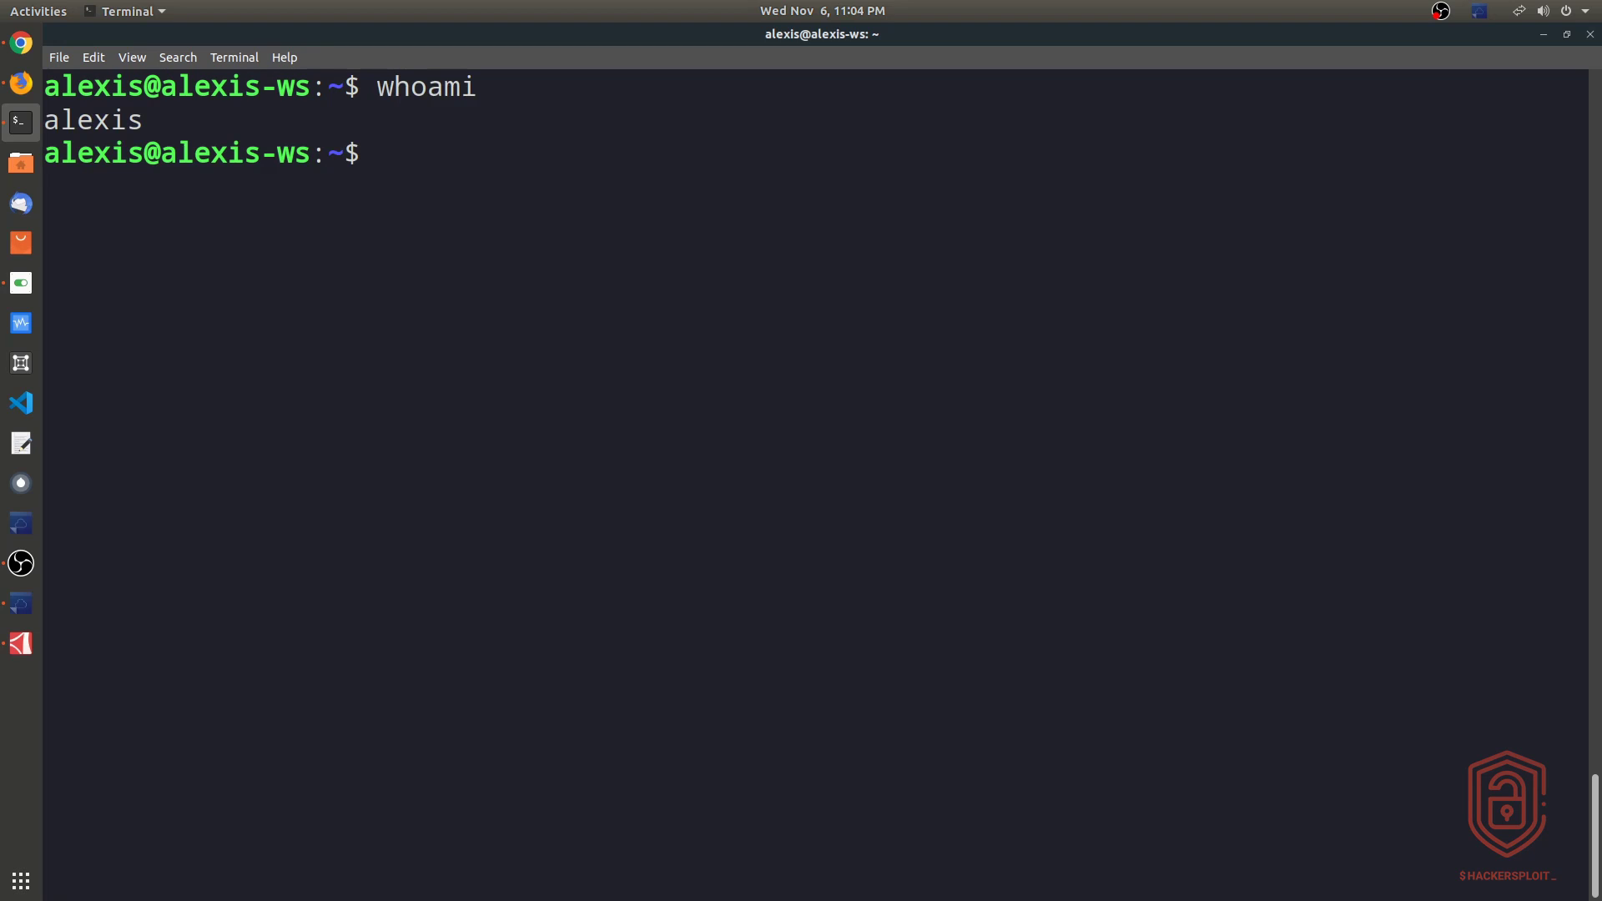
pyautogui.write('ho')
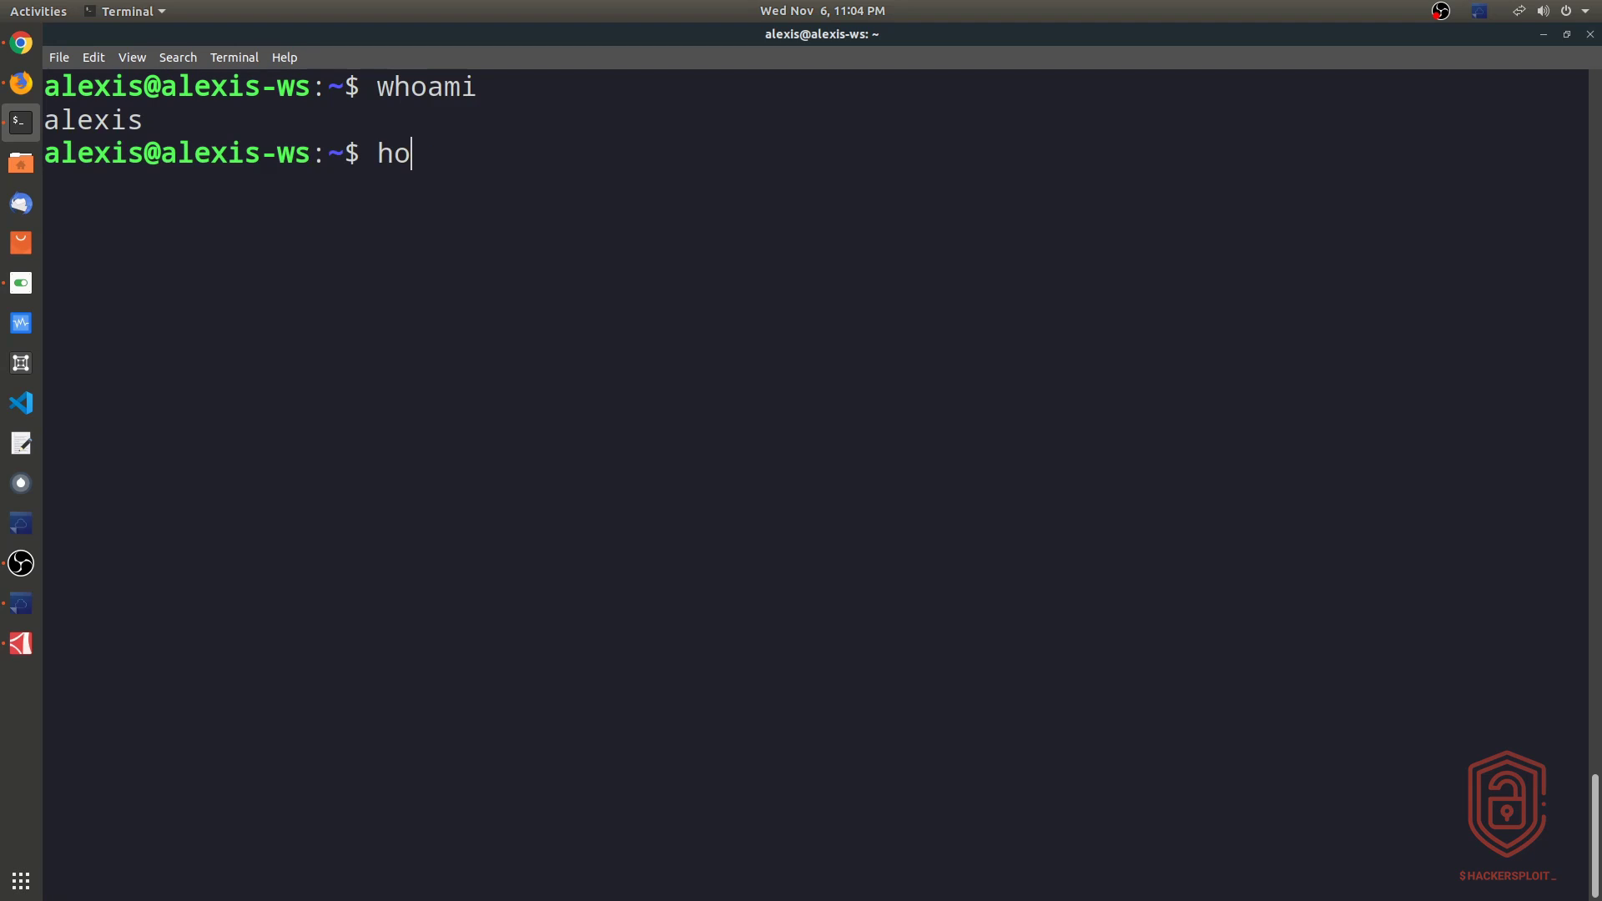
pyautogui.write('stname')
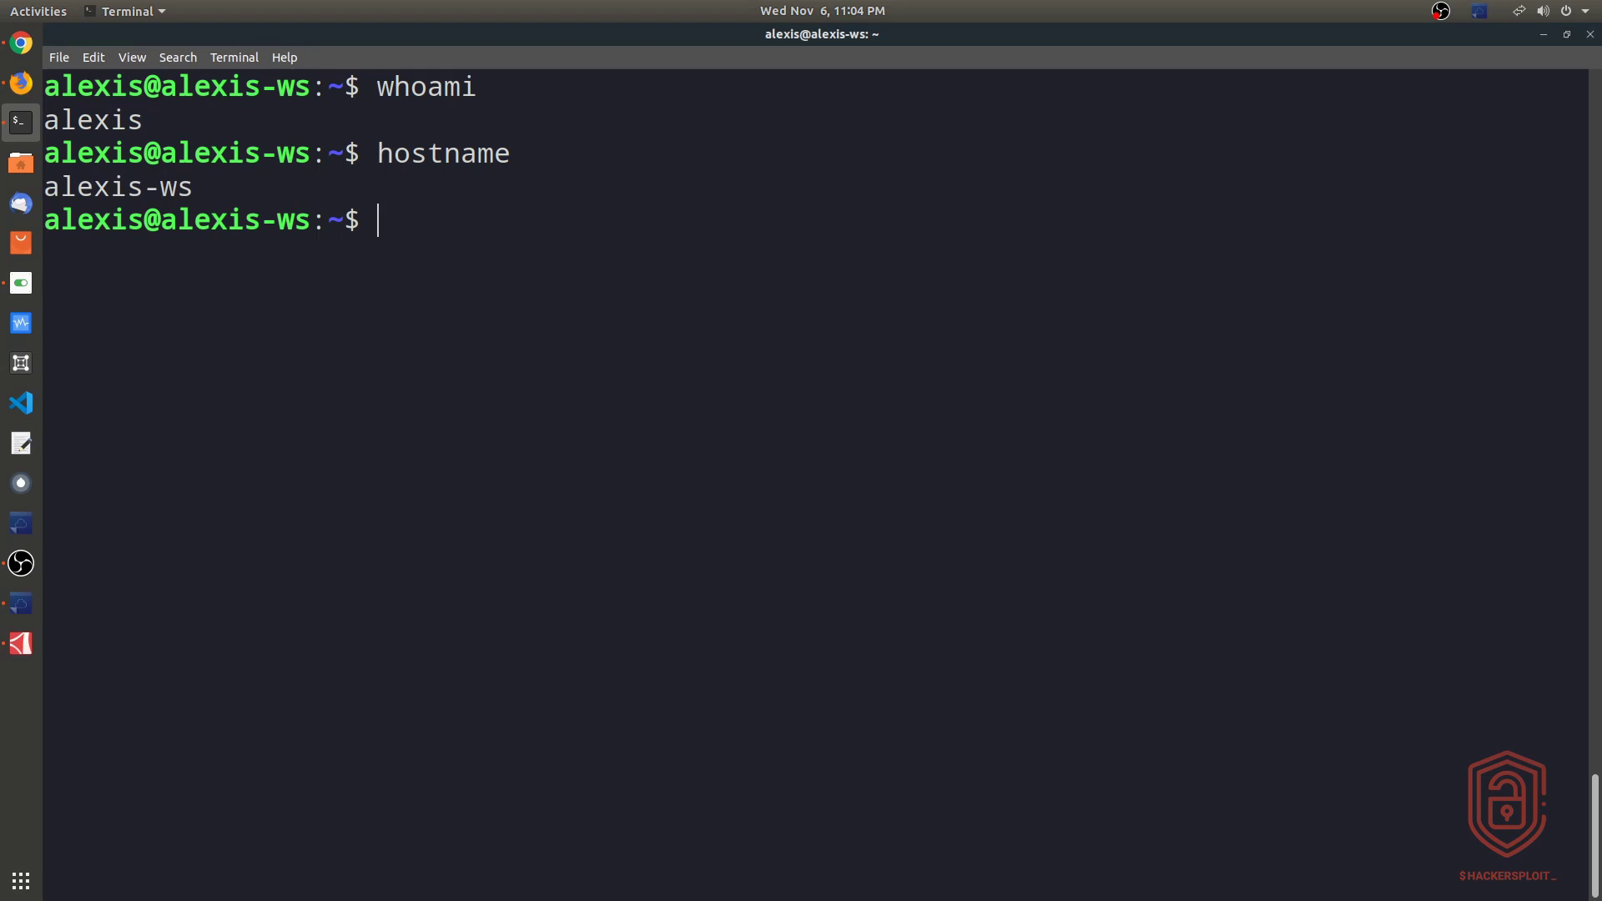
# View /etc/hostname in sudo vim and leave it unchanged
pyautogui.write('sudo vim /')
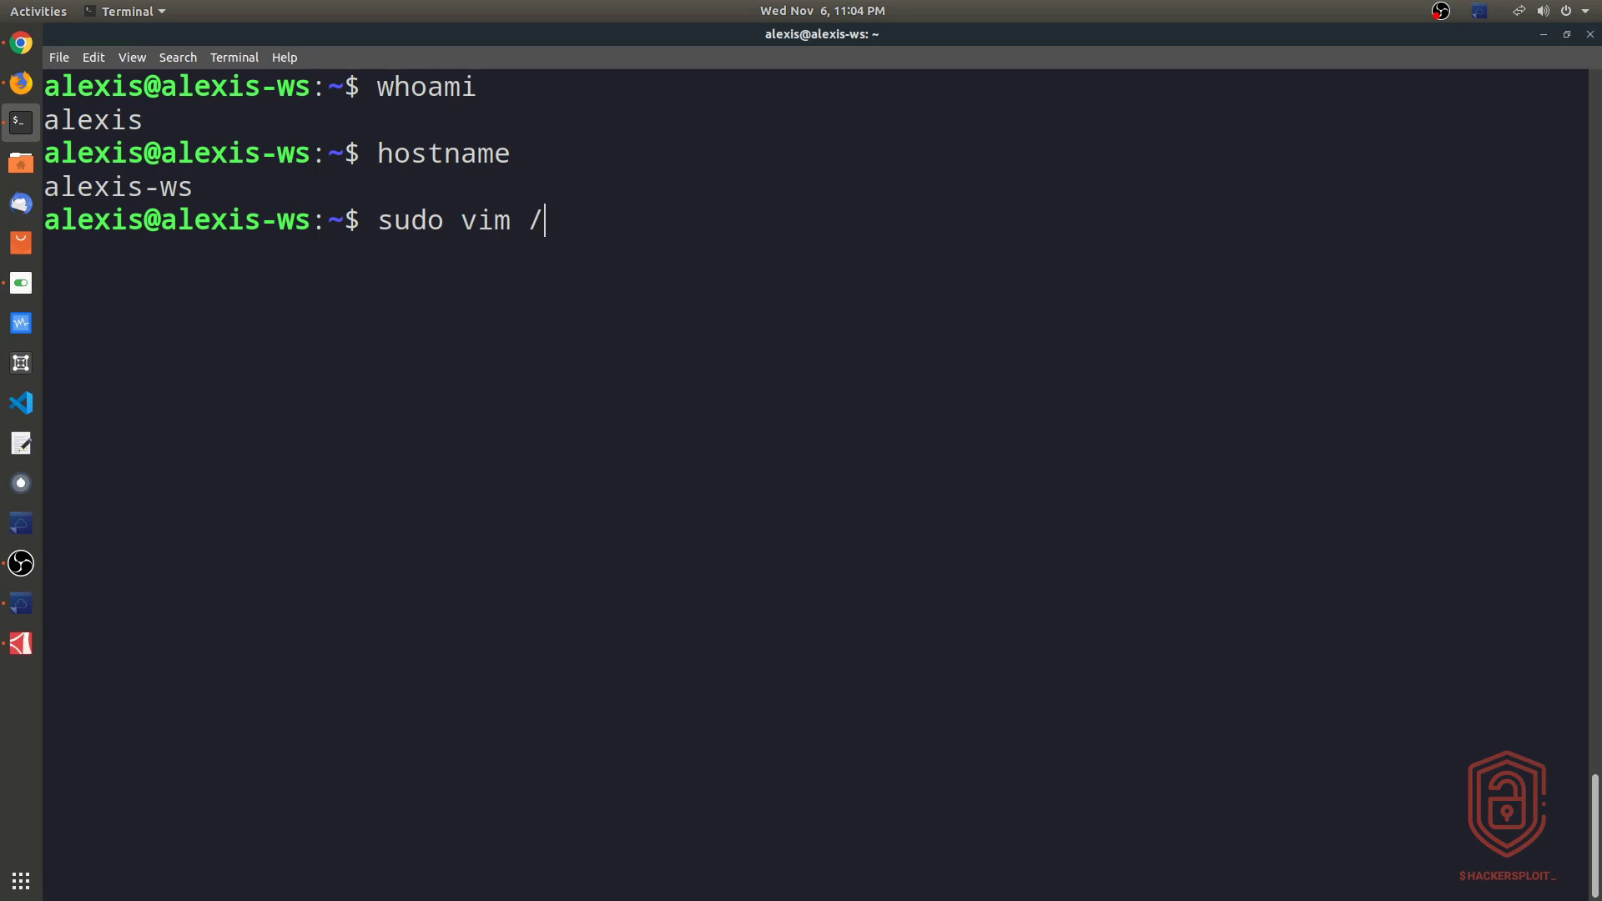
pyautogui.write('etc/hos')
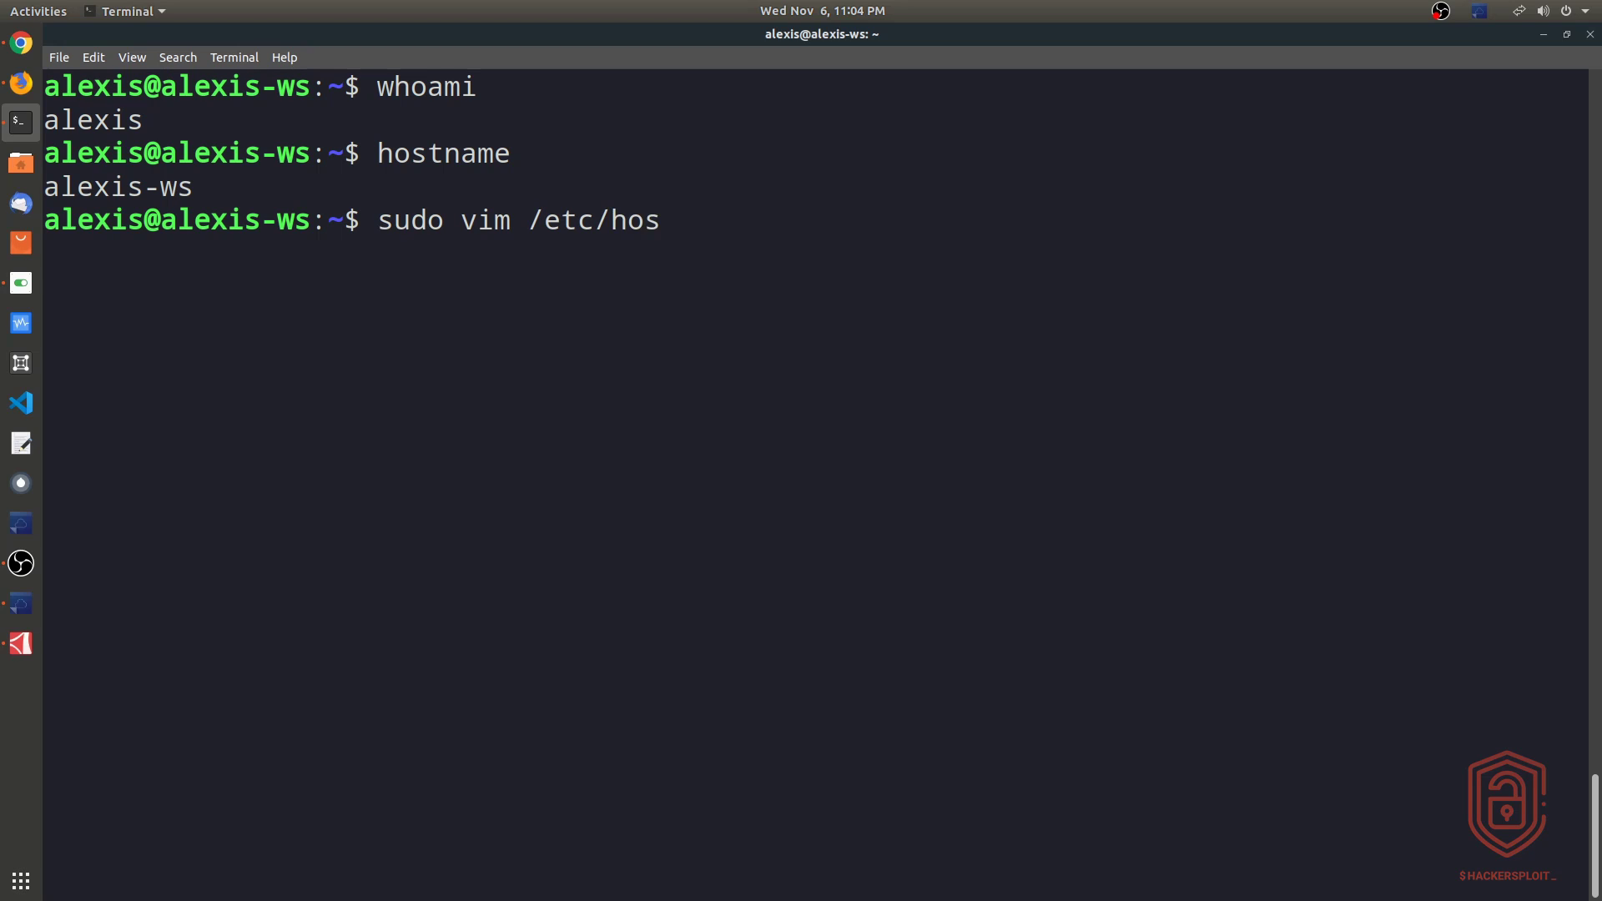
pyautogui.write('tname')
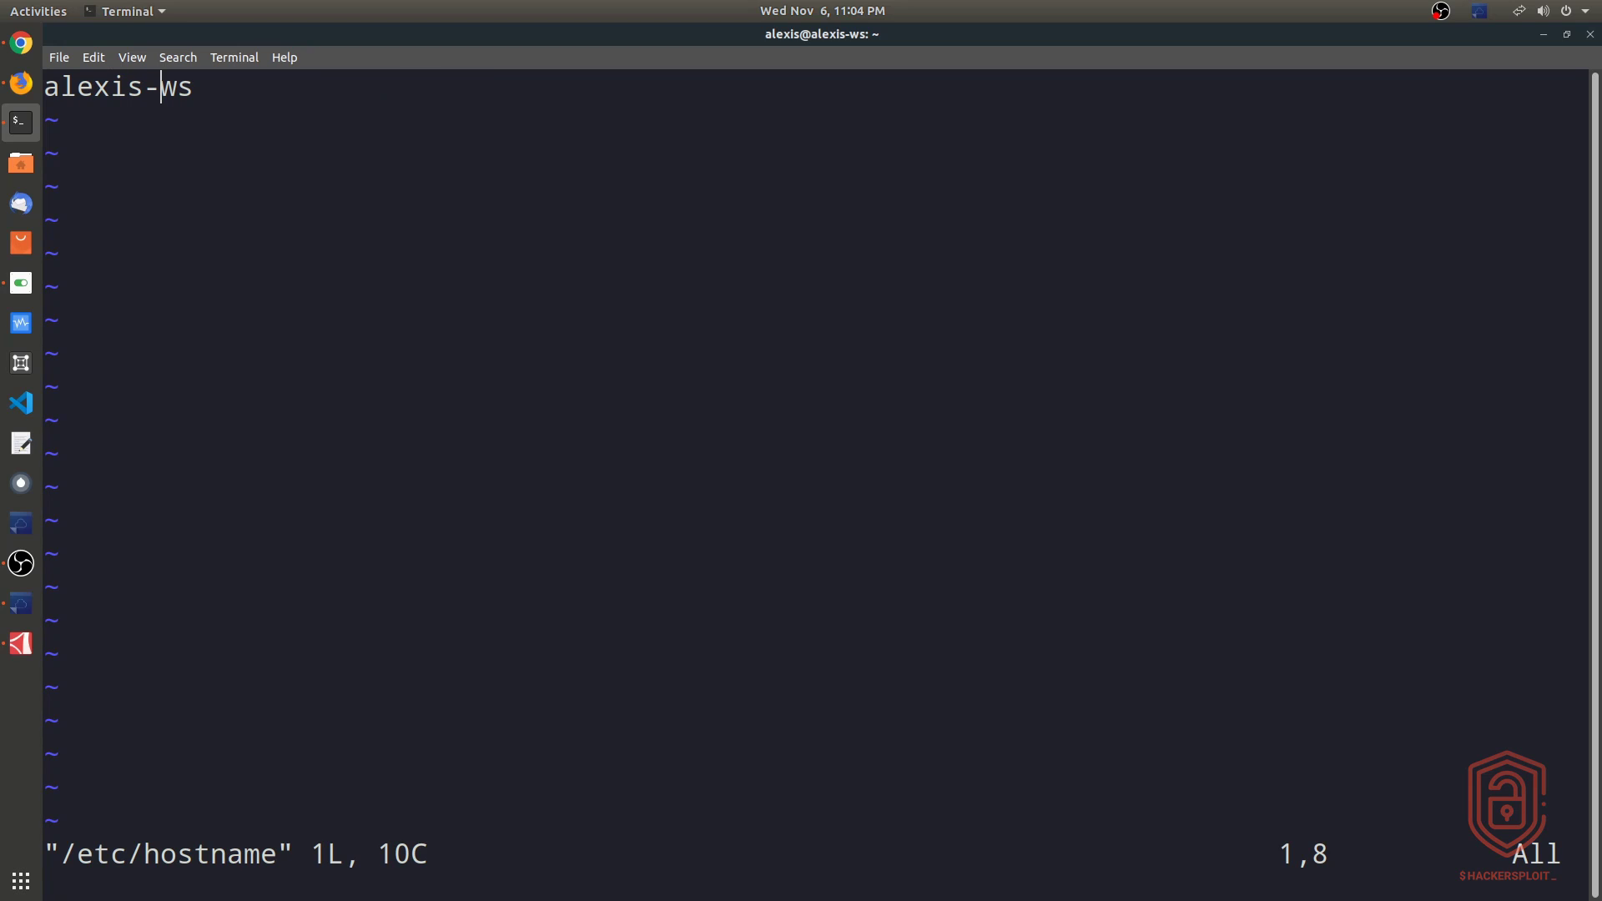
pyautogui.press('Right')
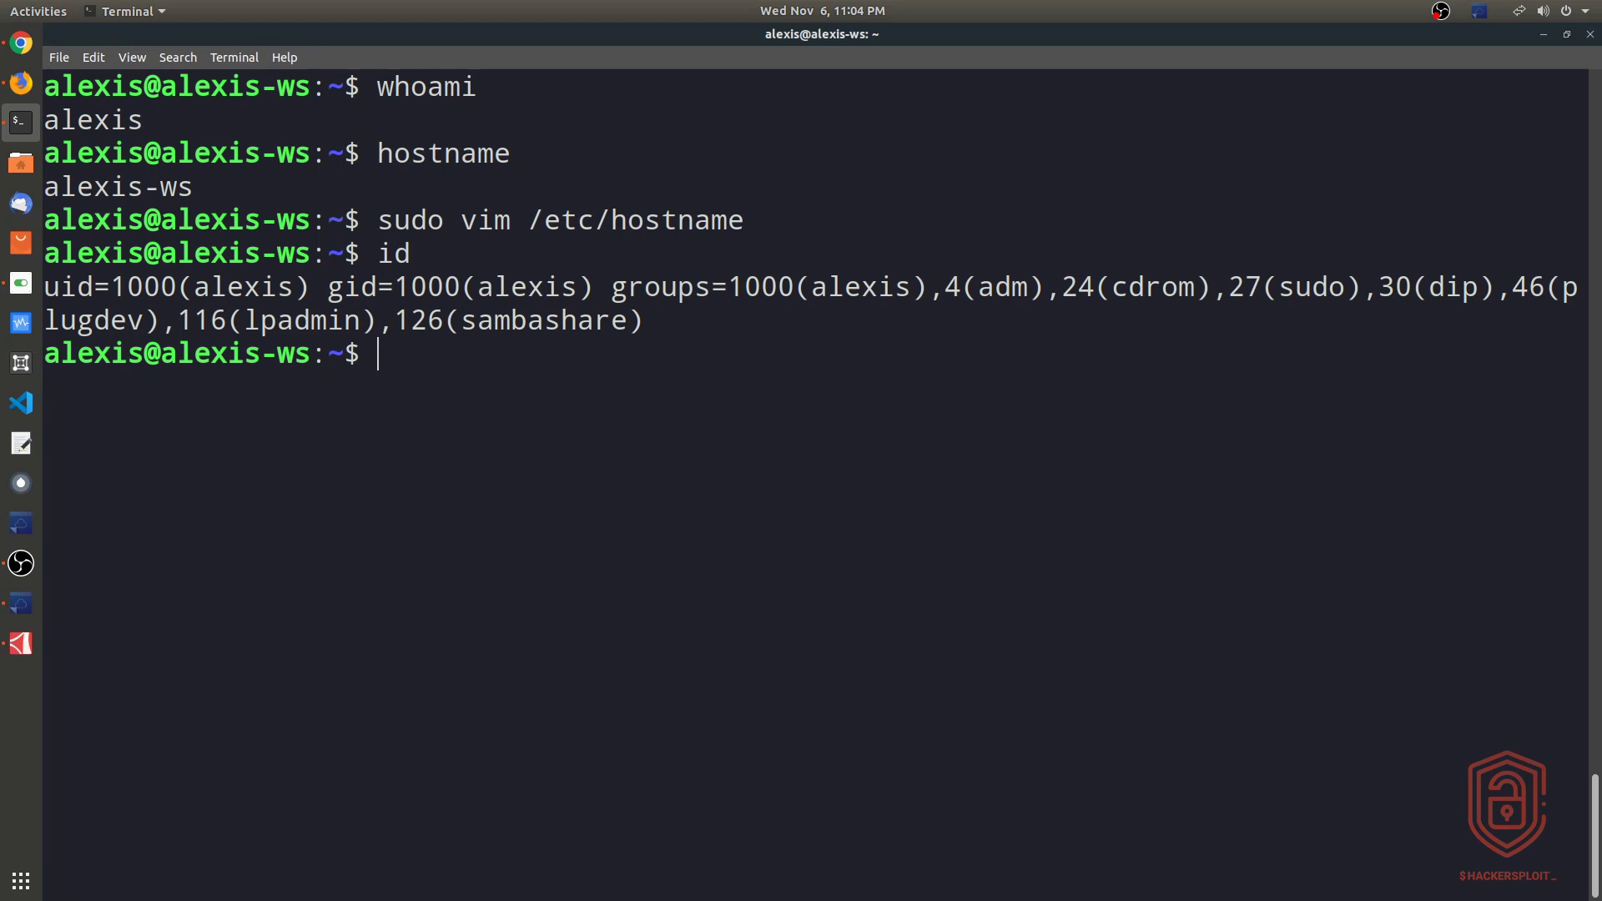
pyautogui.moveTo(125, 315)
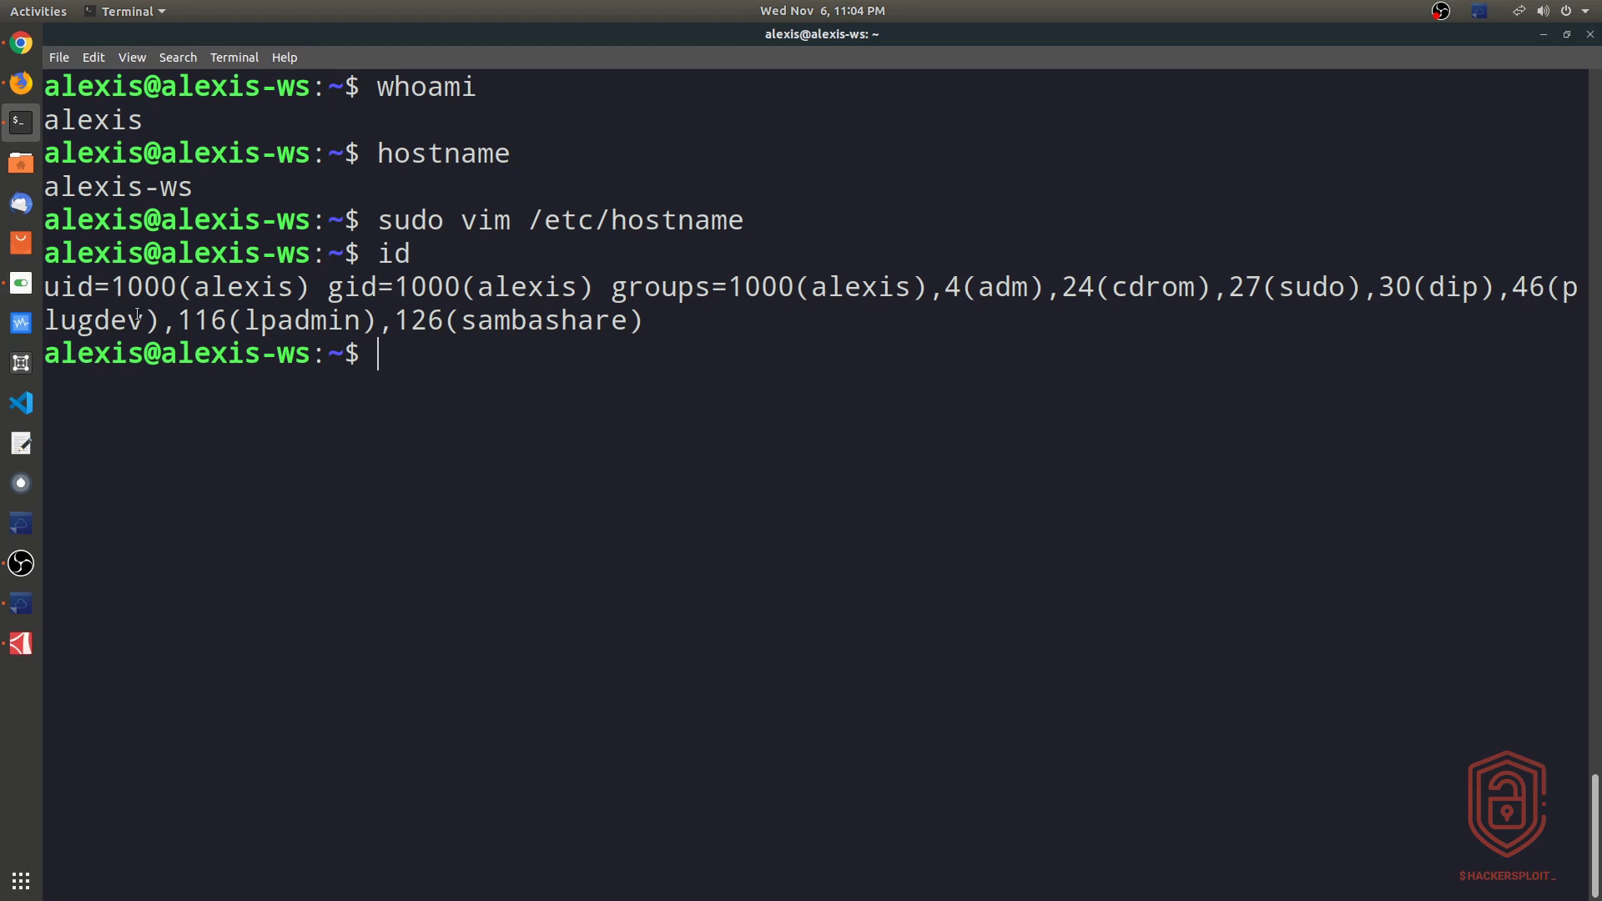
# List the user's groups and highlight the alexis and sudo memberships in the output
pyautogui.doubleClick(241, 285)
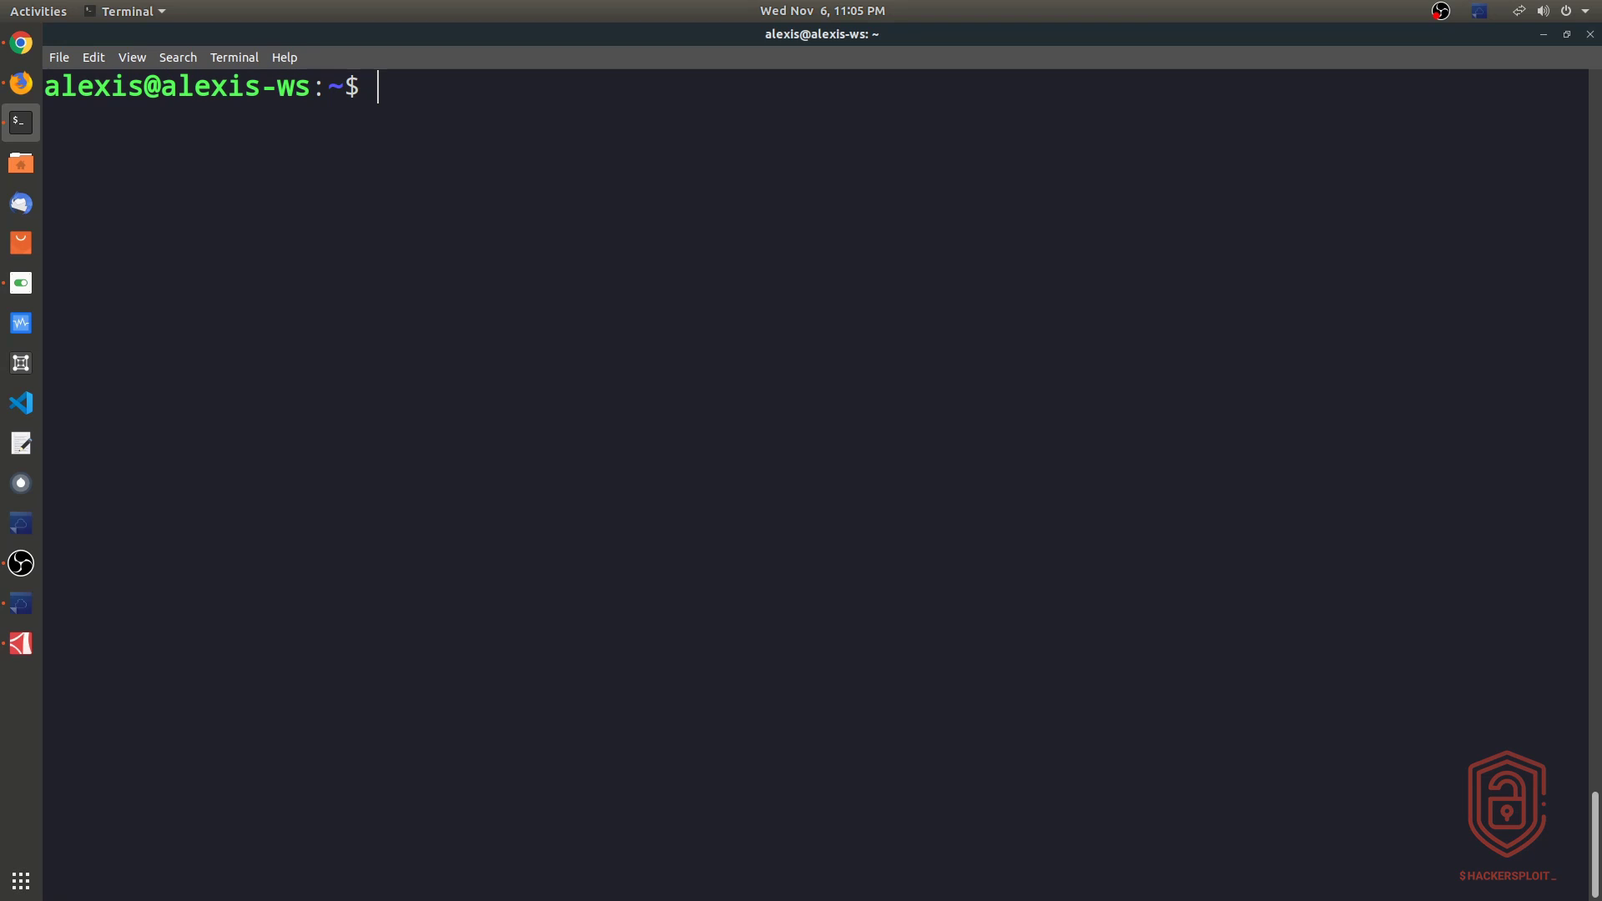
pyautogui.write('gr')
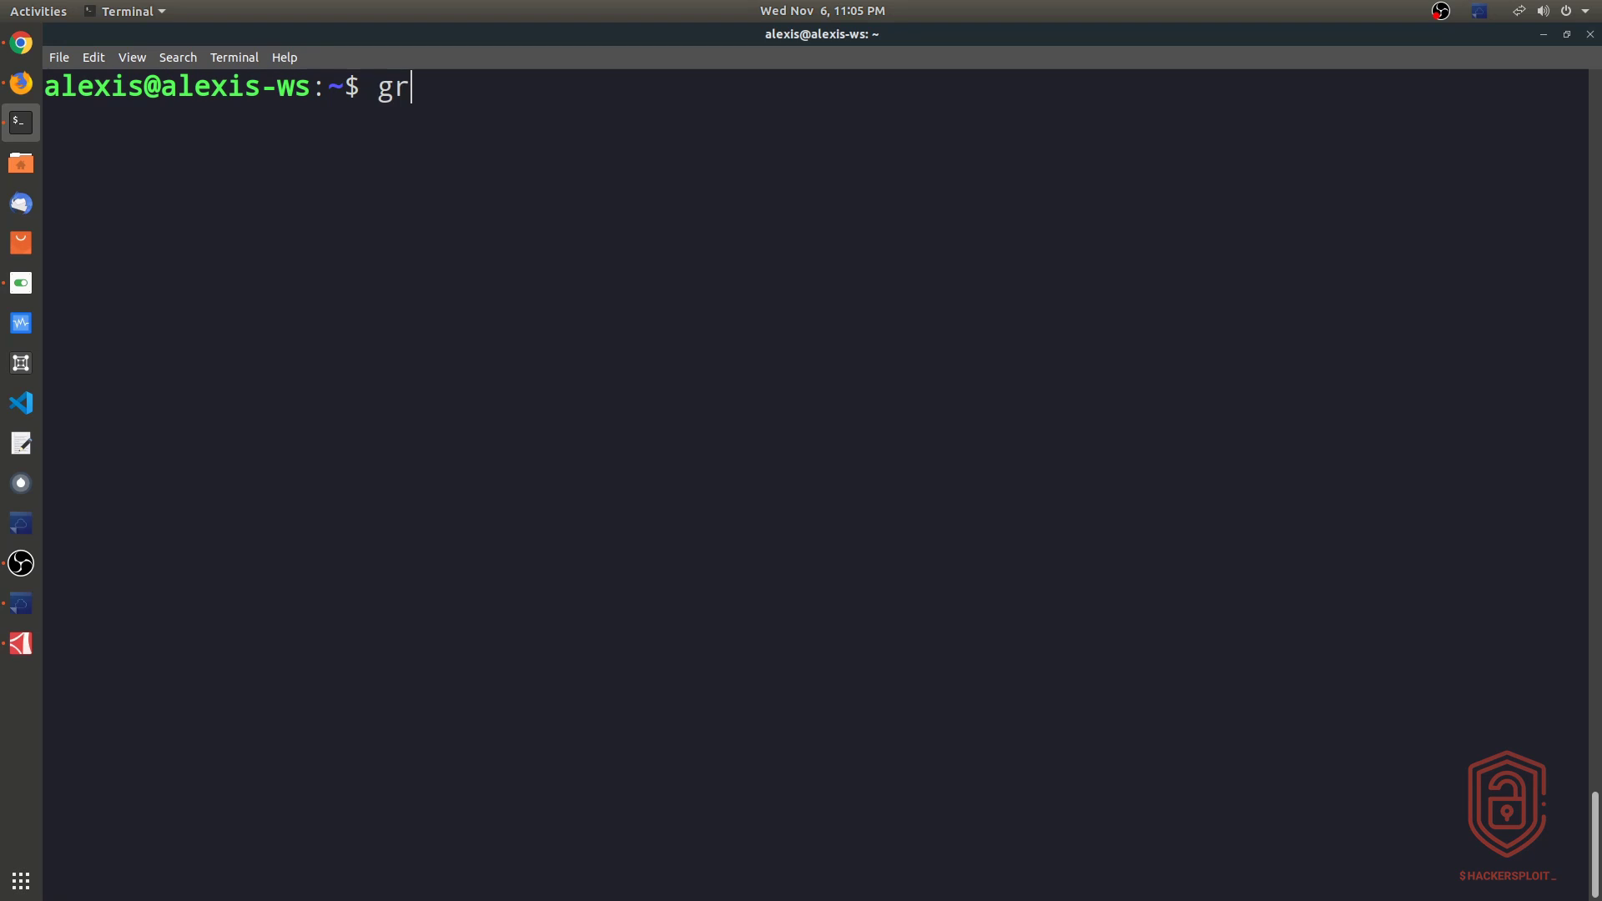
pyautogui.write('oups alexis')
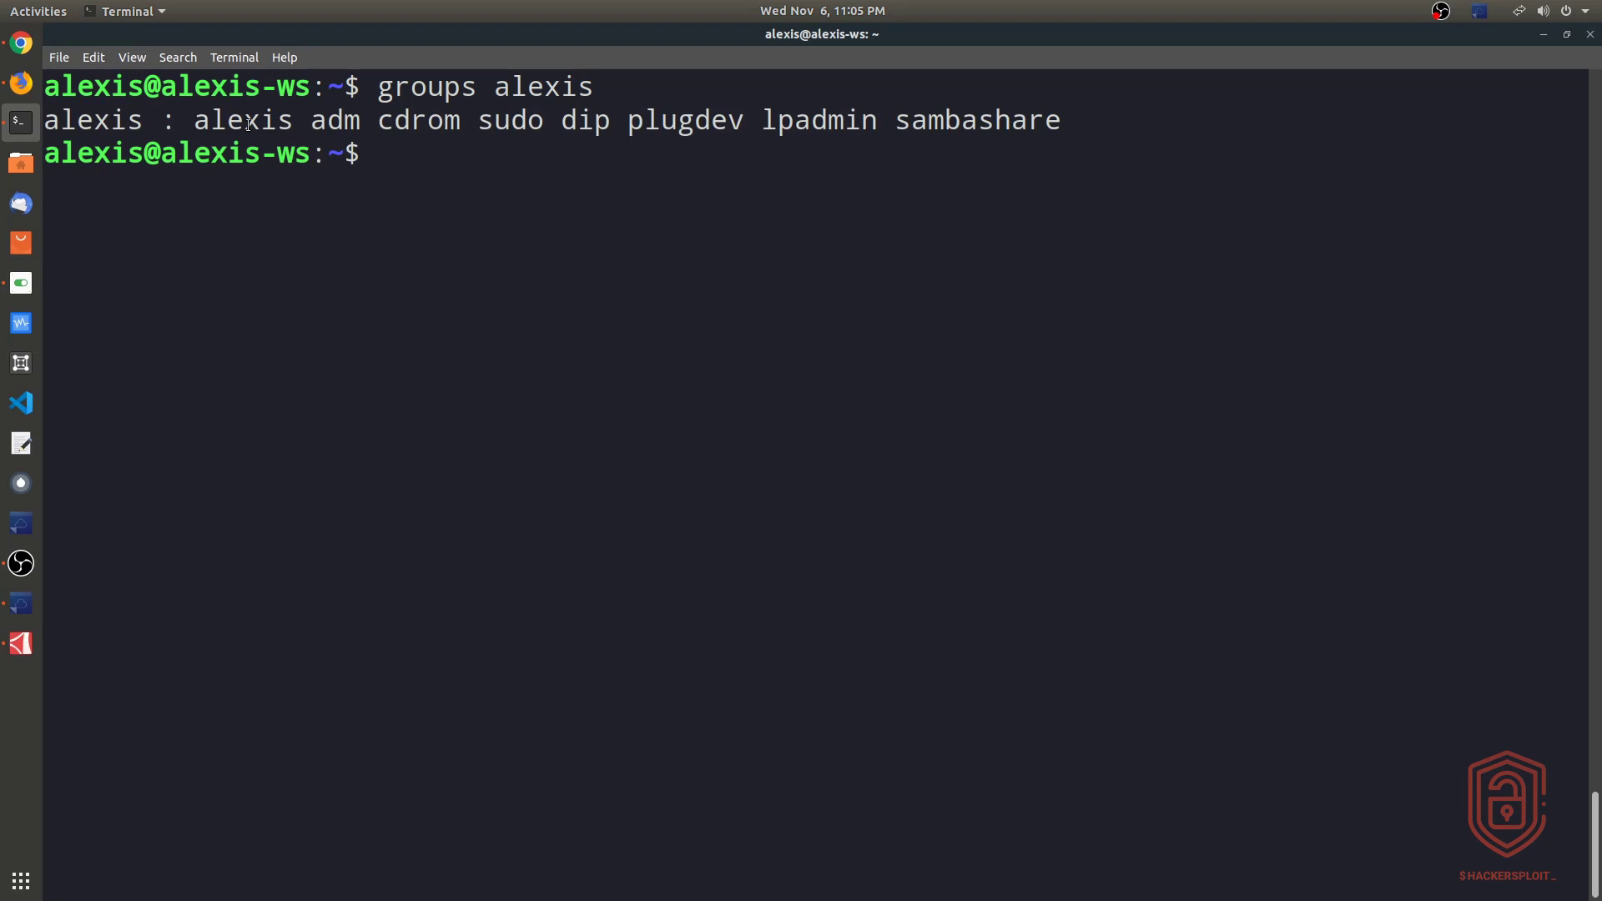
pyautogui.doubleClick(242, 120)
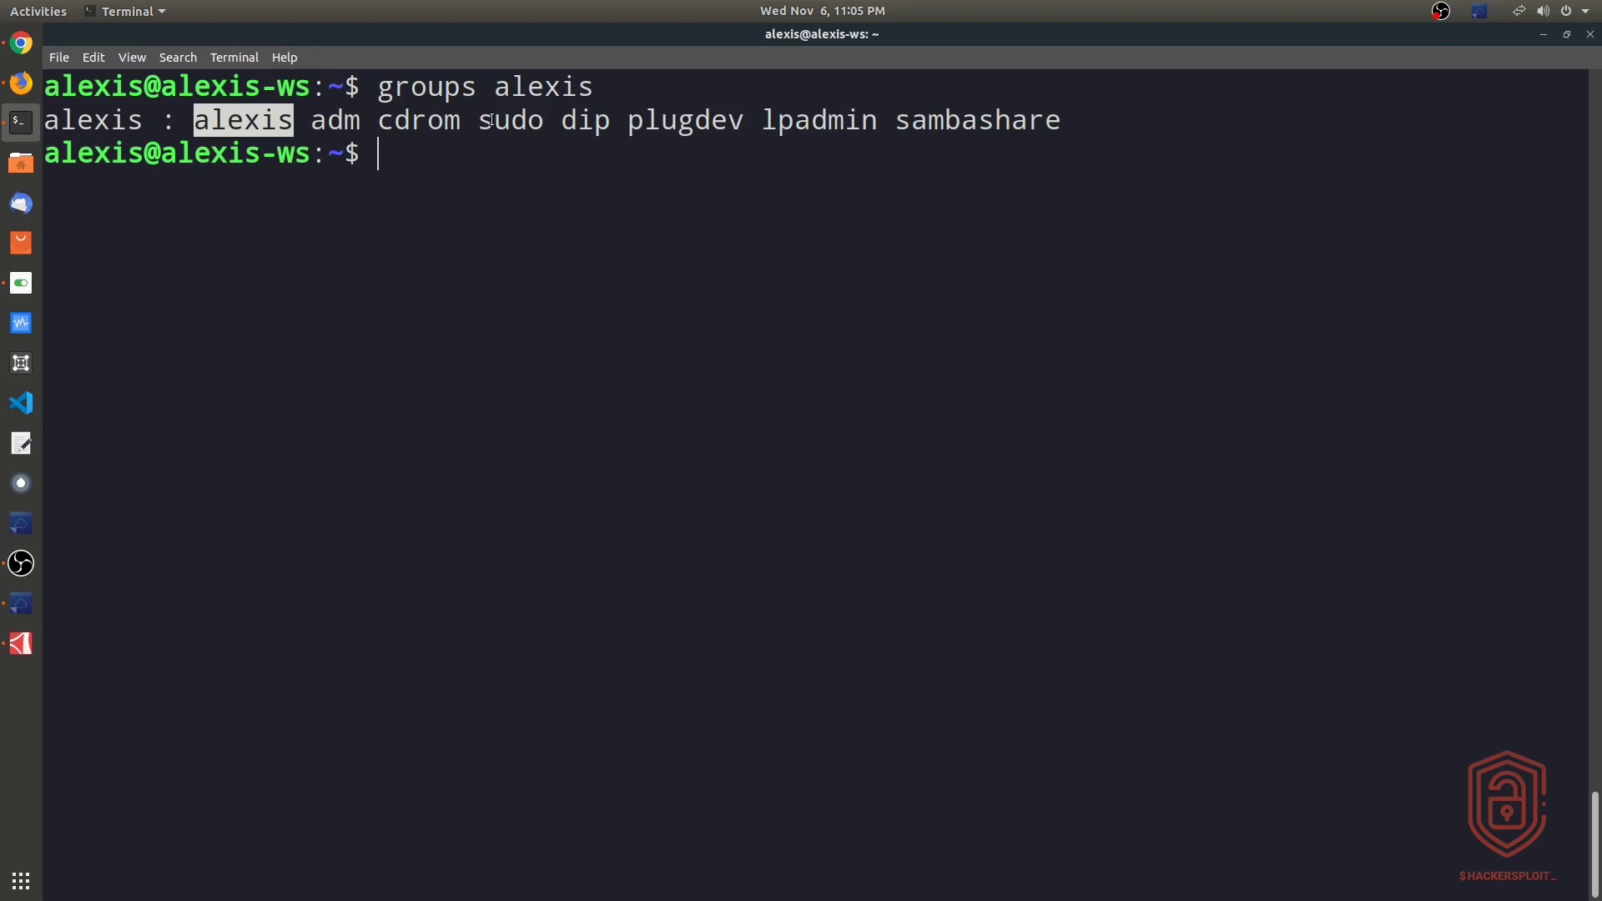
pyautogui.doubleClick(510, 120)
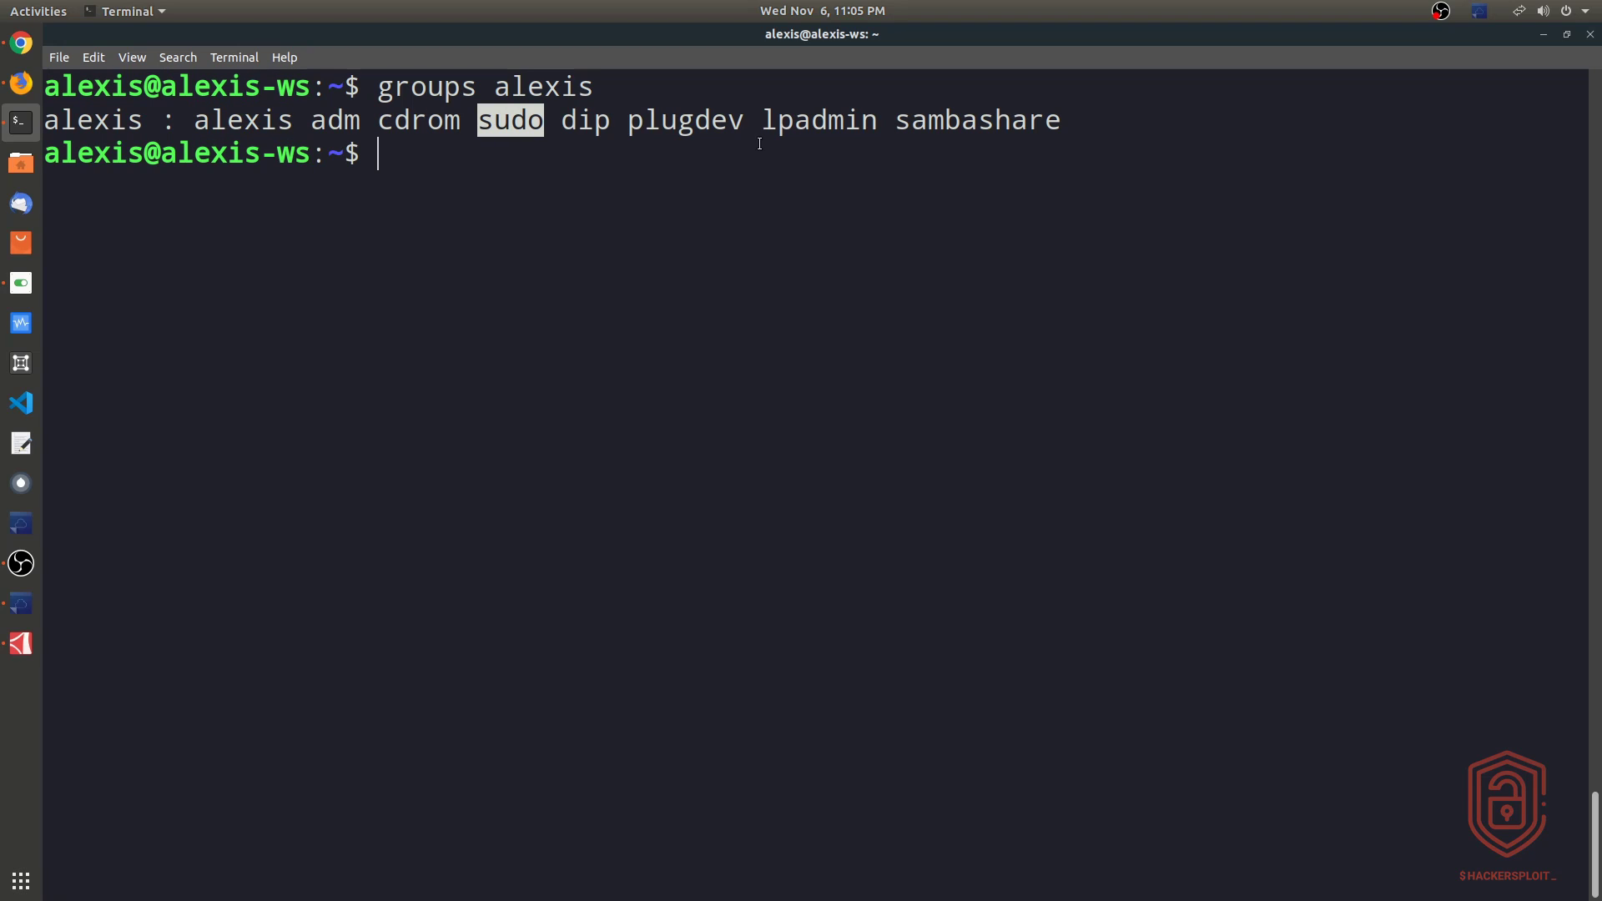
pyautogui.moveTo(924, 137)
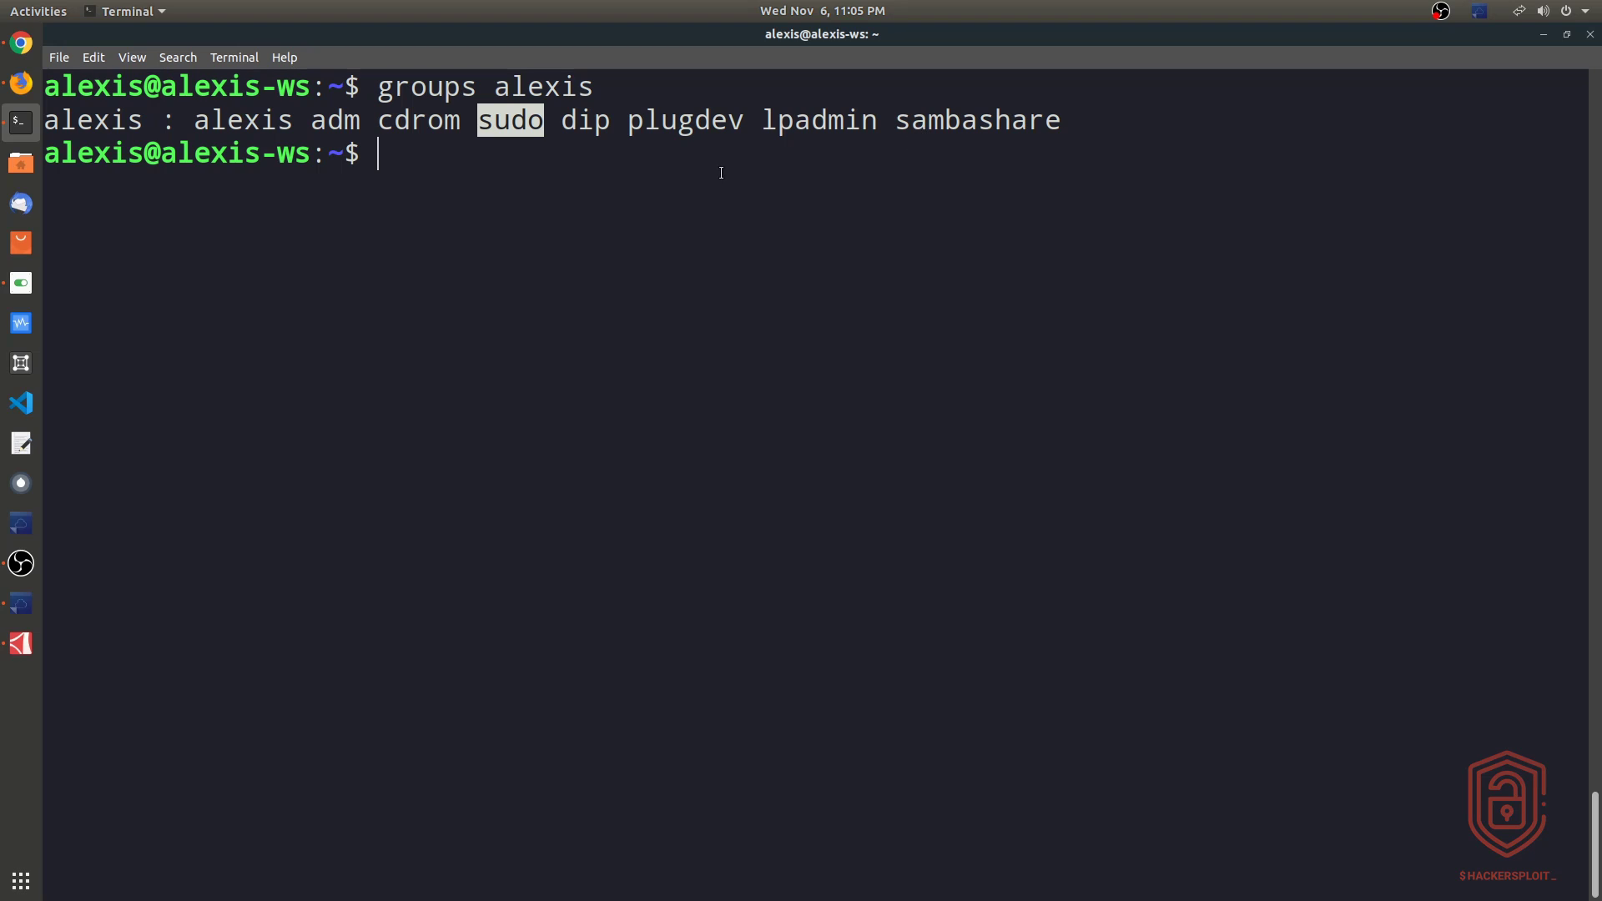
pyautogui.moveTo(524, 176)
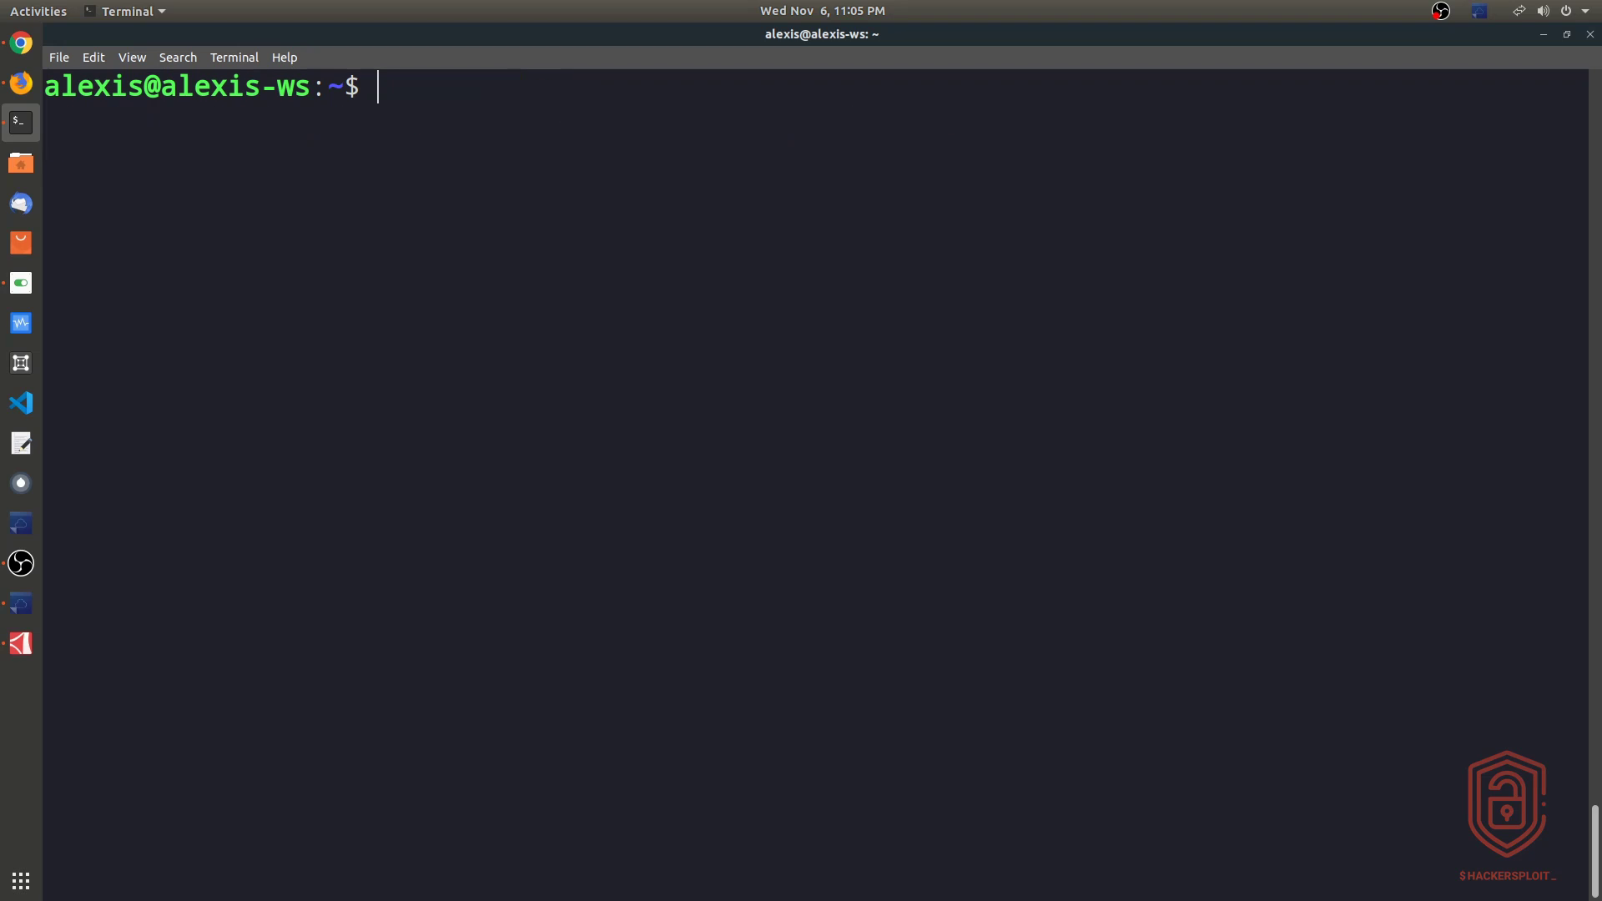
# Run lsb_release -a and highlight the Ubuntu distributor ID and 18.04.3 LTS description
pyautogui.write('lsb')
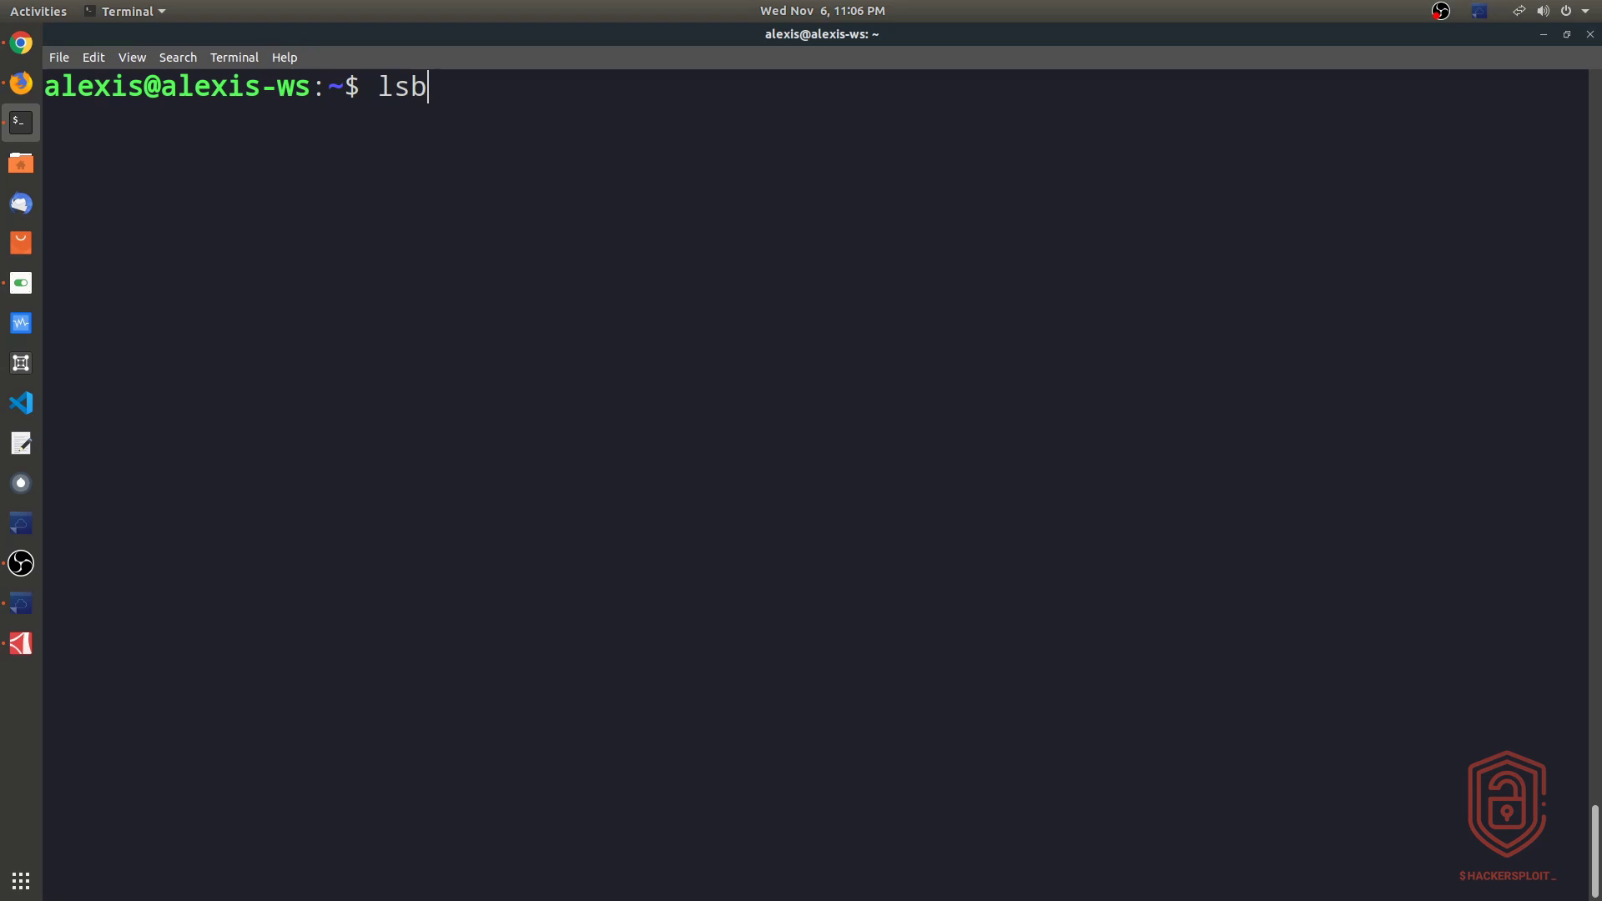
pyautogui.write('_release -')
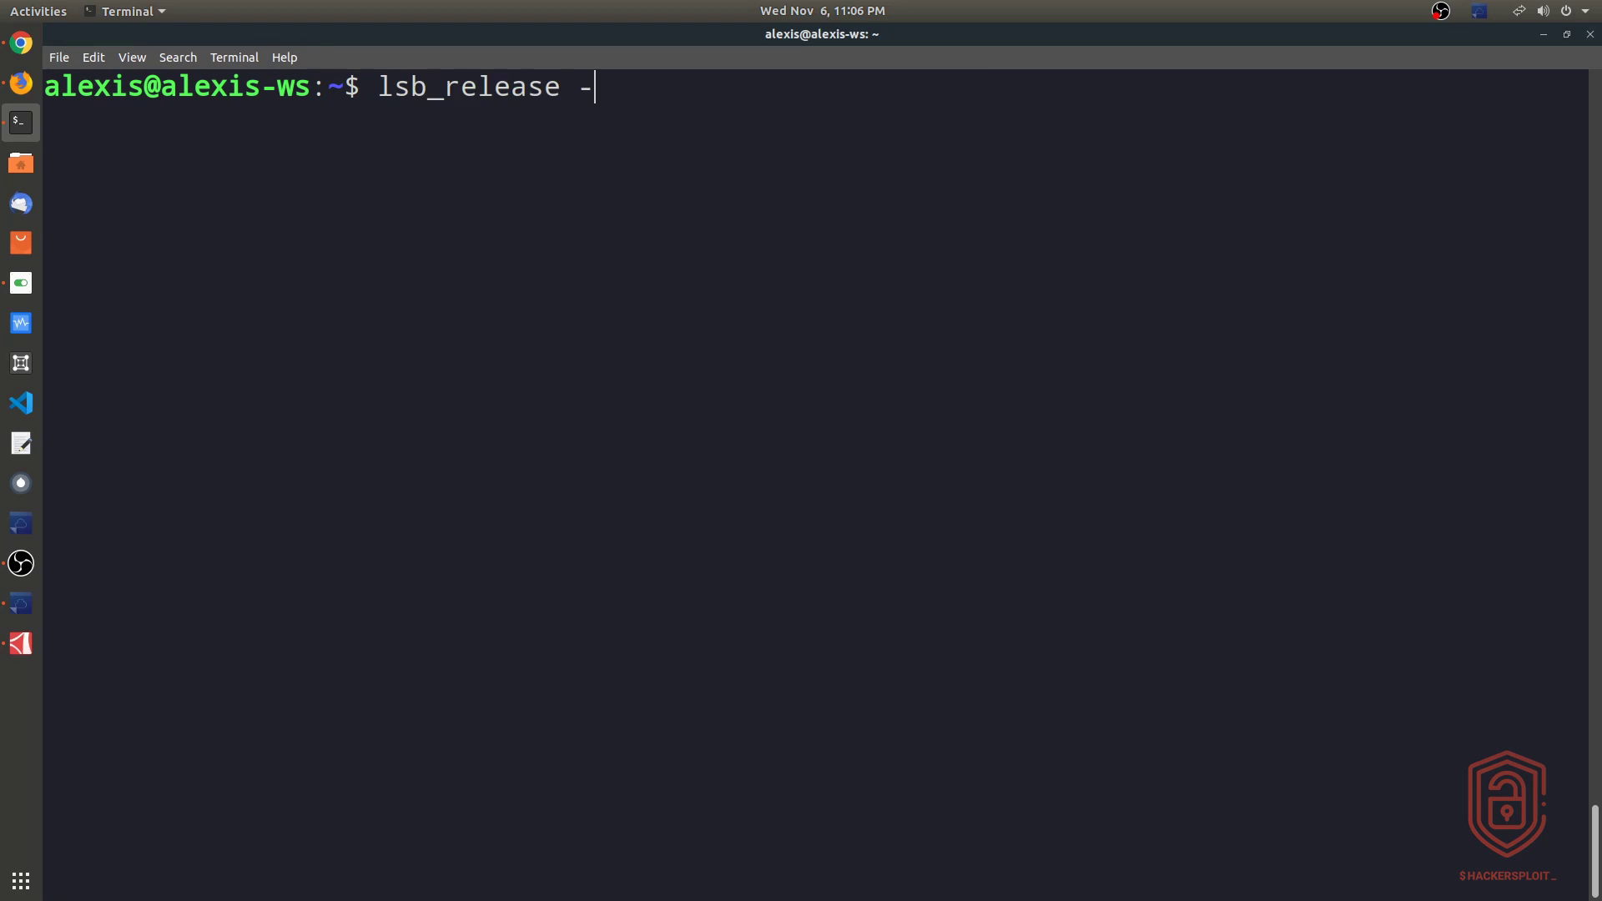
pyautogui.write('a')
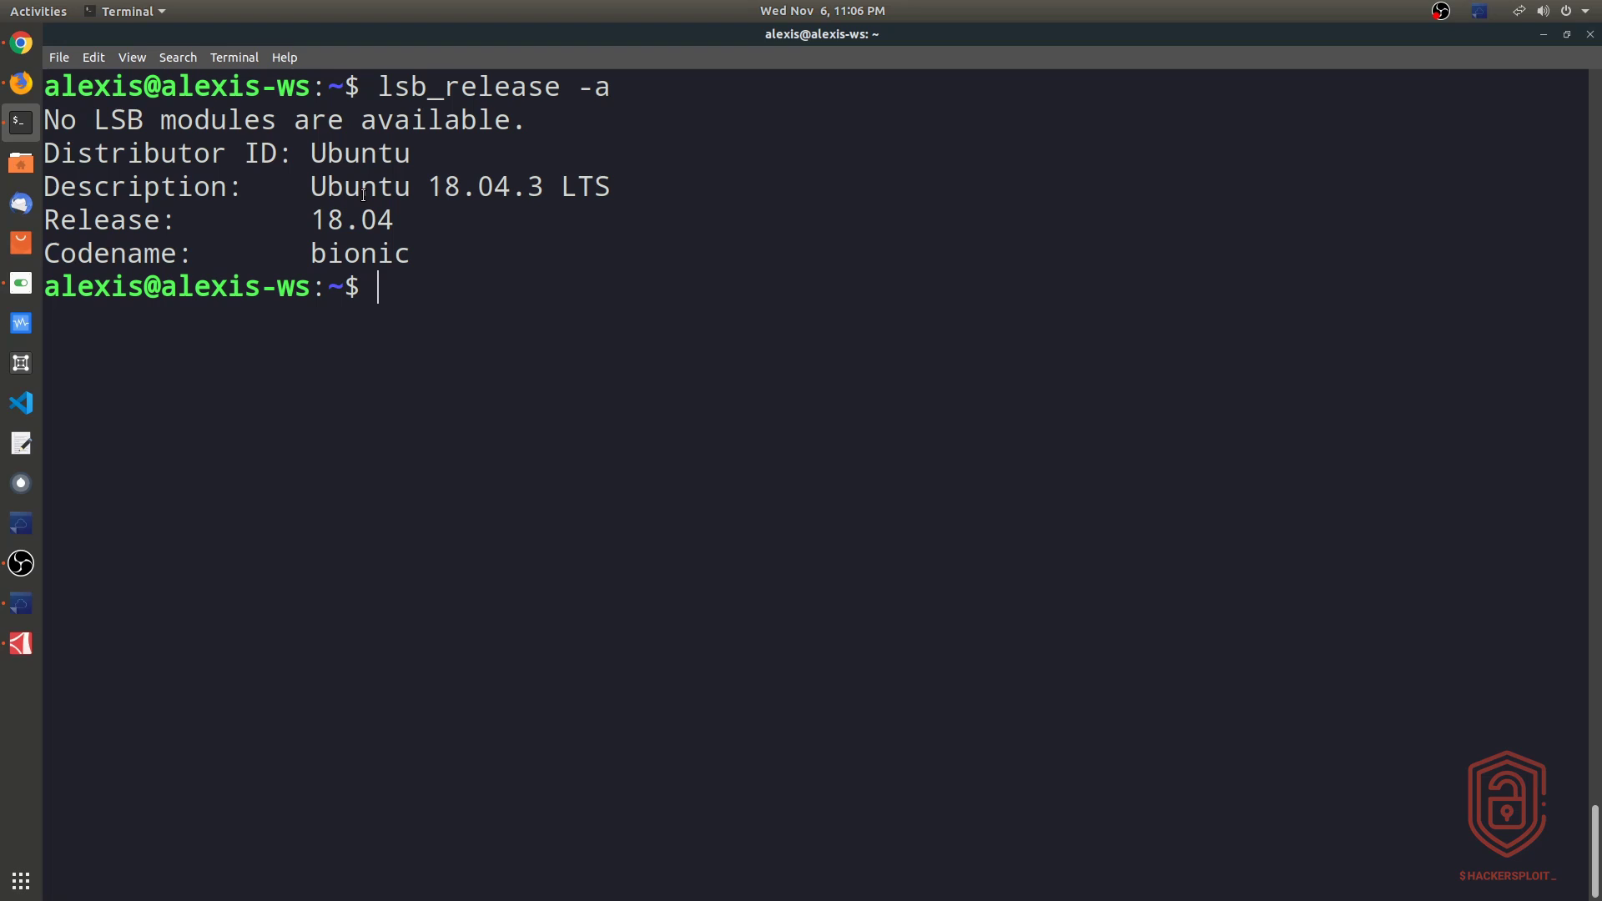
pyautogui.doubleClick(361, 153)
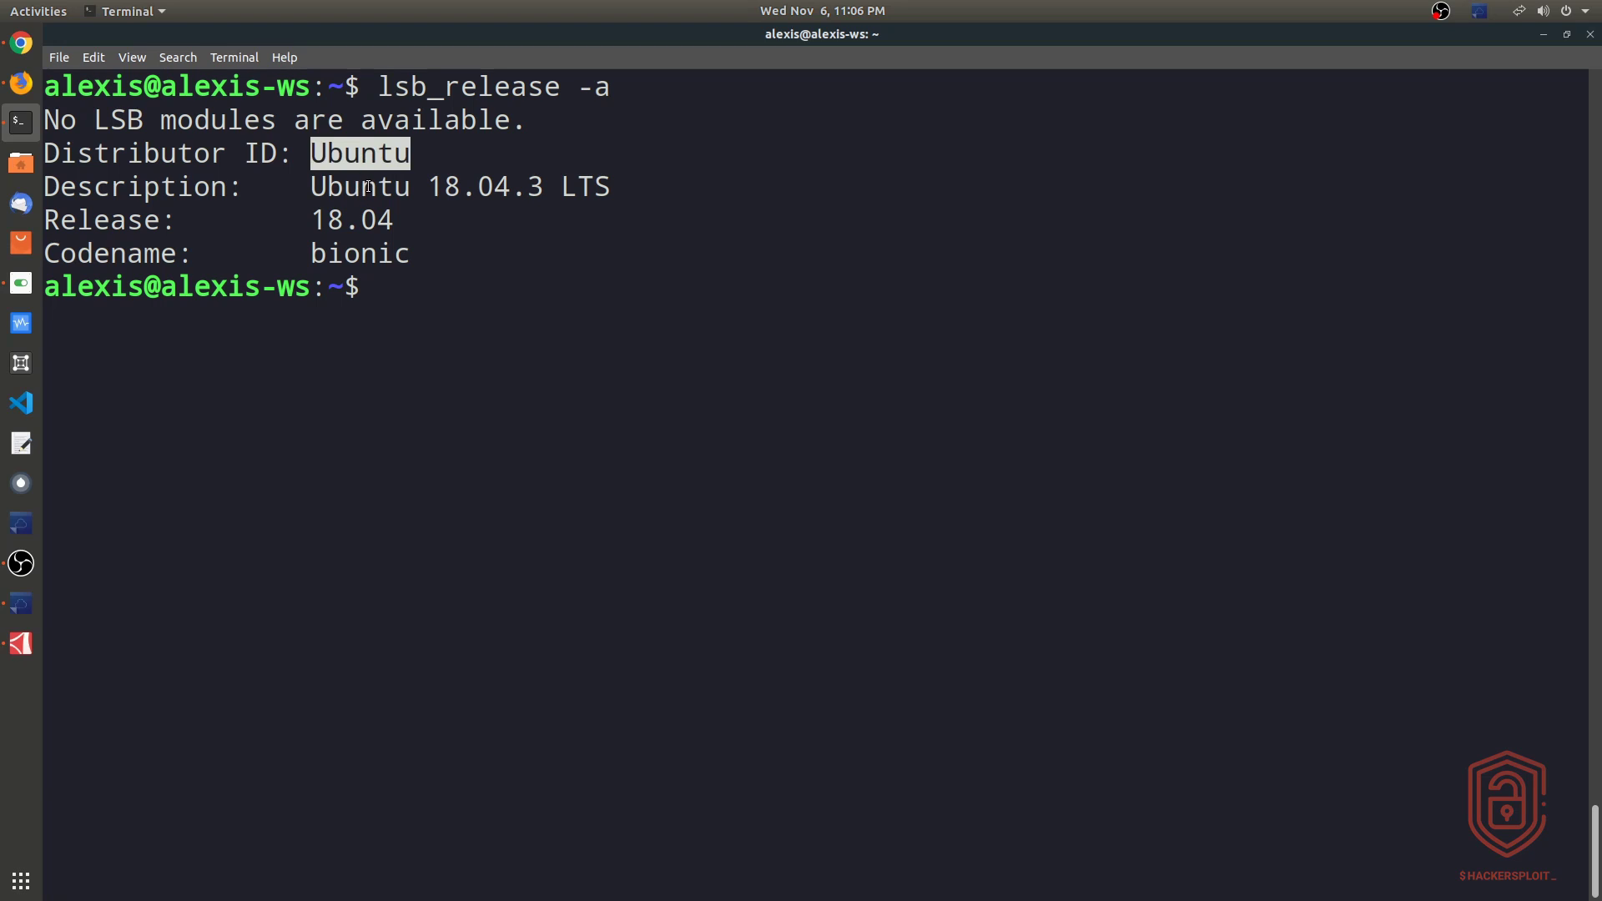
pyautogui.doubleClick(360, 187)
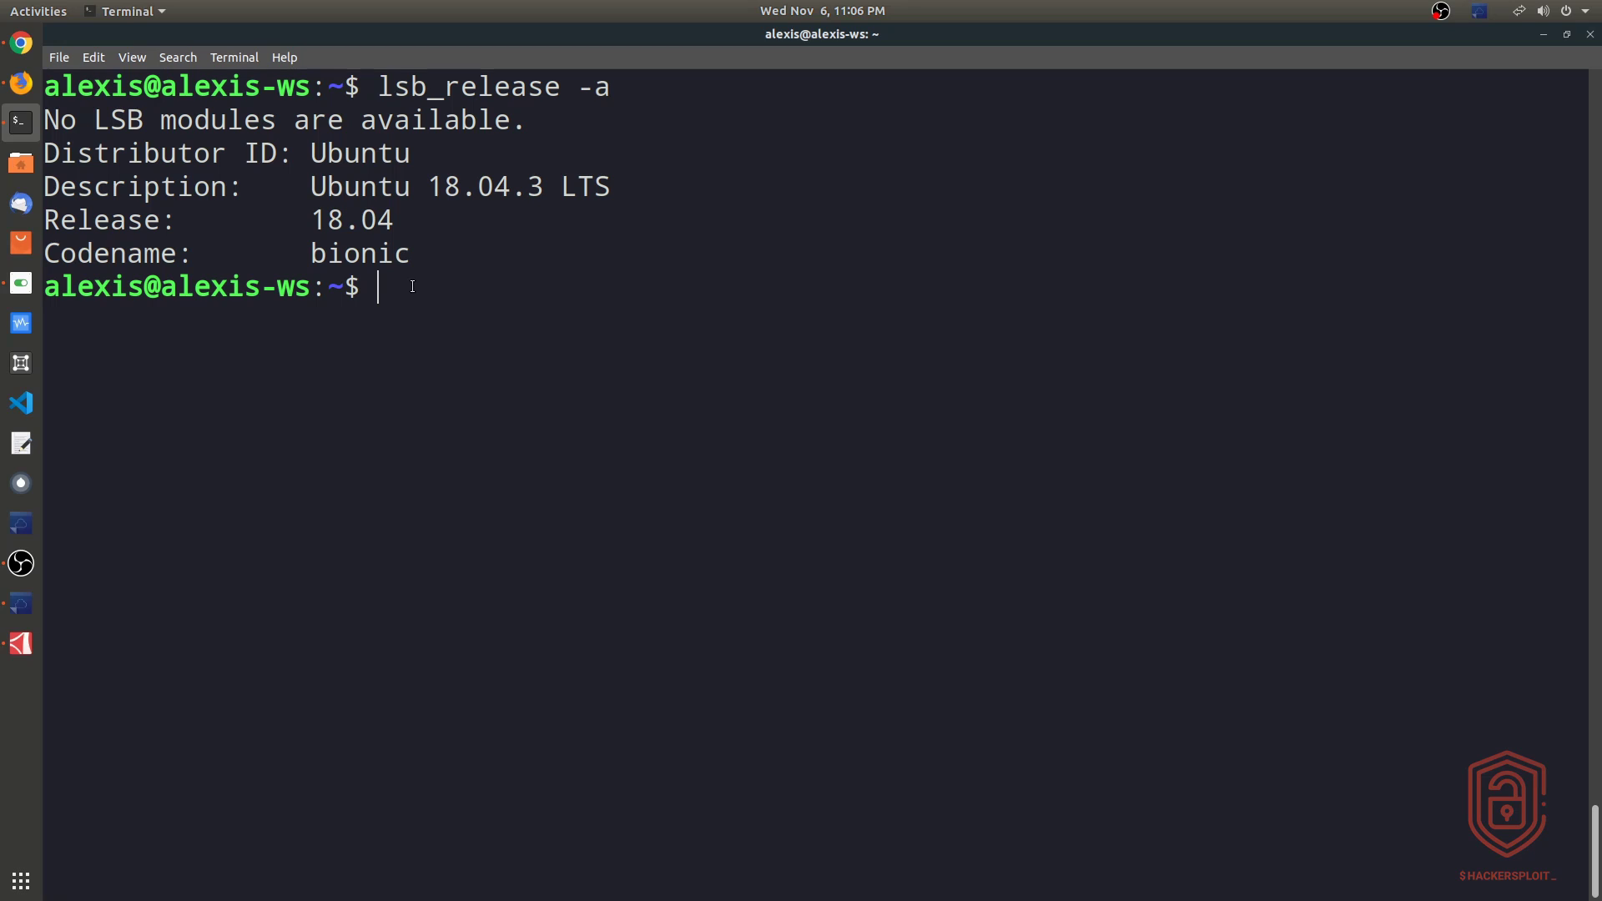
# Print /etc/issue showing Ubuntu 18.04.3 LTS and begin another cat /etc/ command
pyautogui.write('cat /e')
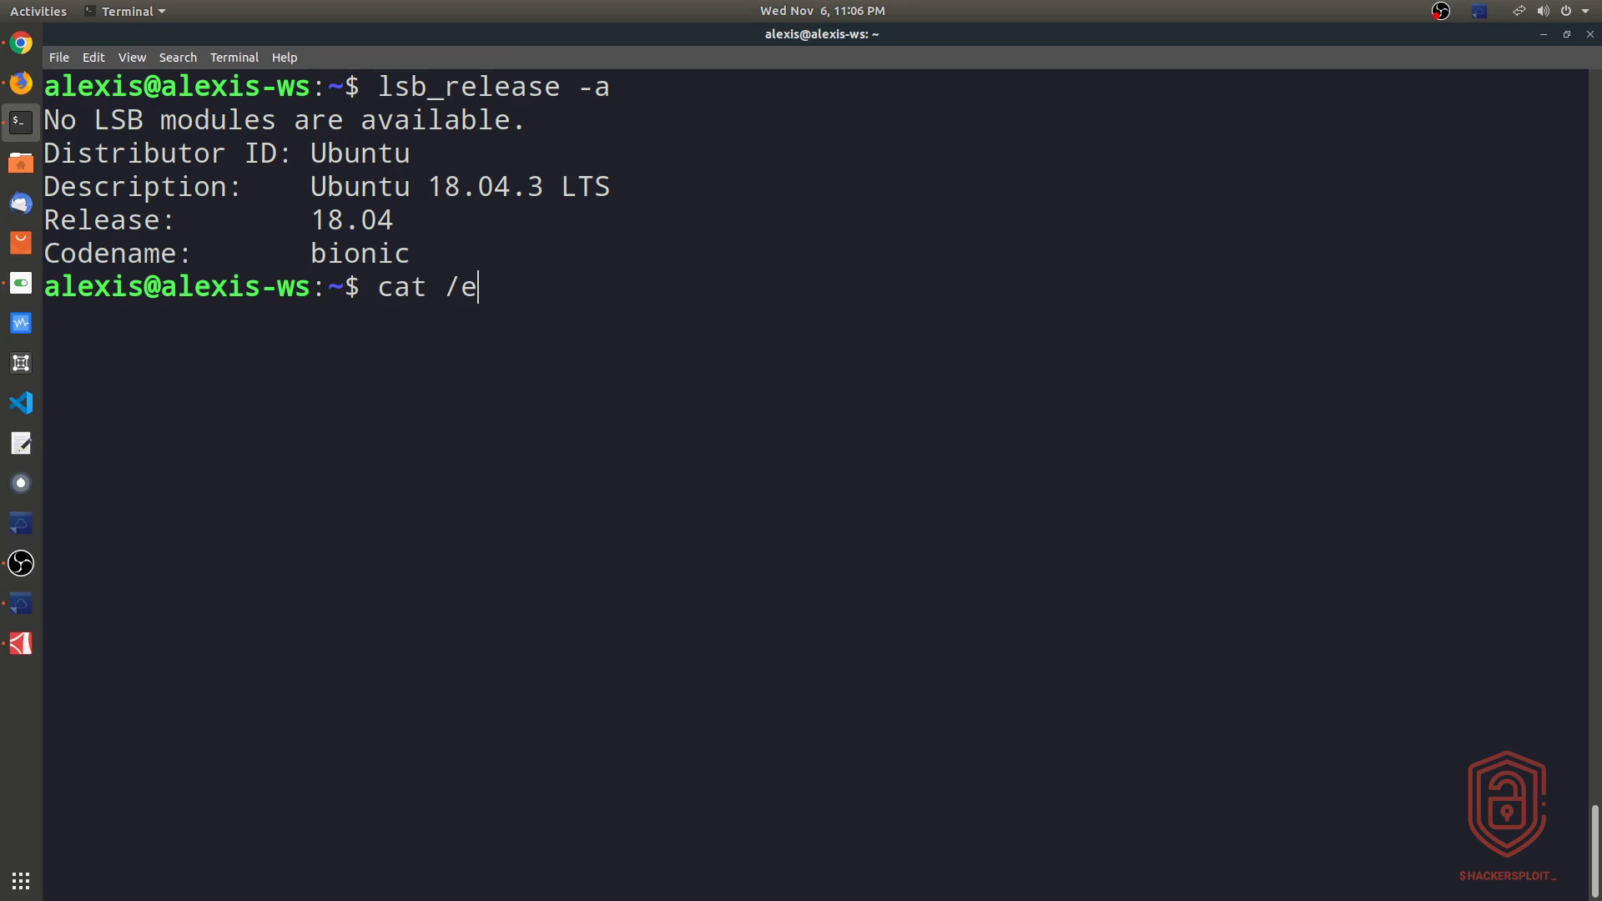
pyautogui.write('tc/iss')
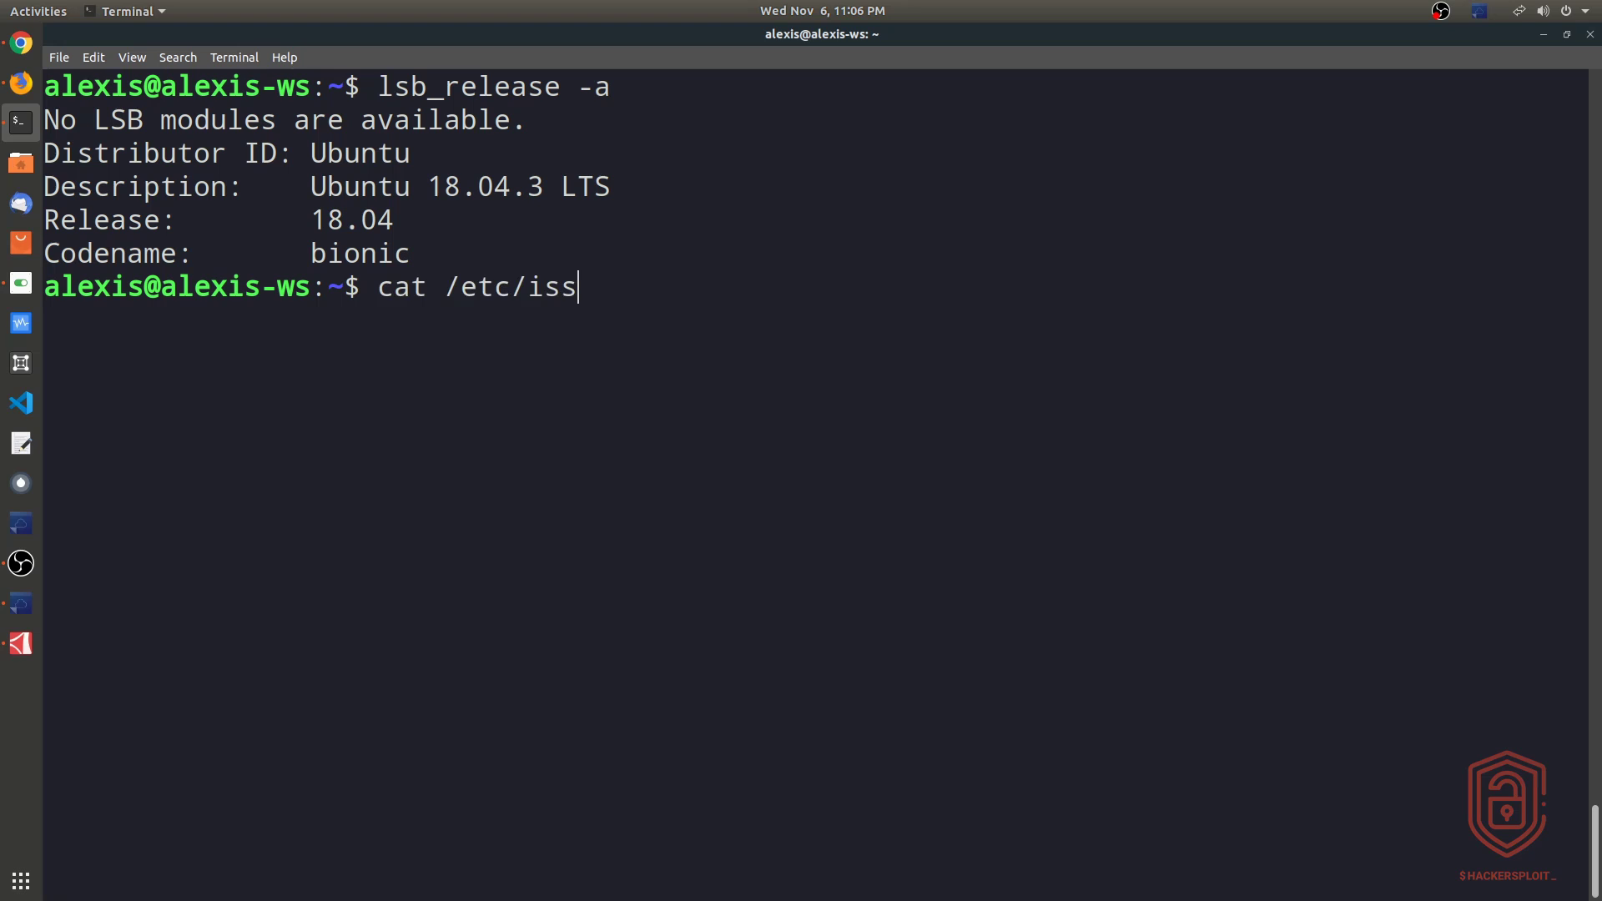
pyautogui.press('Return')
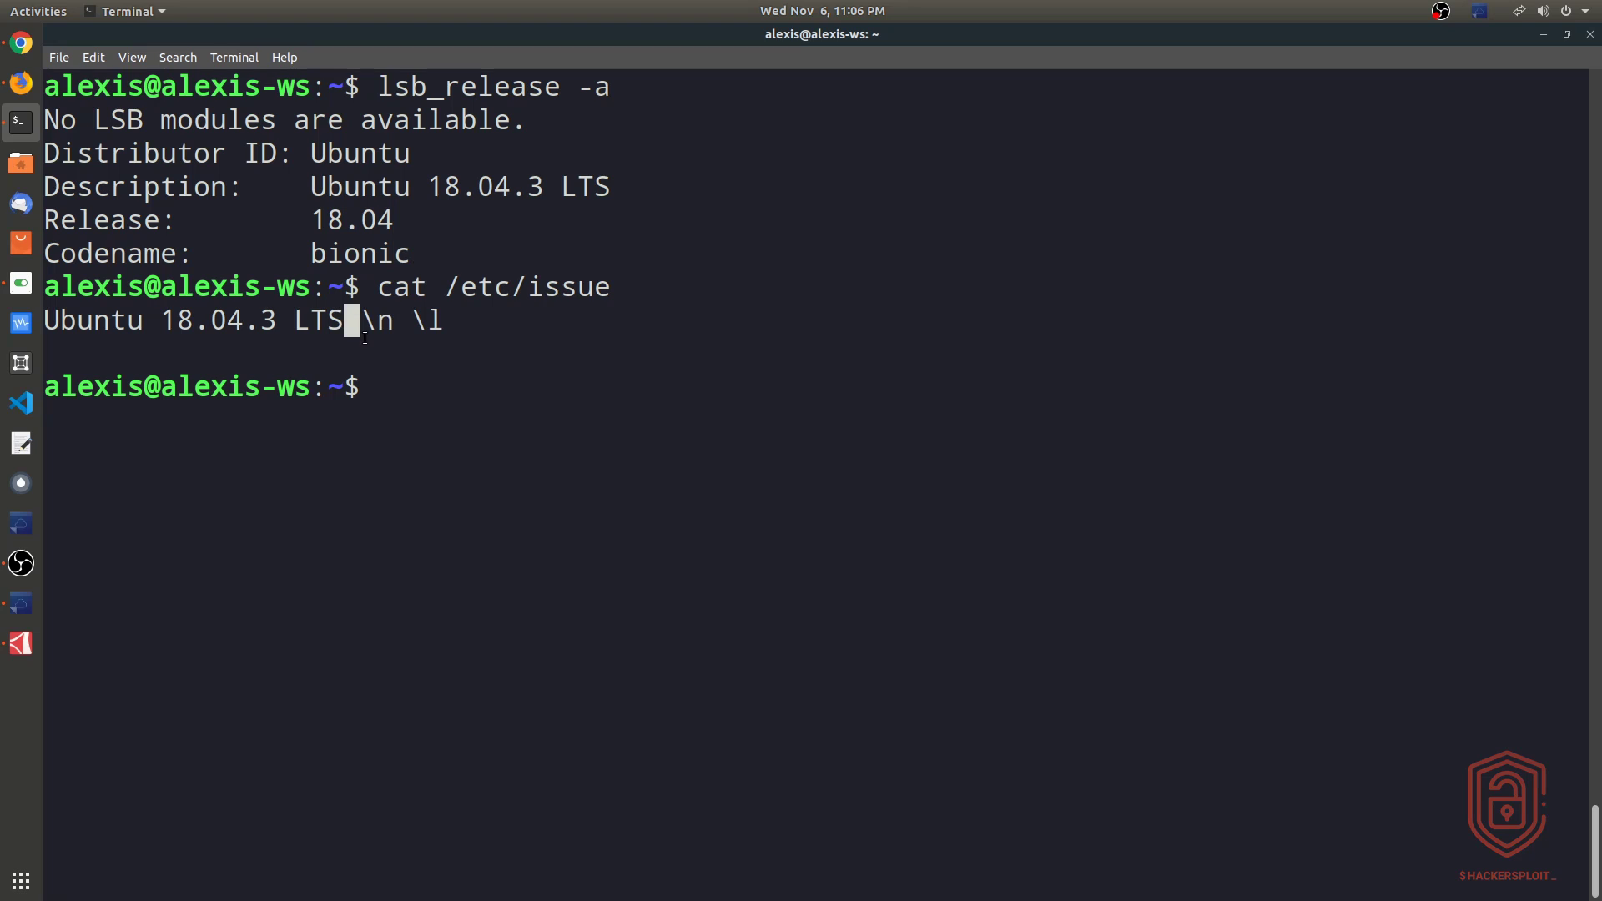
pyautogui.moveTo(470, 376)
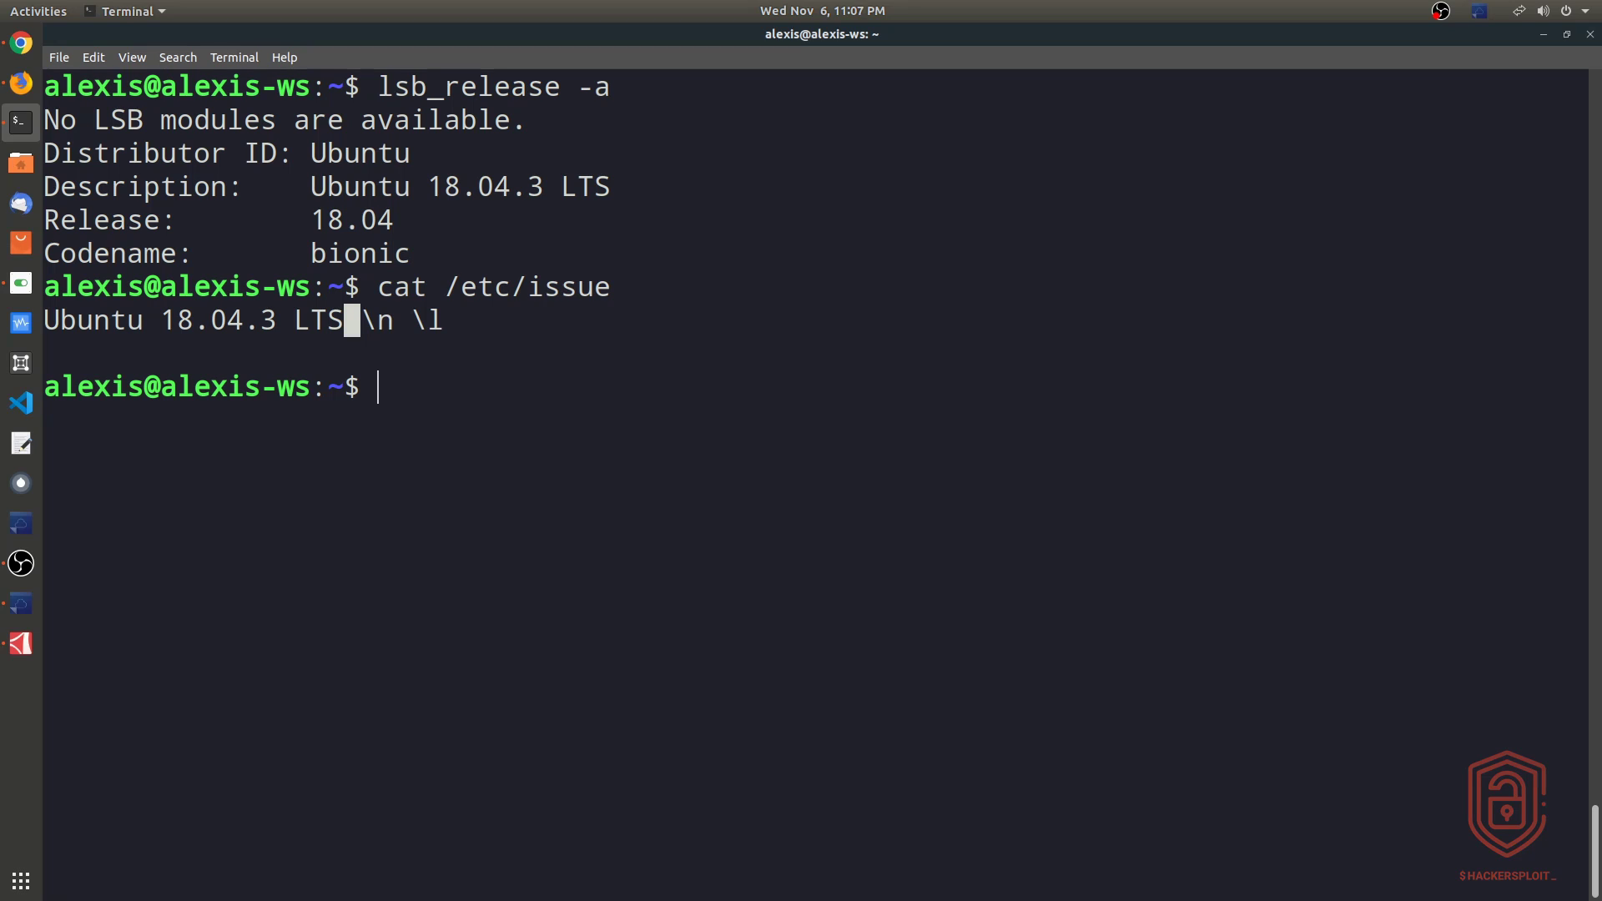
pyautogui.write('cat /etc/')
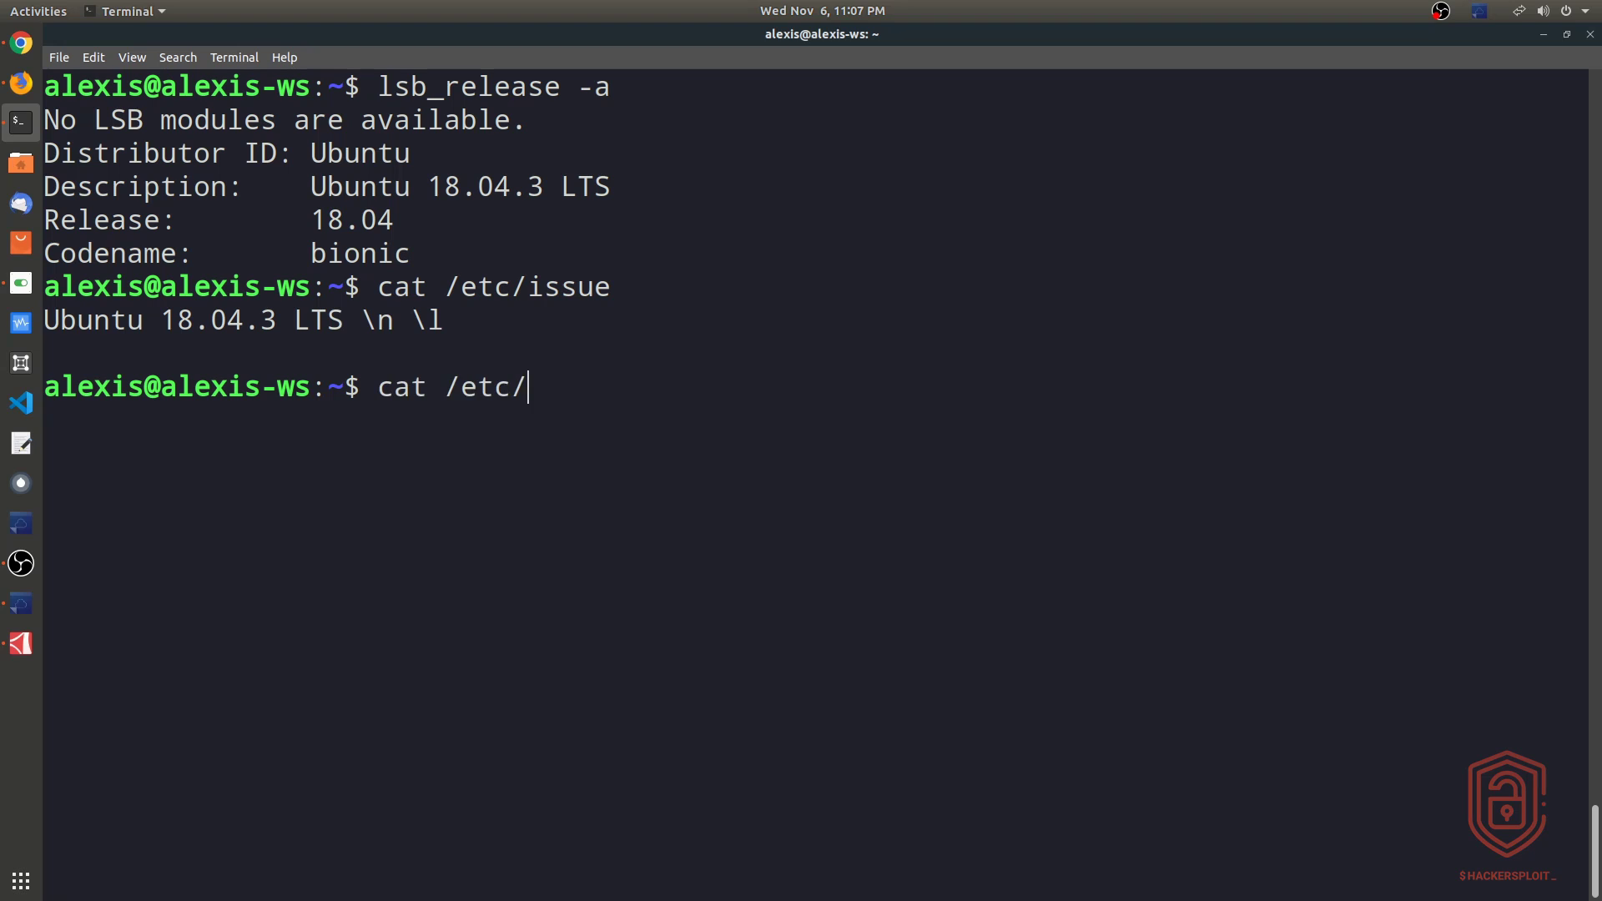
# Print /etc/os-release for Bionic Beaver and try cat /etc/release to confirm it is missing
pyautogui.write('os-release')
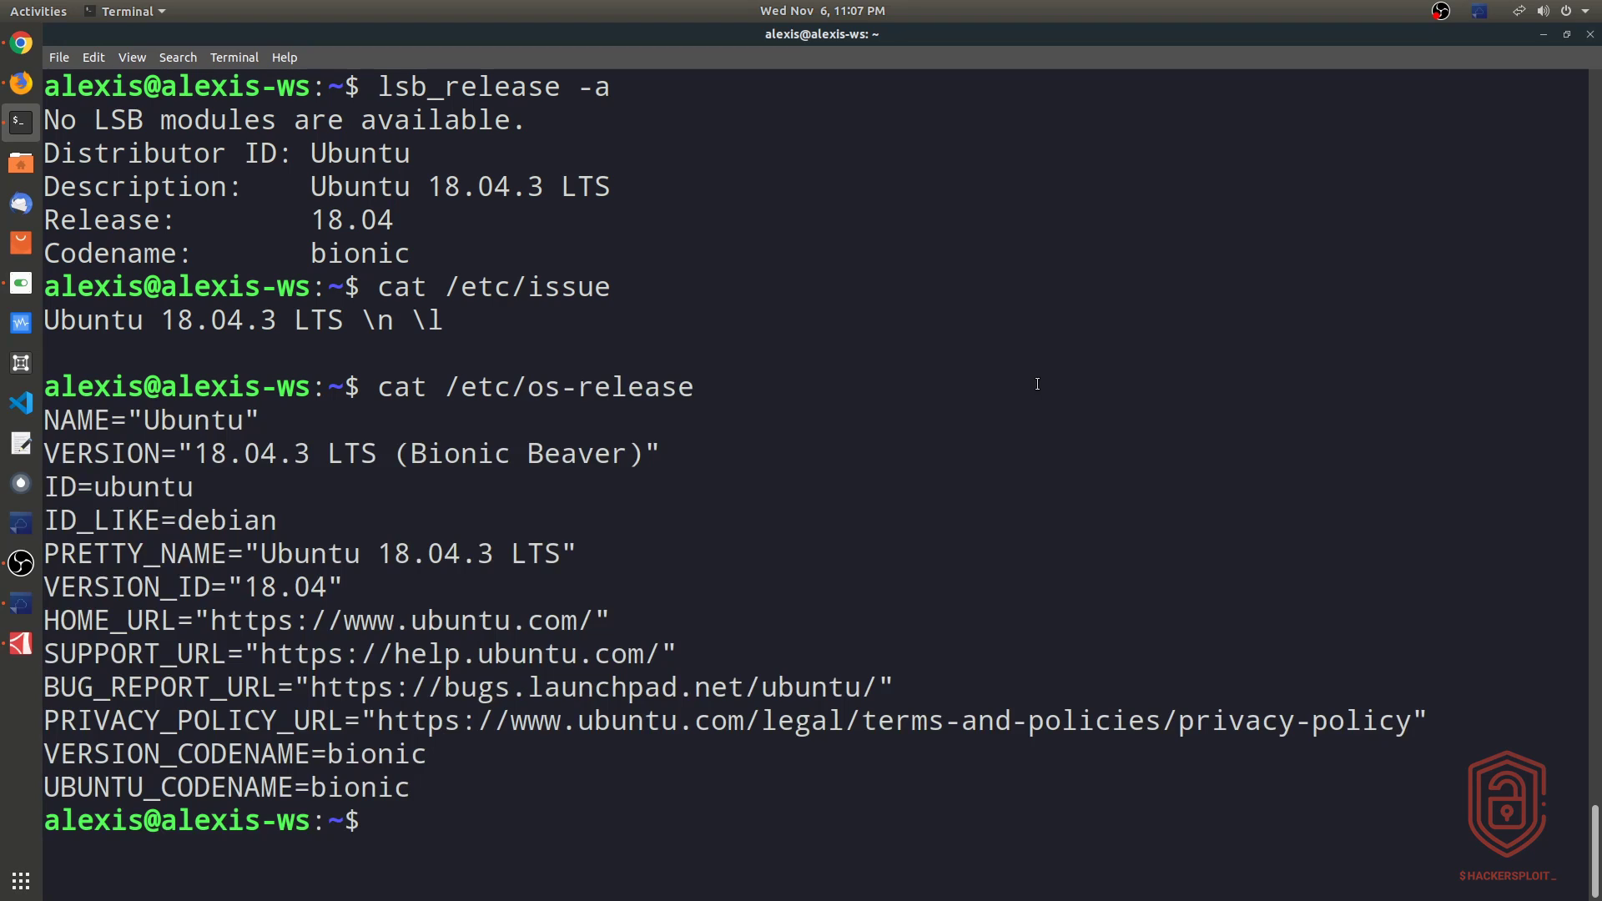
pyautogui.write('cat /etc/os-release')
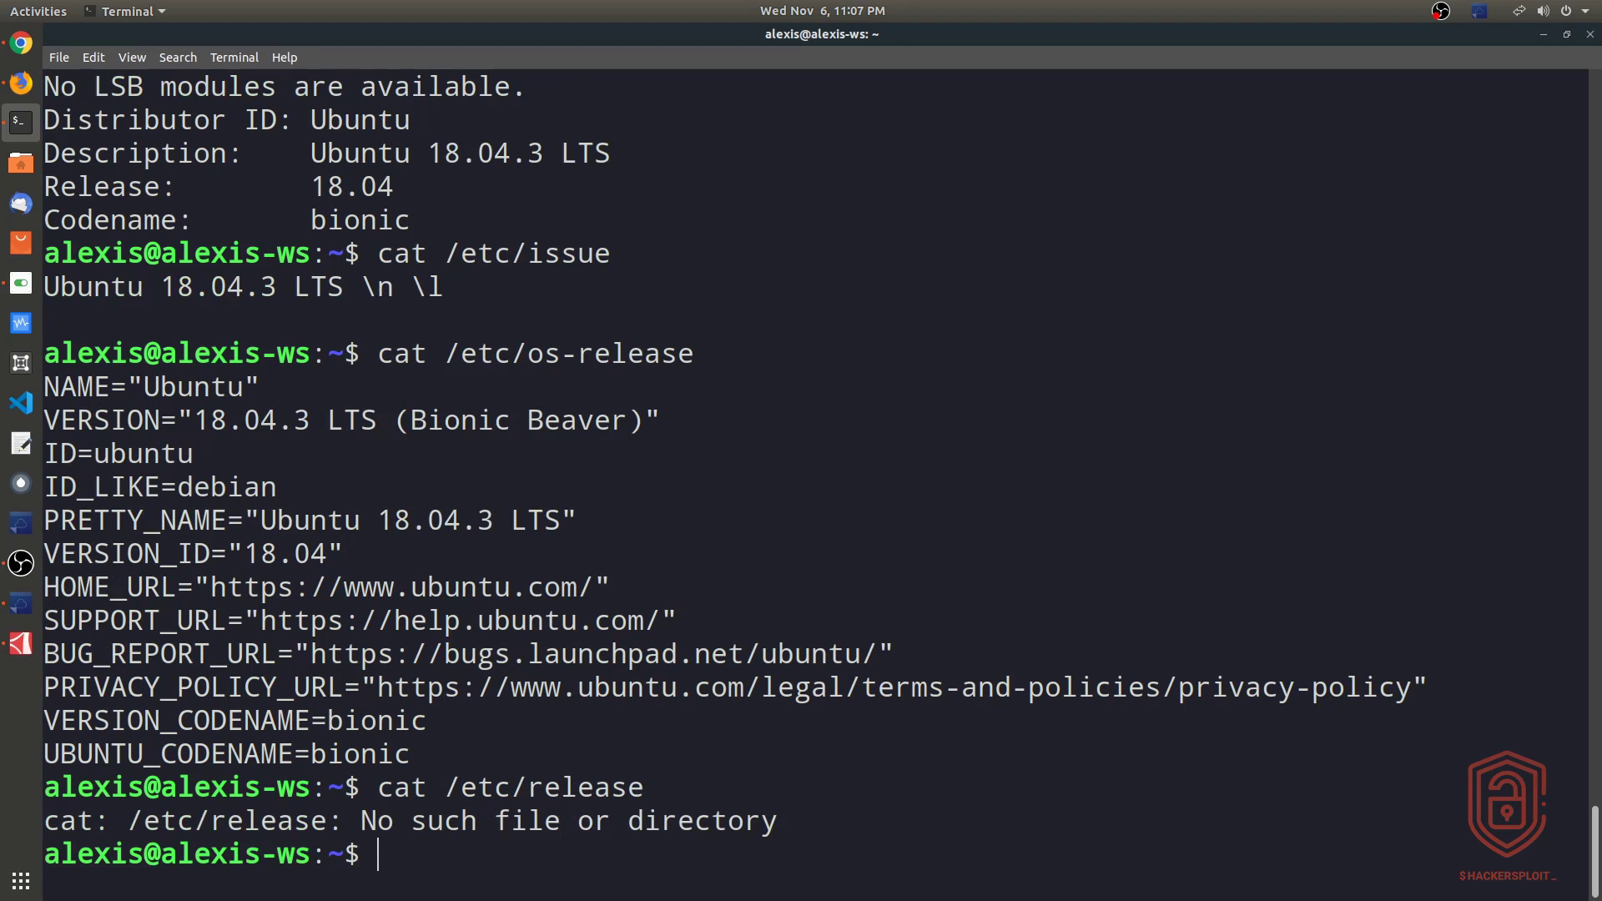
pyautogui.write('cat /etc/release')
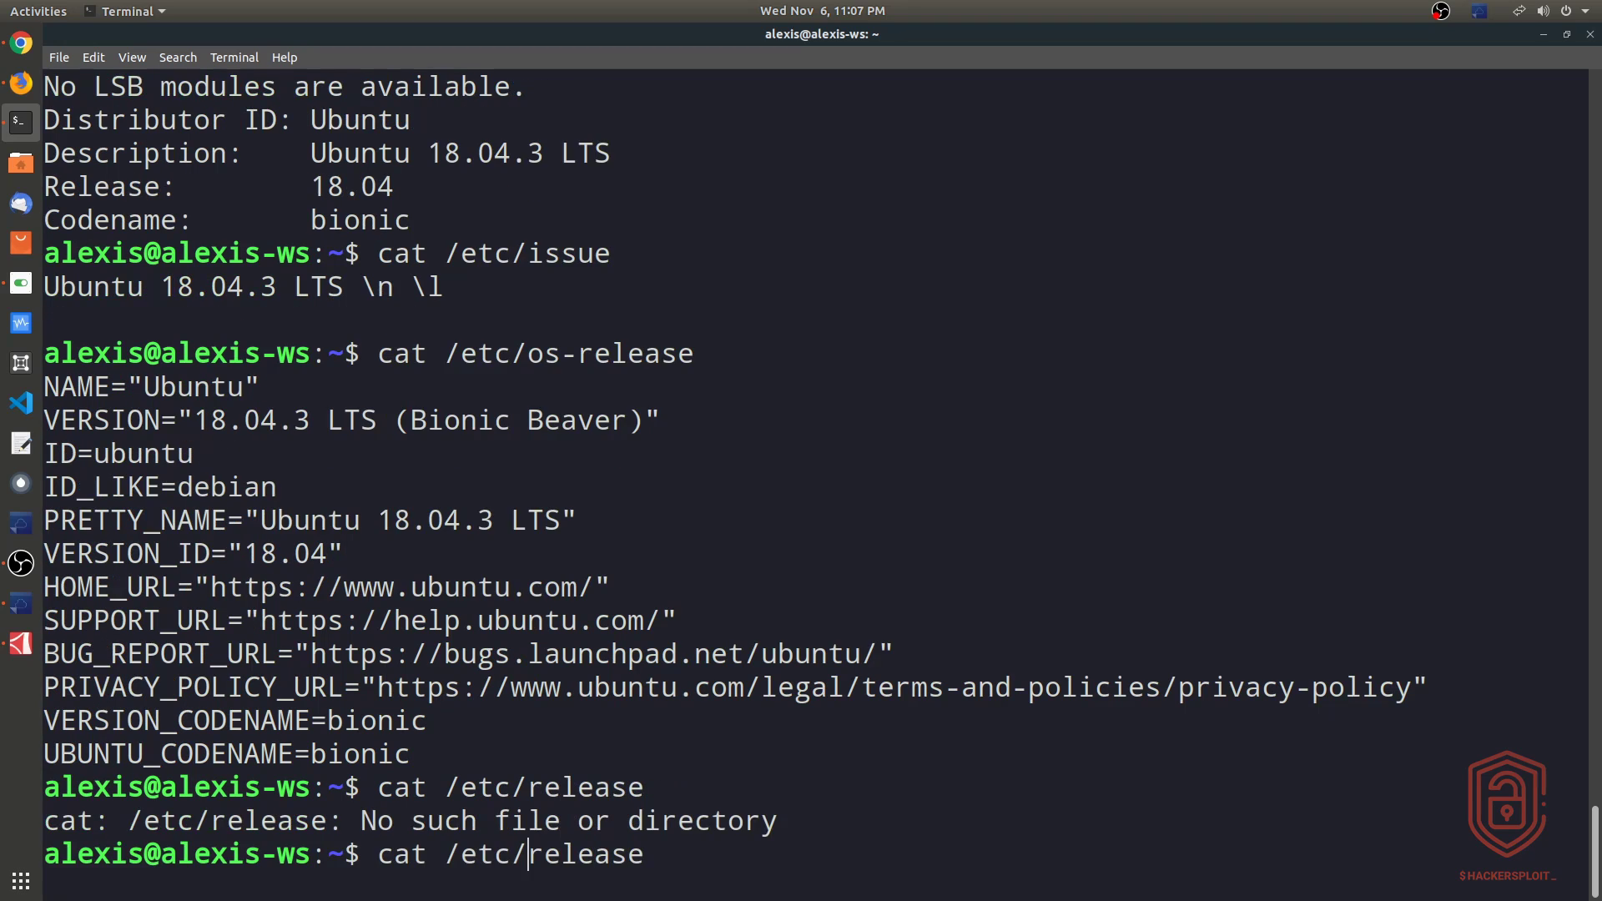
pyautogui.write('*')
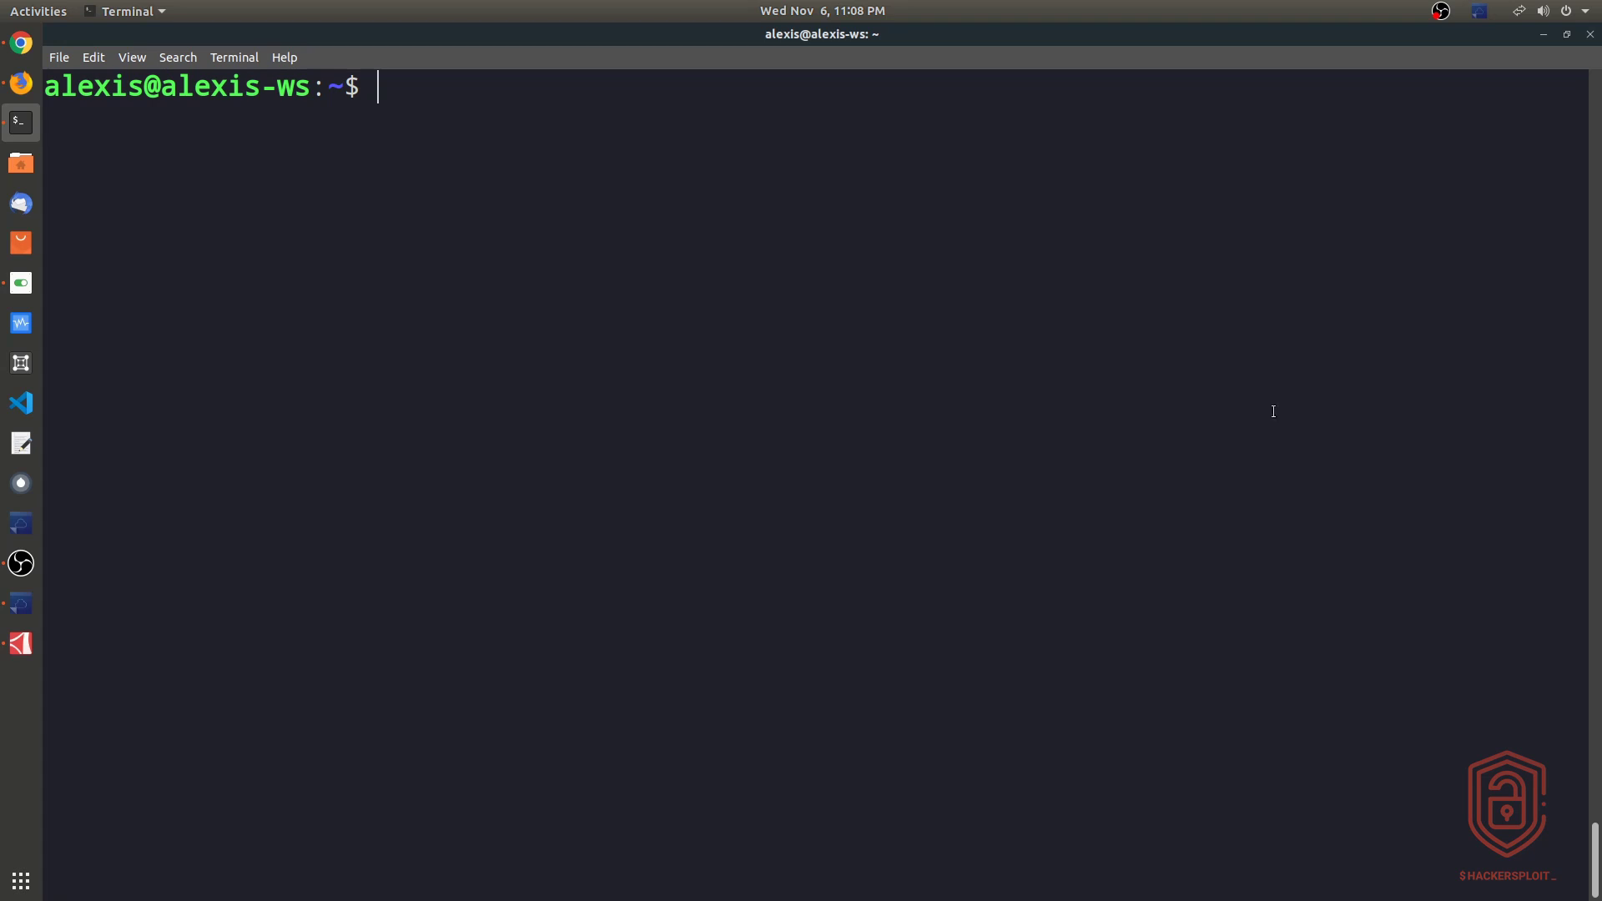
pyautogui.write('cat /etc/')
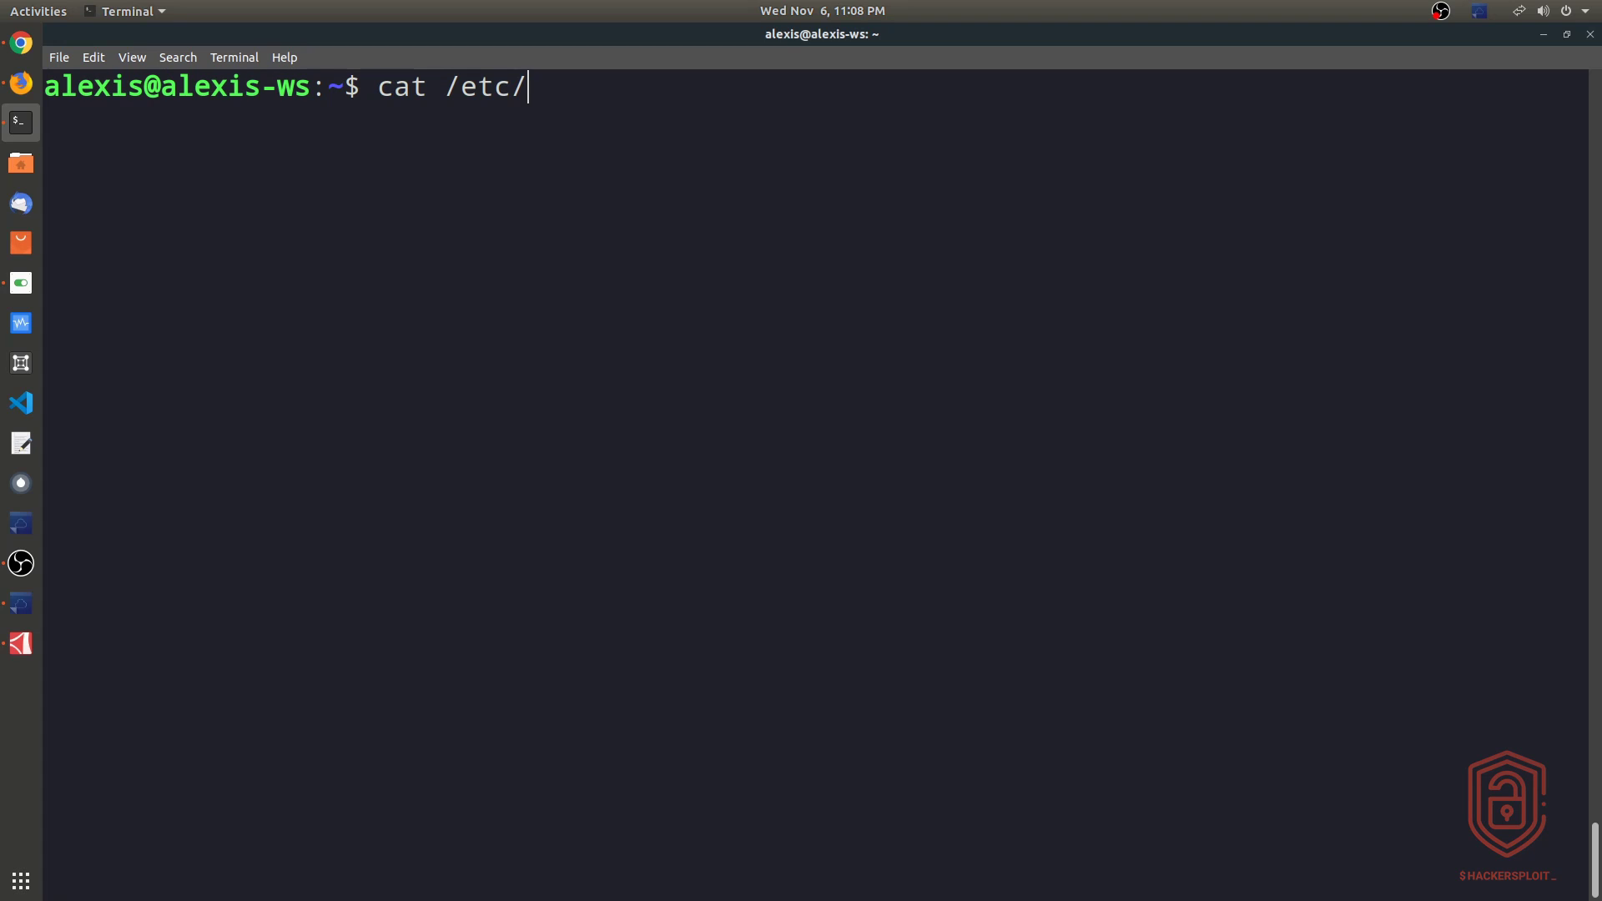
pyautogui.write('red')
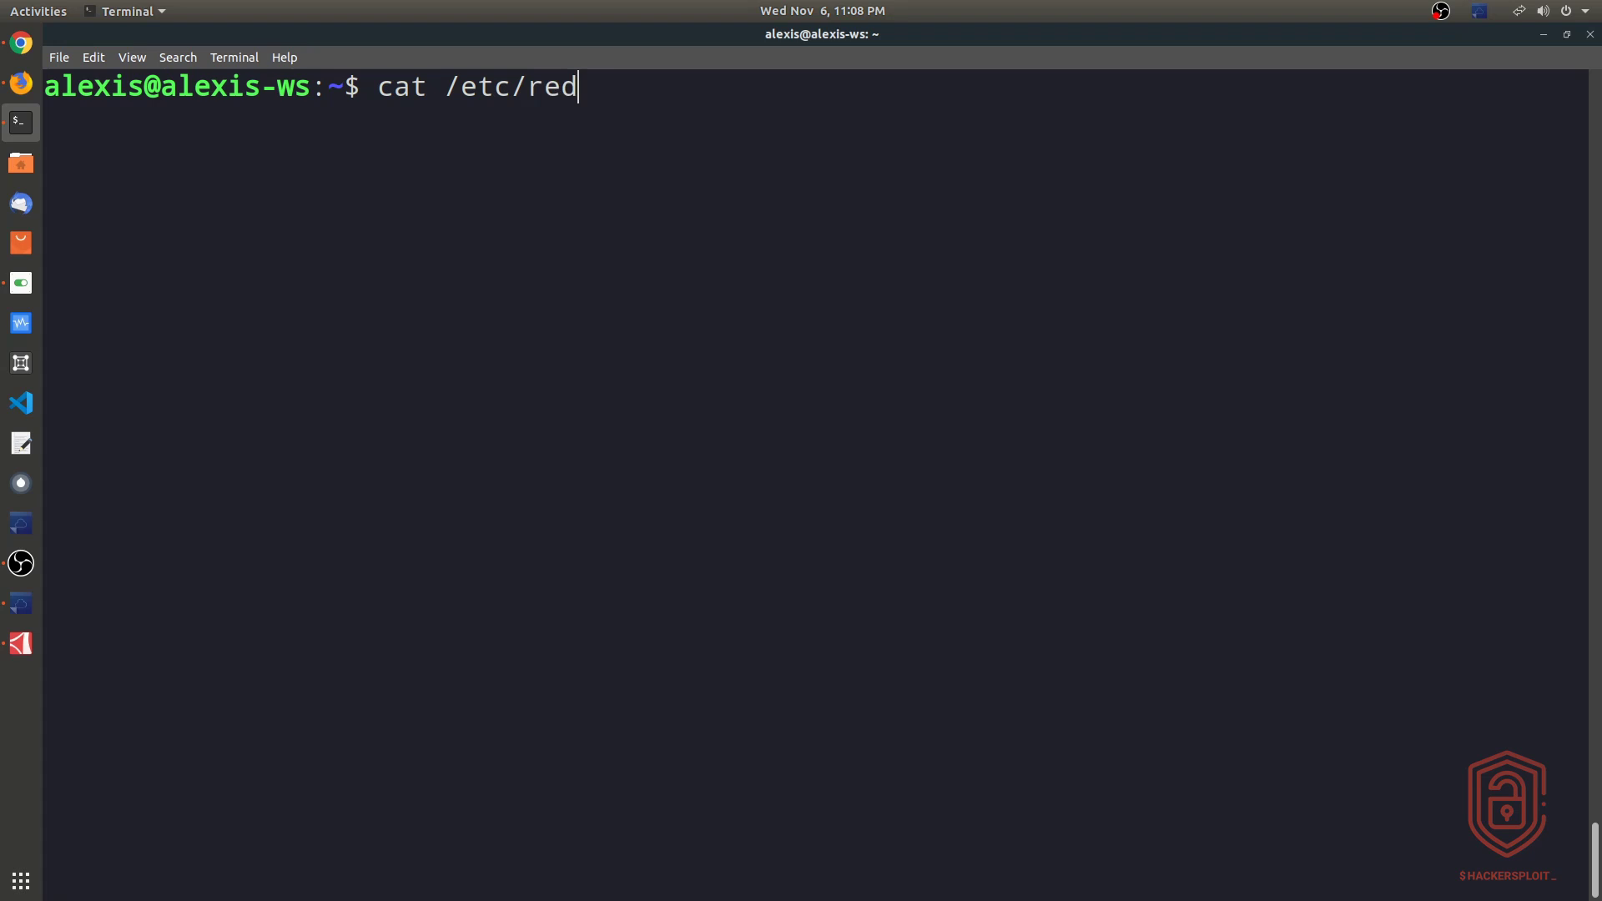
pyautogui.write('hat-releas')
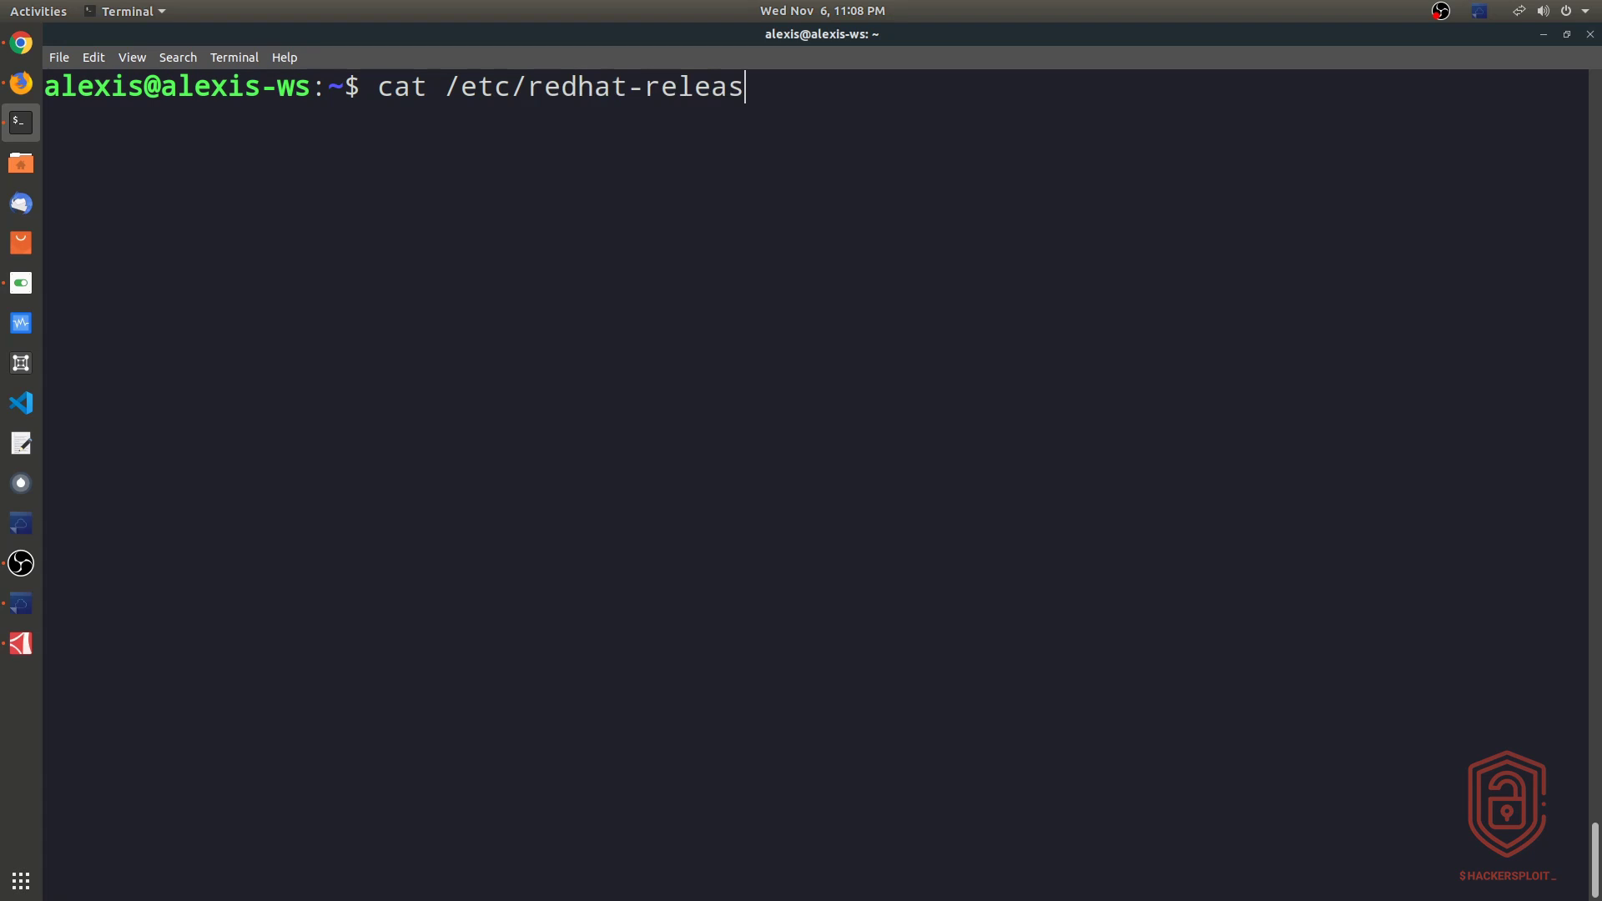
pyautogui.write('e')
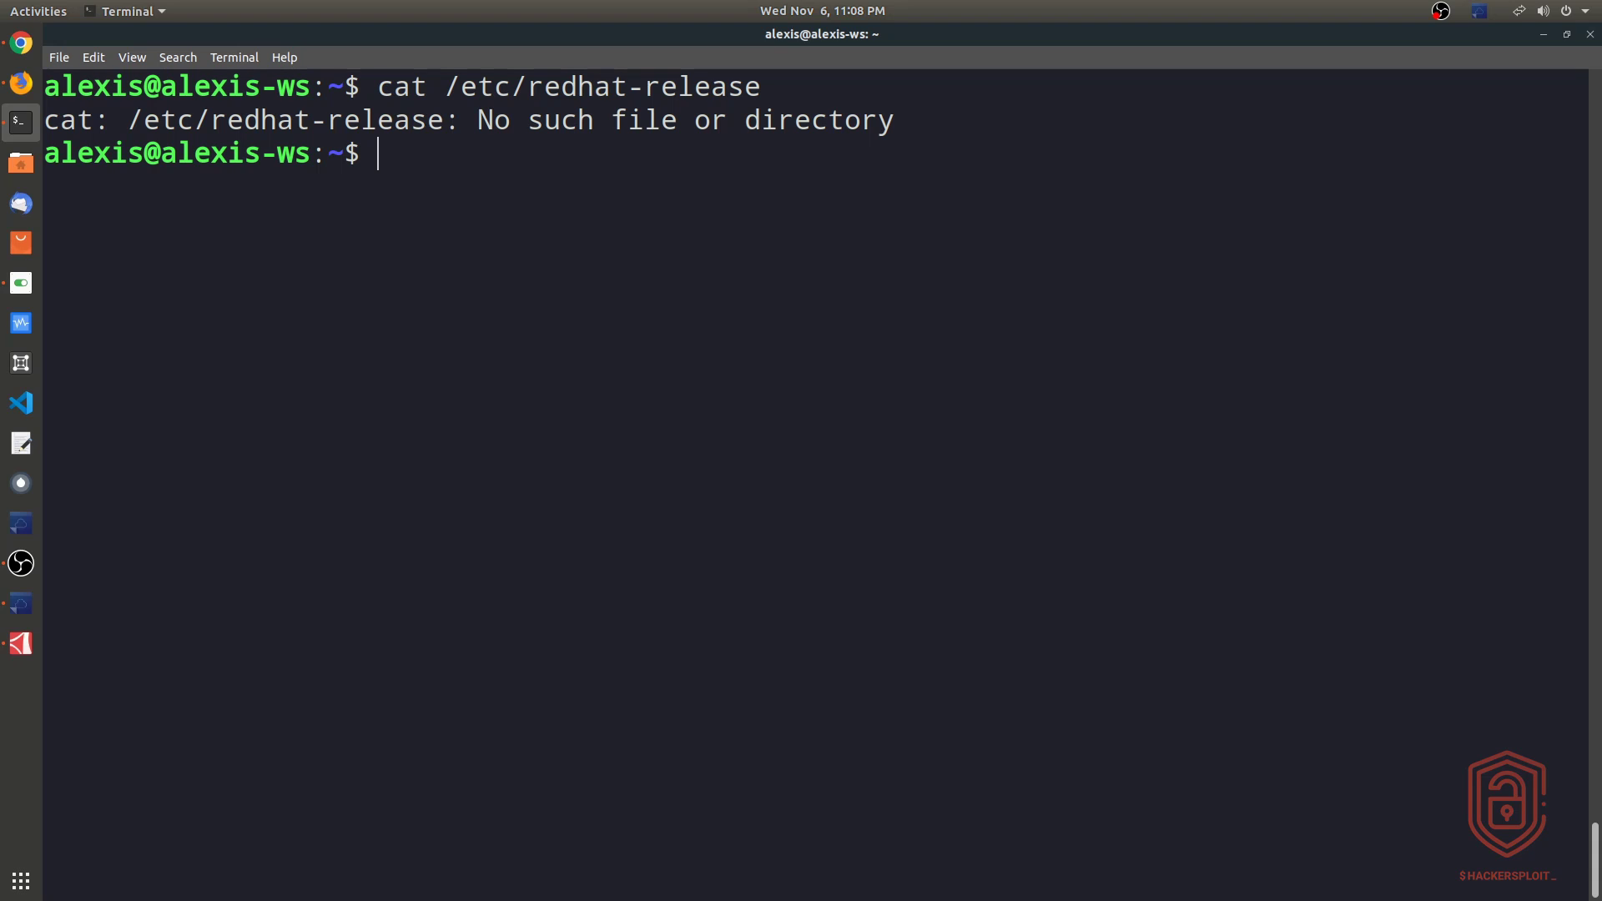
pyautogui.moveTo(1458, 414)
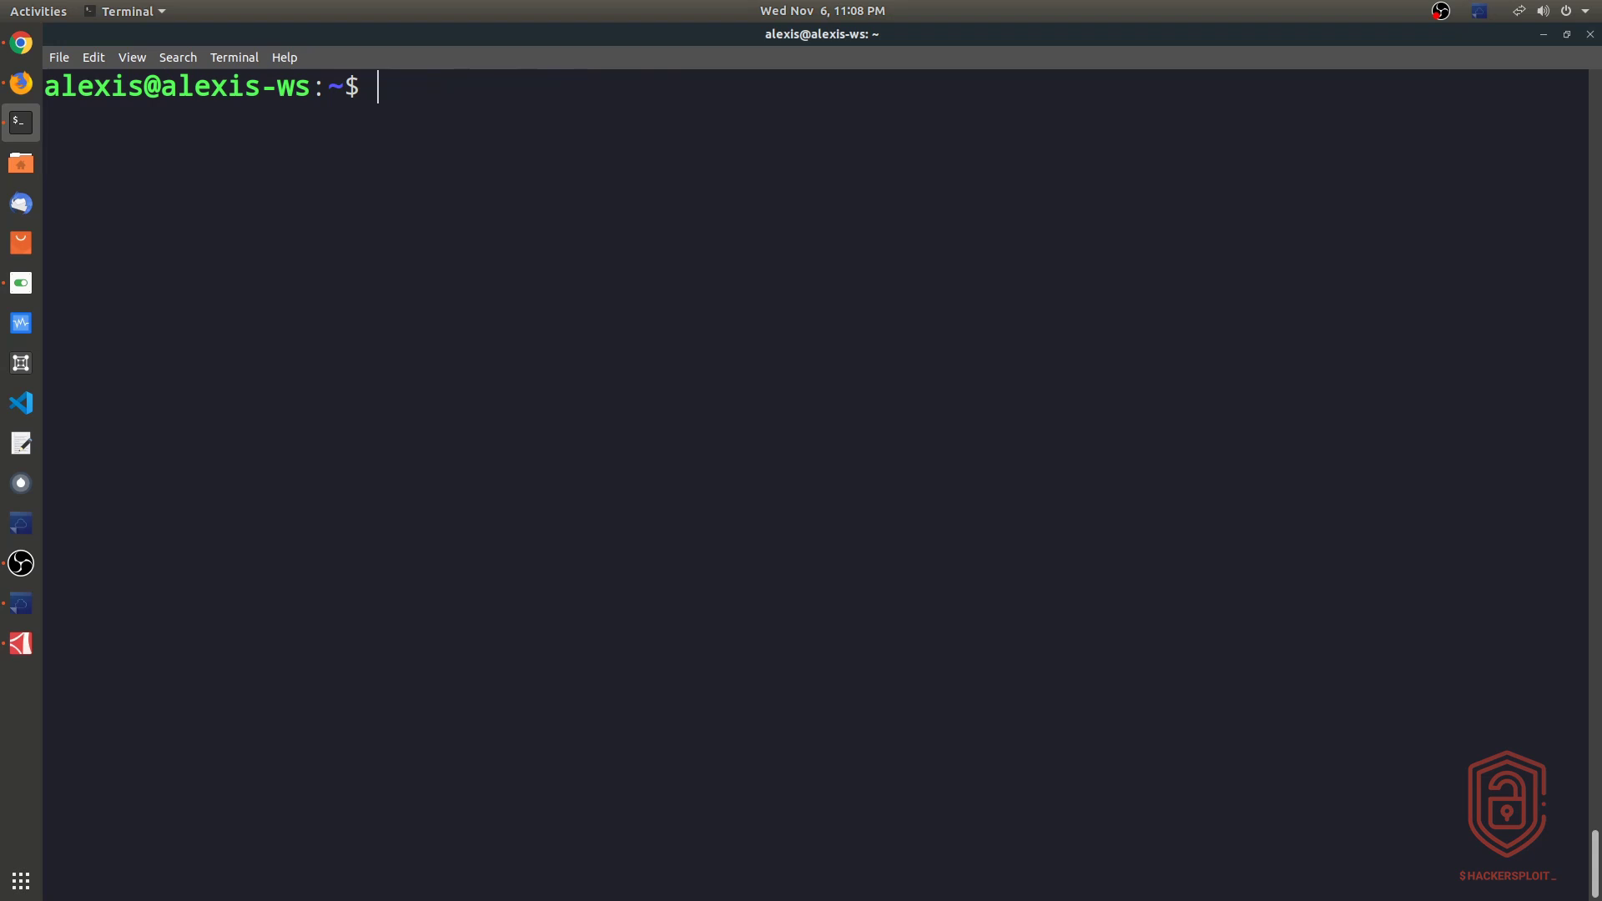
# Run lscpu and mark the x86_64 architecture and i5-8400 processor model
pyautogui.write('ls')
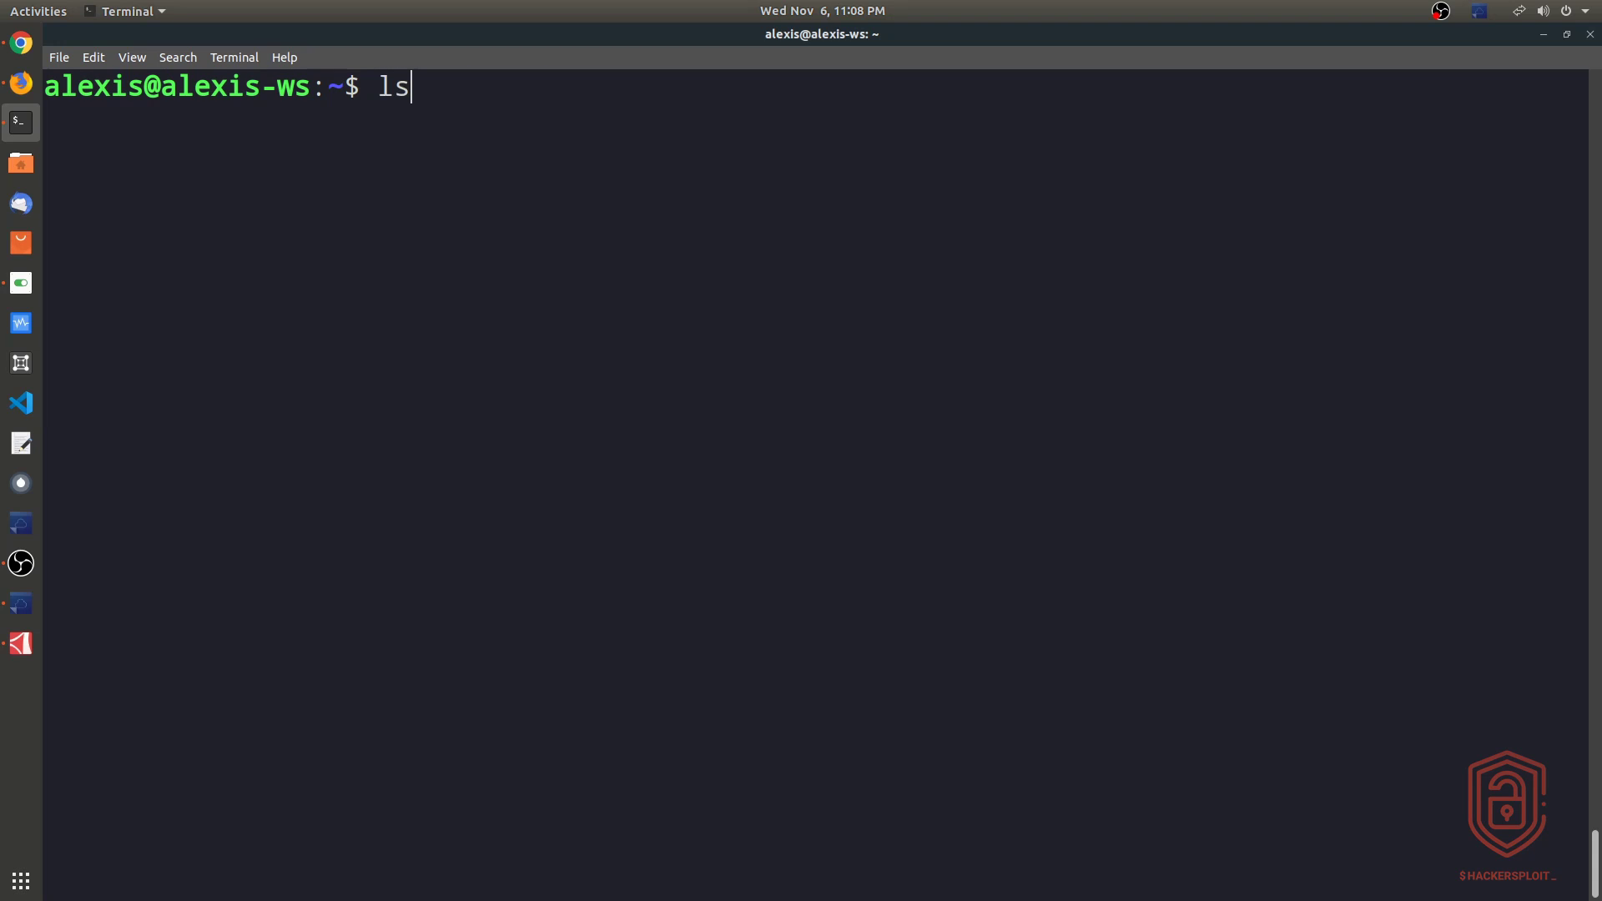
pyautogui.write('cpu')
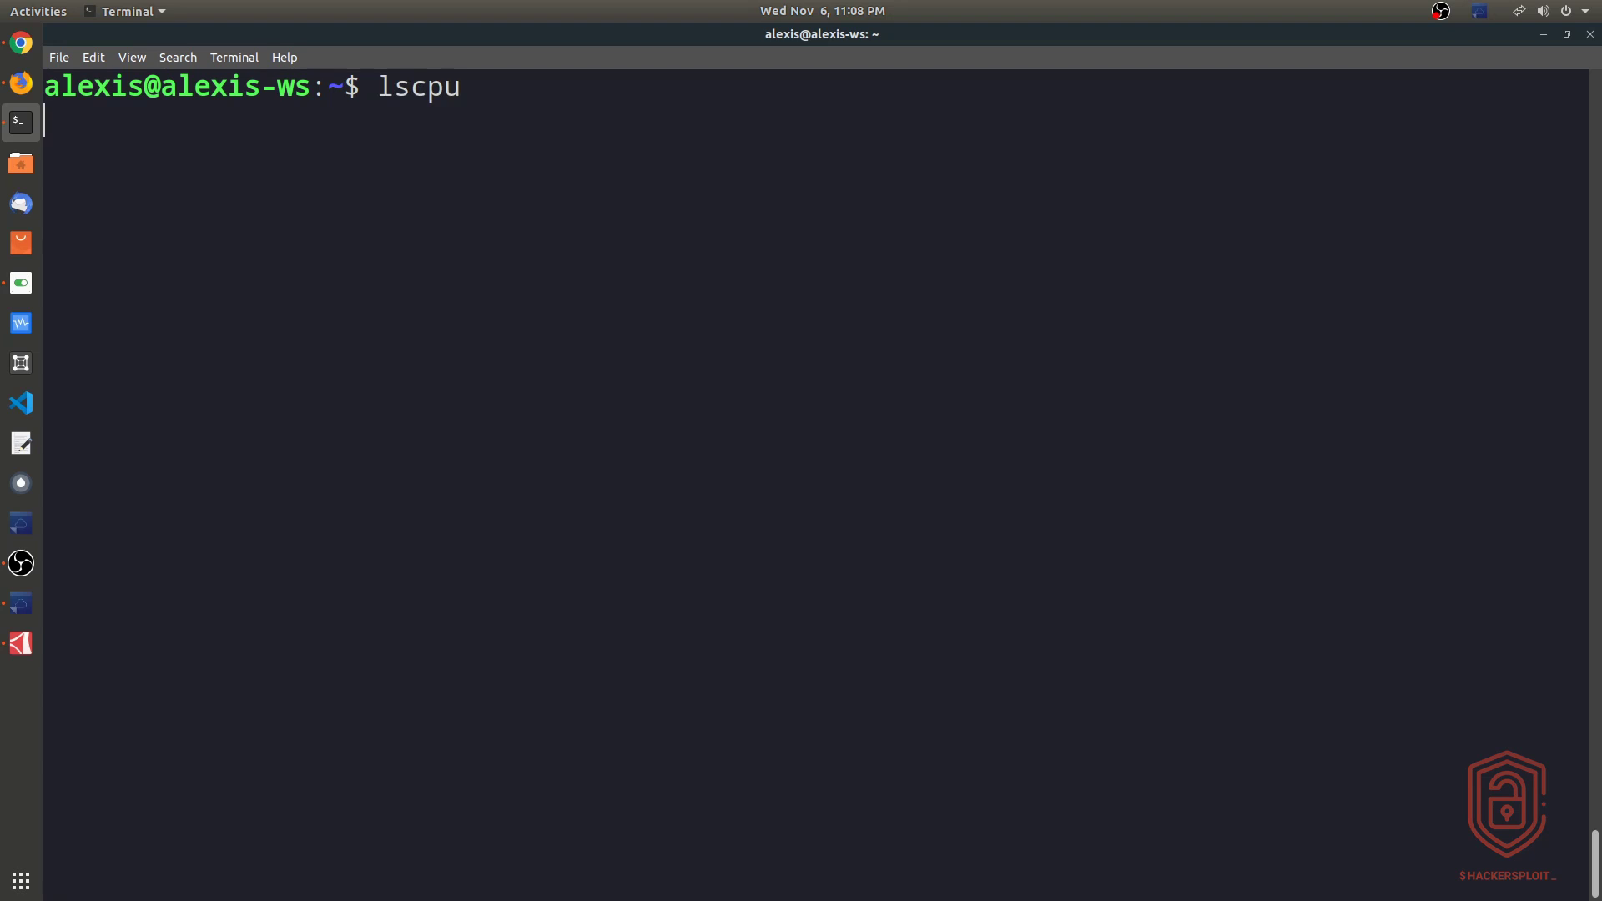
pyautogui.press('Return')
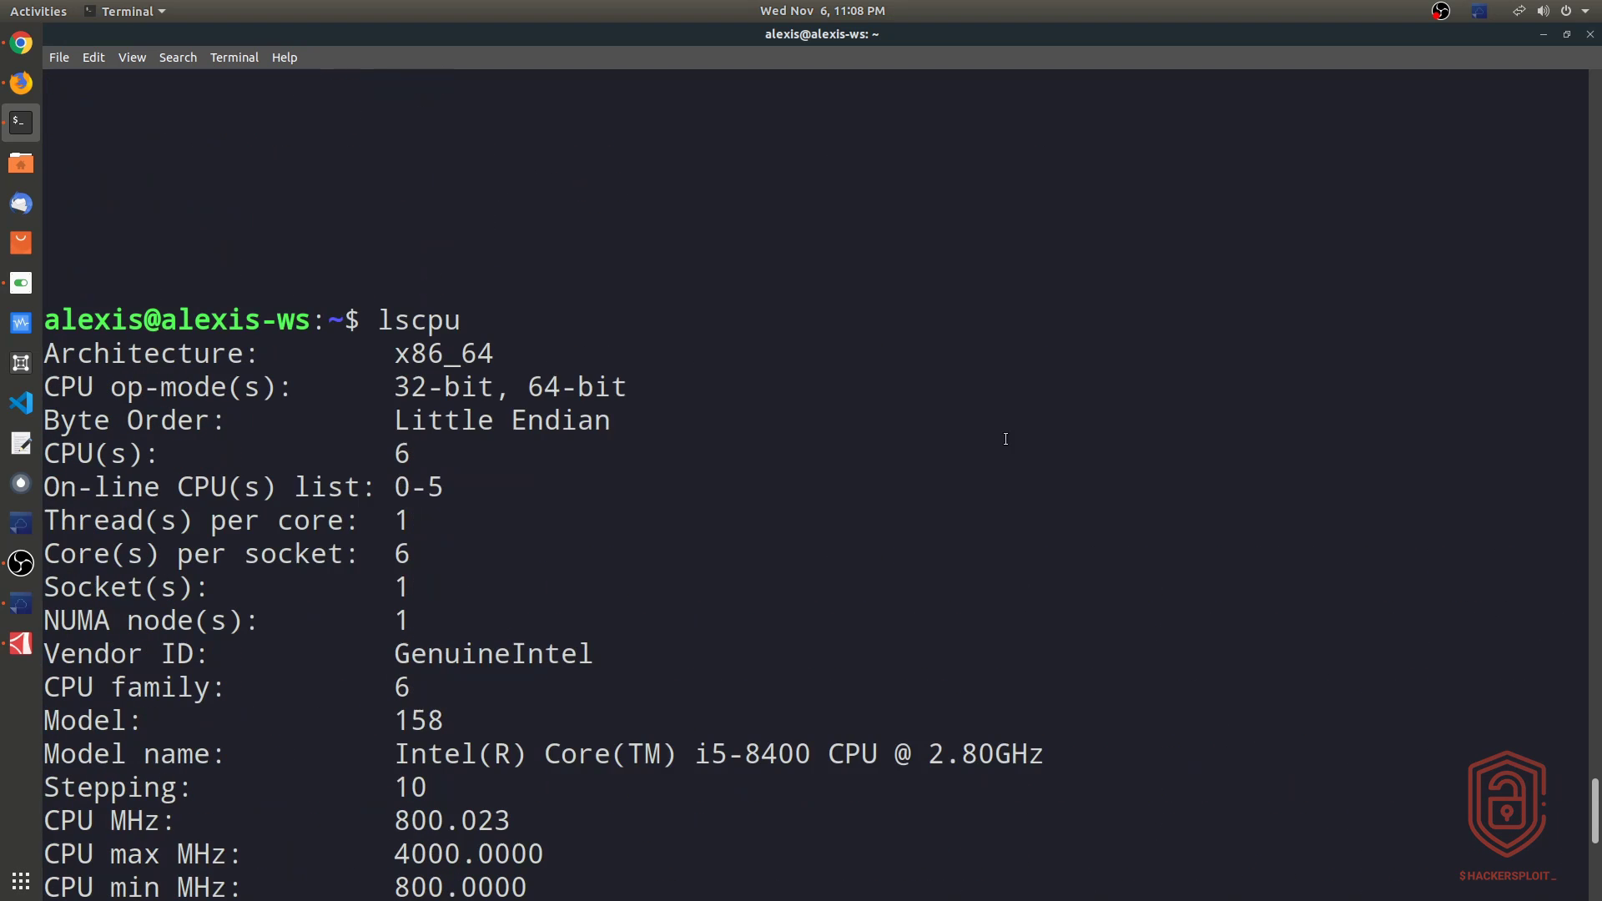
pyautogui.scroll(-3)
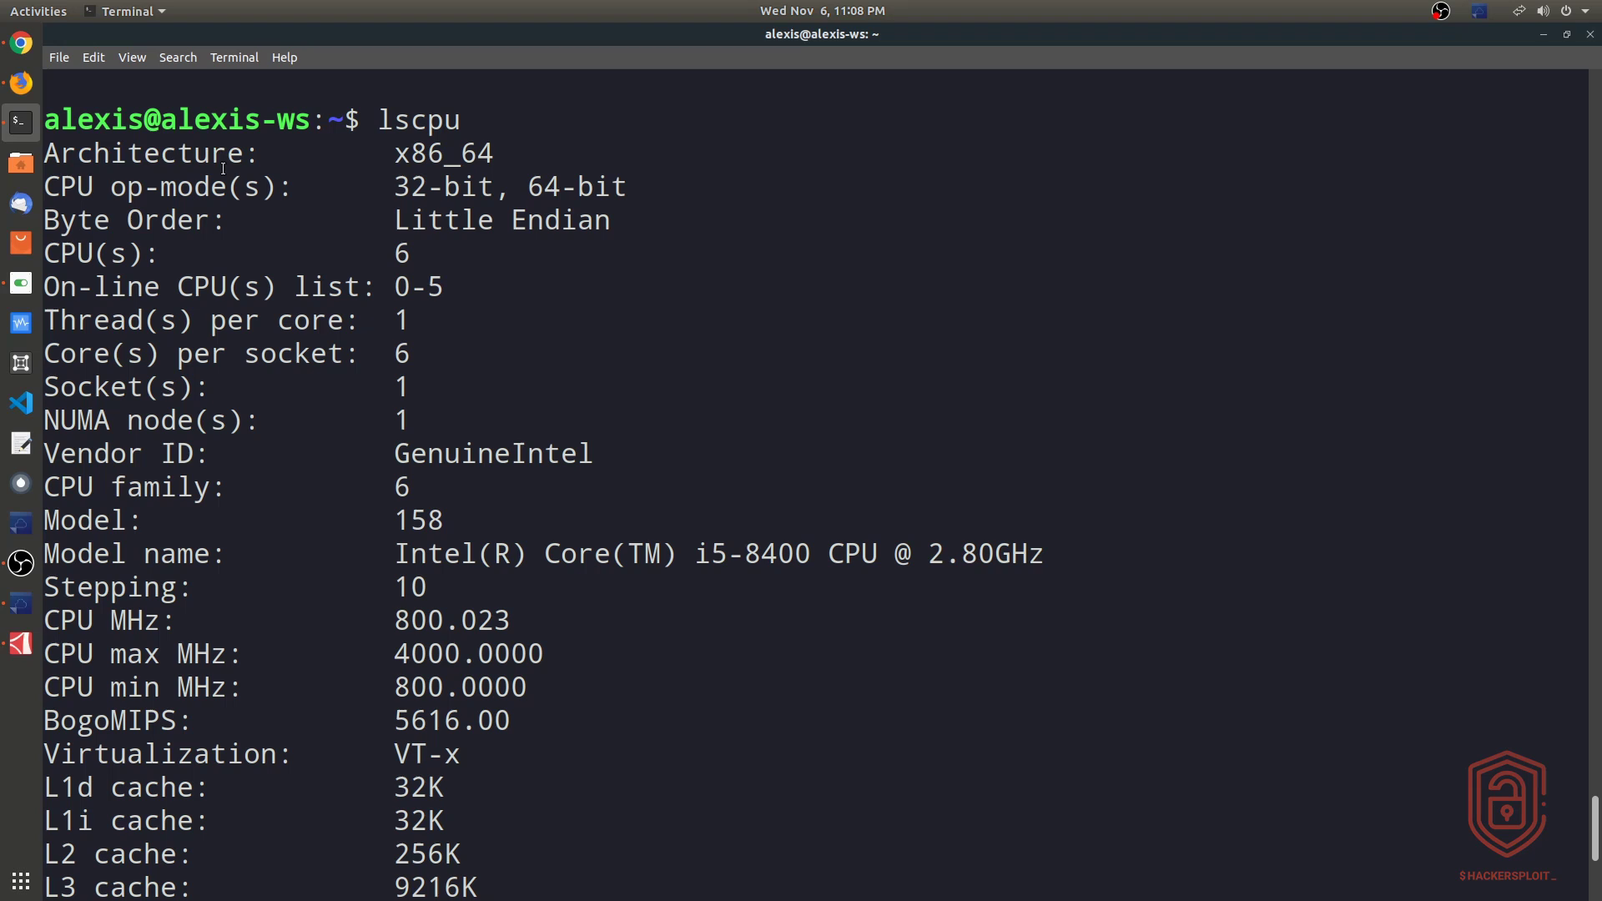
pyautogui.doubleClick(442, 154)
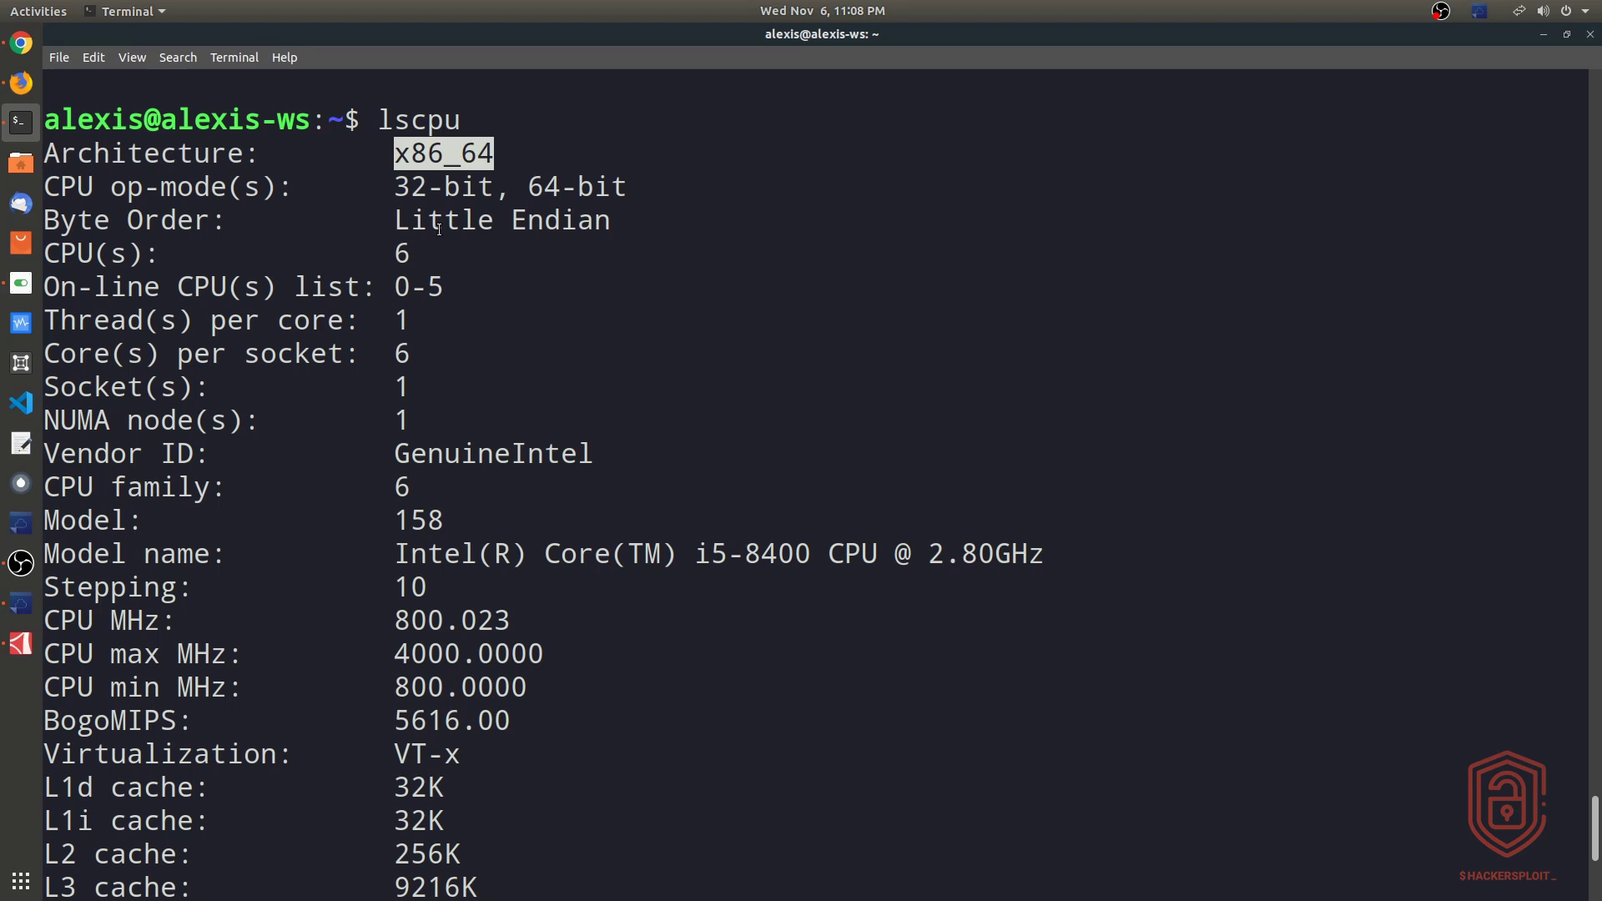
pyautogui.moveTo(236, 259)
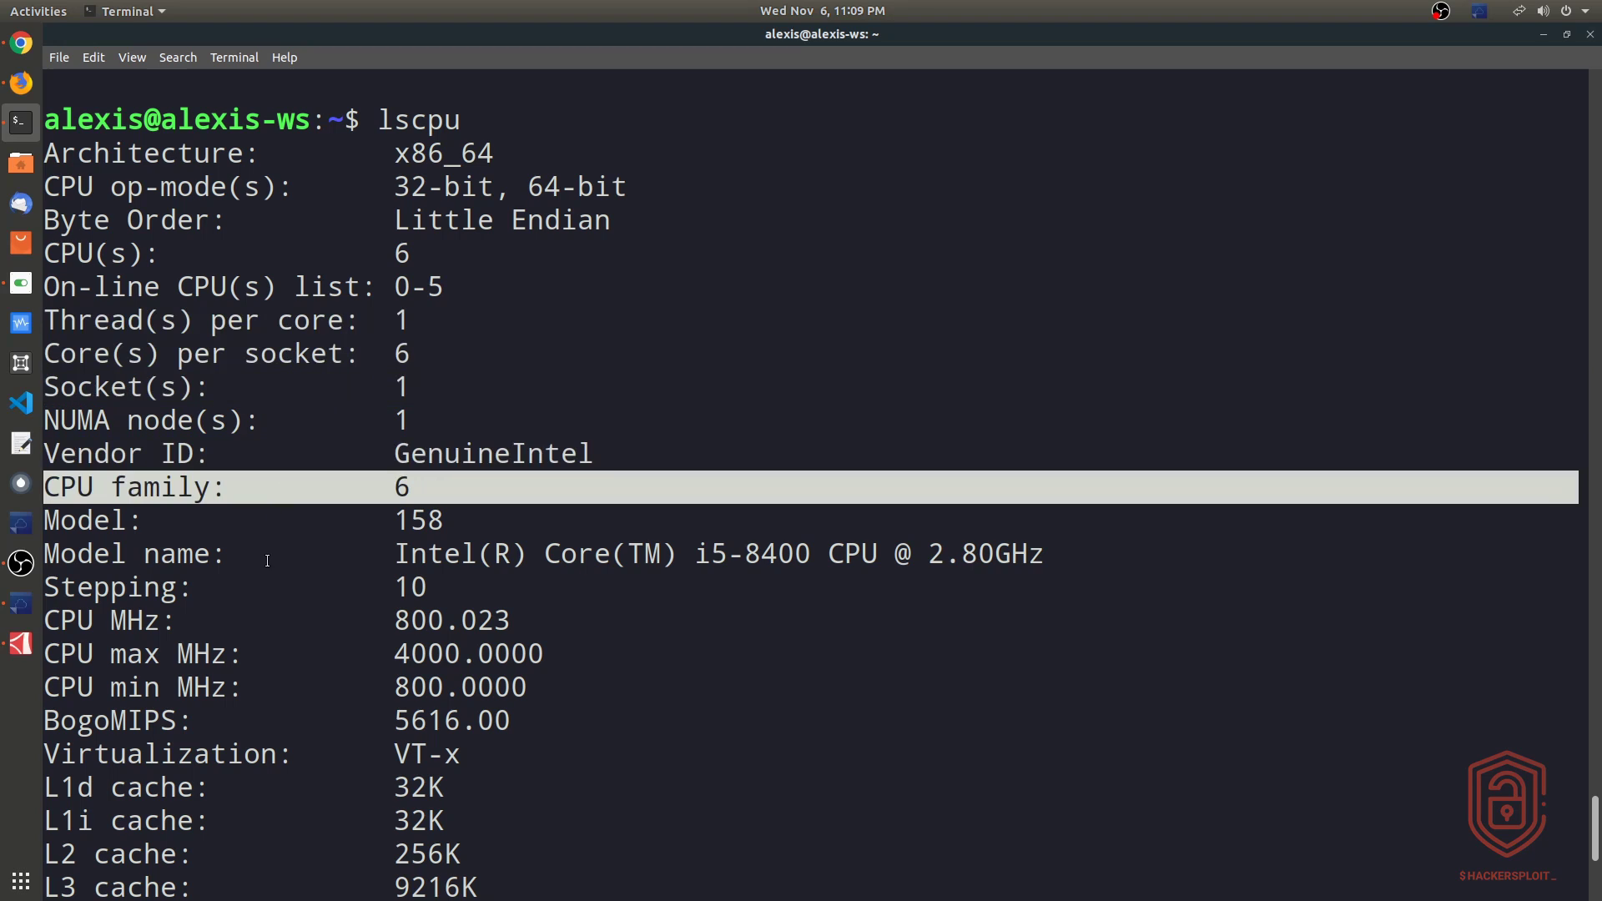
pyautogui.doubleClick(751, 552)
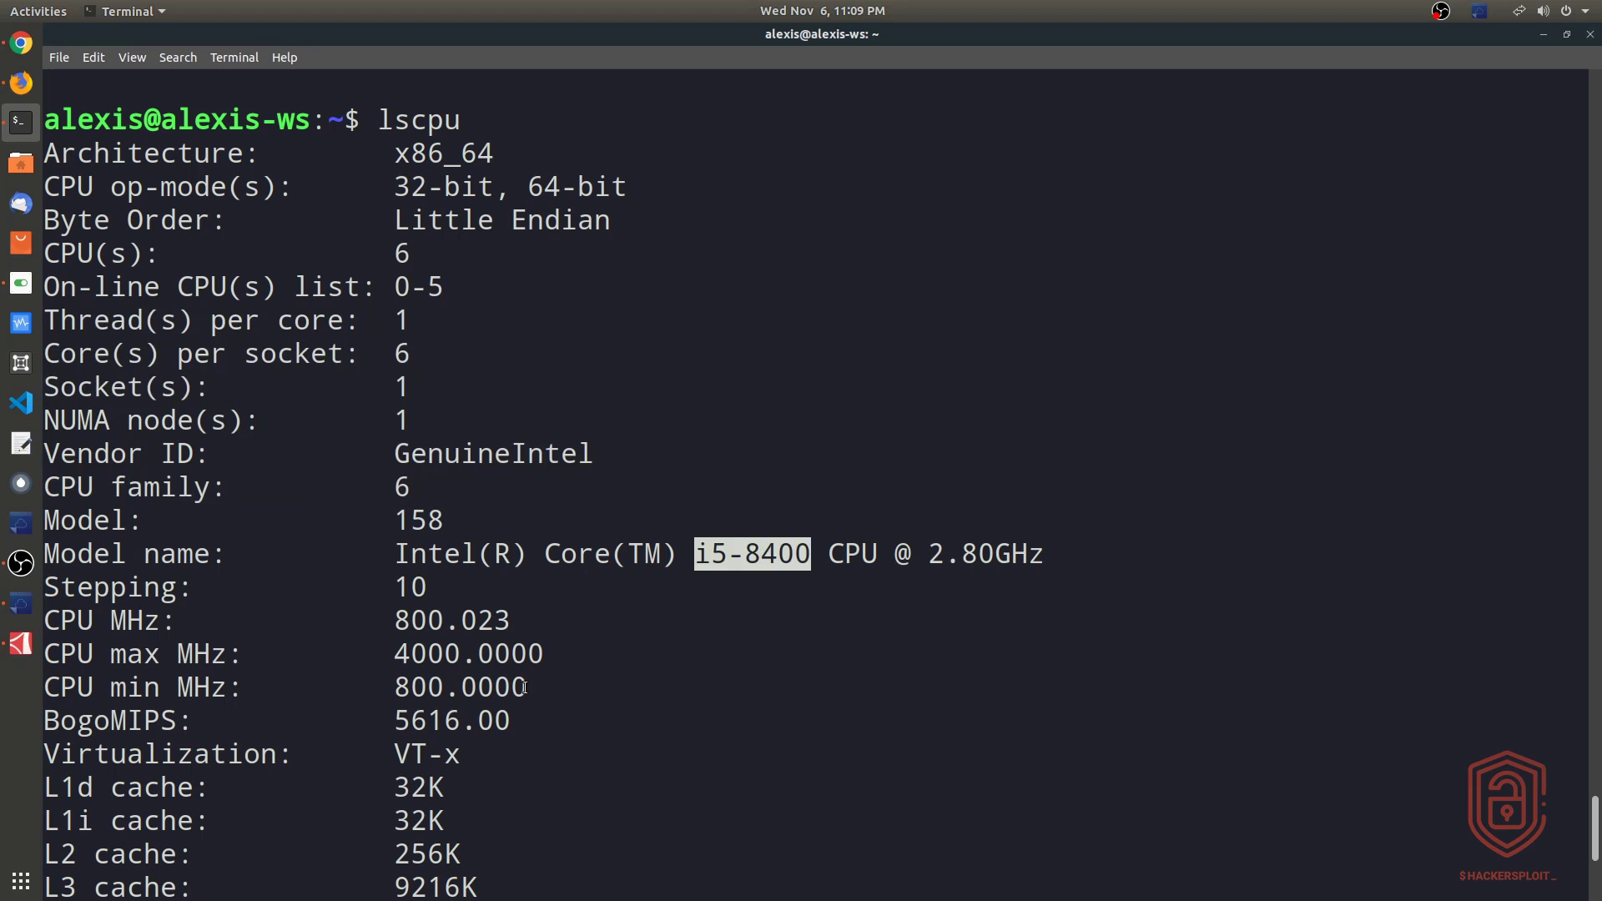
# Mark the 800.0000 minimum CPU speed and VT-x virtualization value in the lscpu output
pyautogui.scroll(-3)
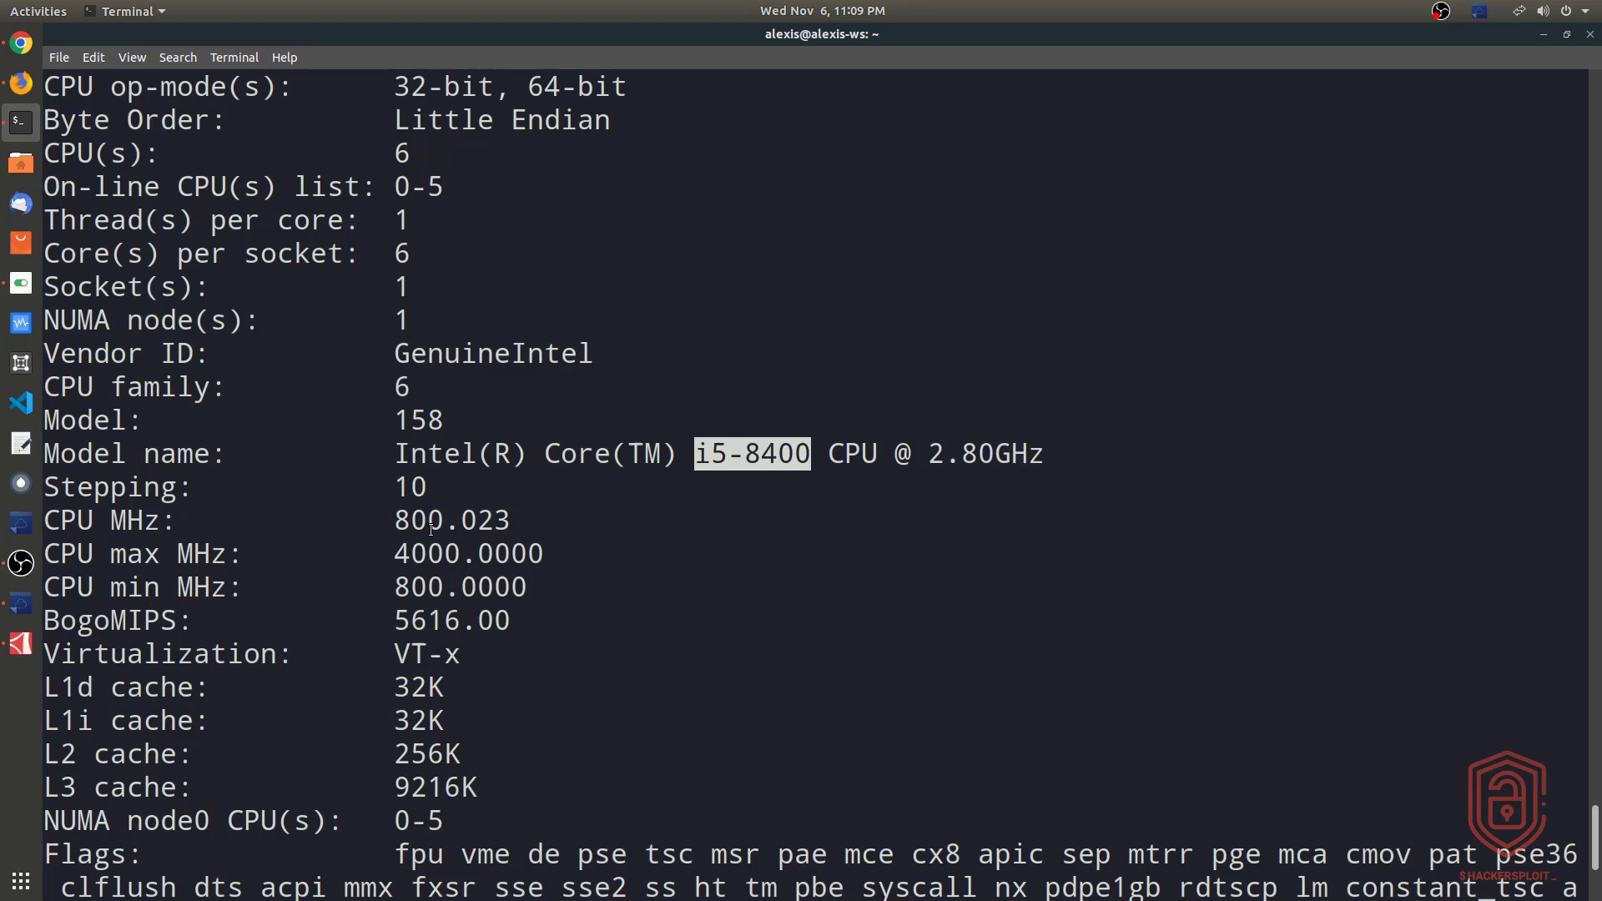
pyautogui.doubleClick(450, 520)
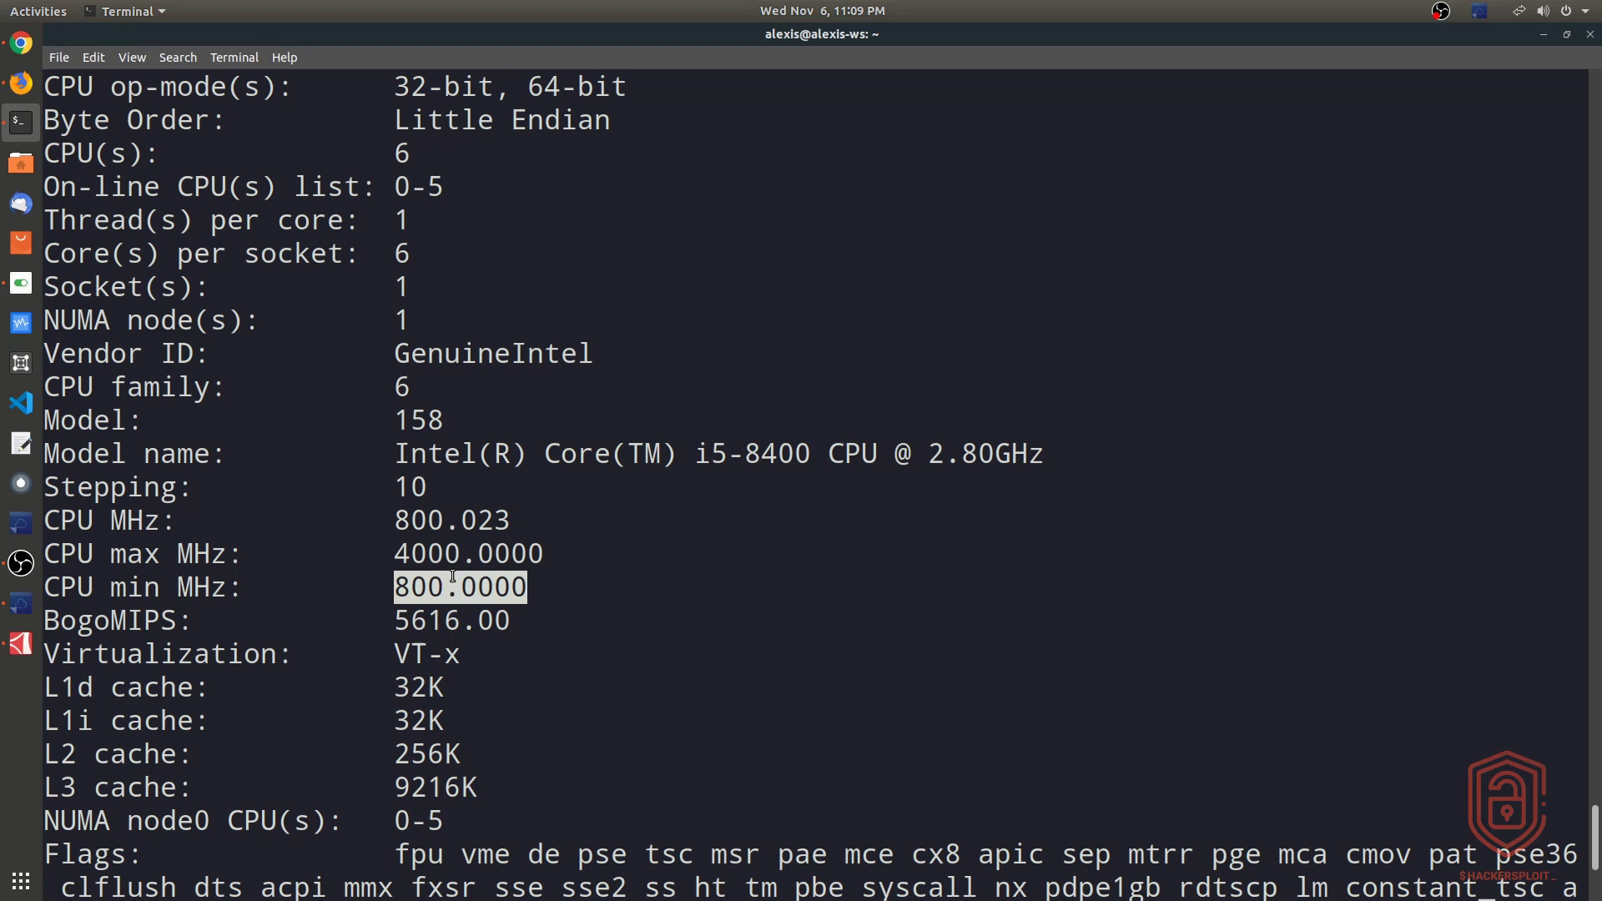
pyautogui.doubleClick(425, 654)
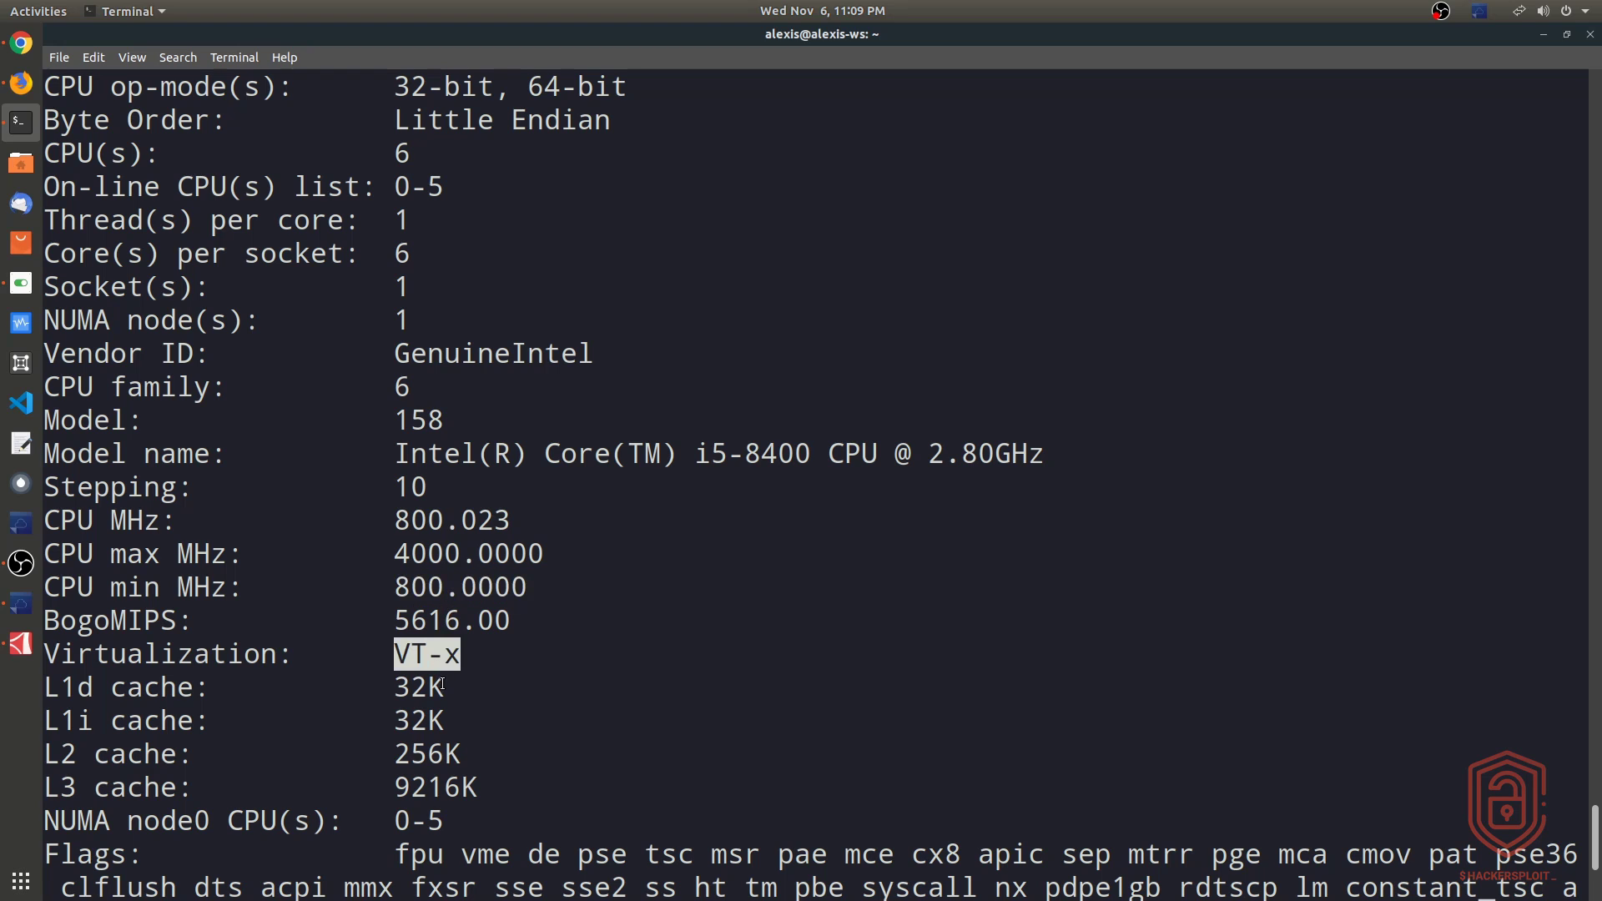
pyautogui.scroll(-3)
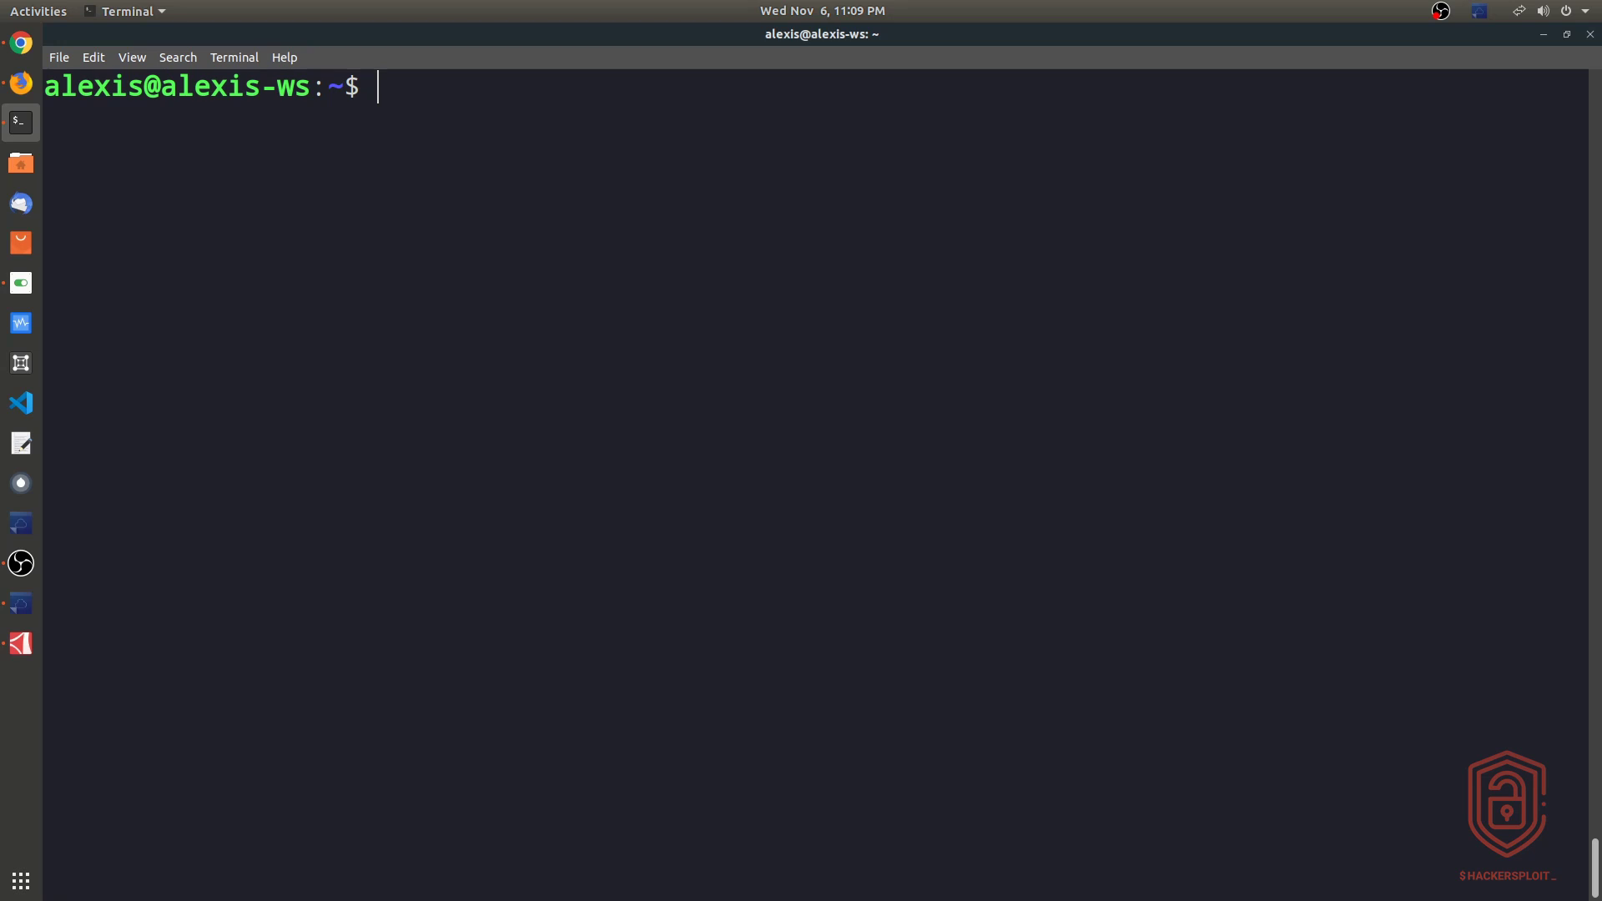
pyautogui.write('whatis u')
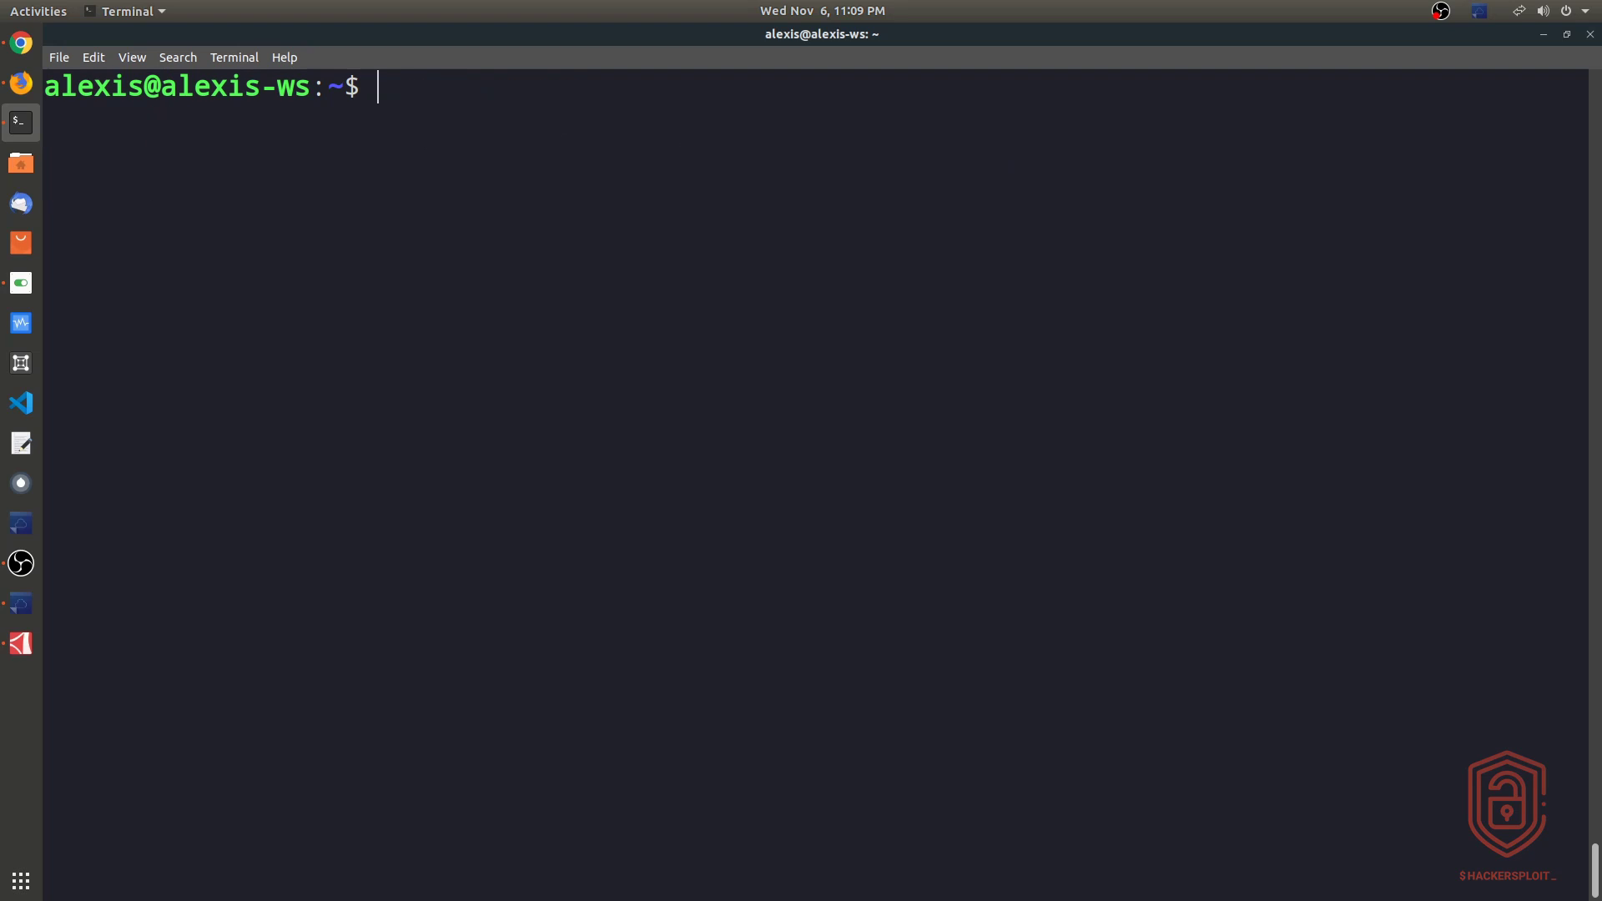
pyautogui.write('uname -a')
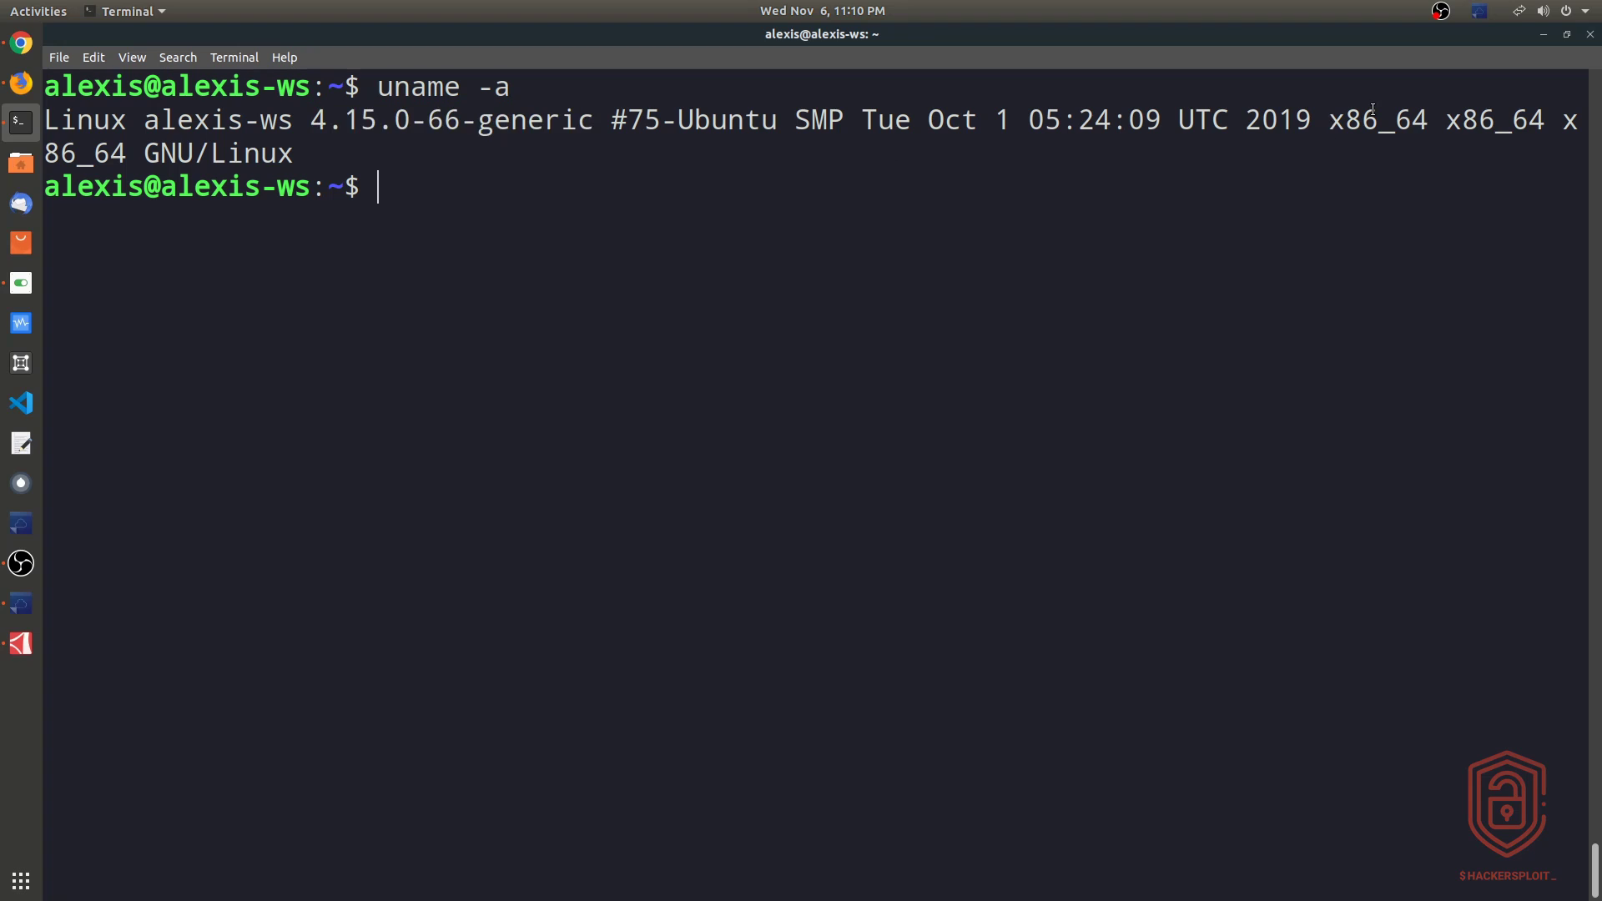
pyautogui.moveTo(1369, 145)
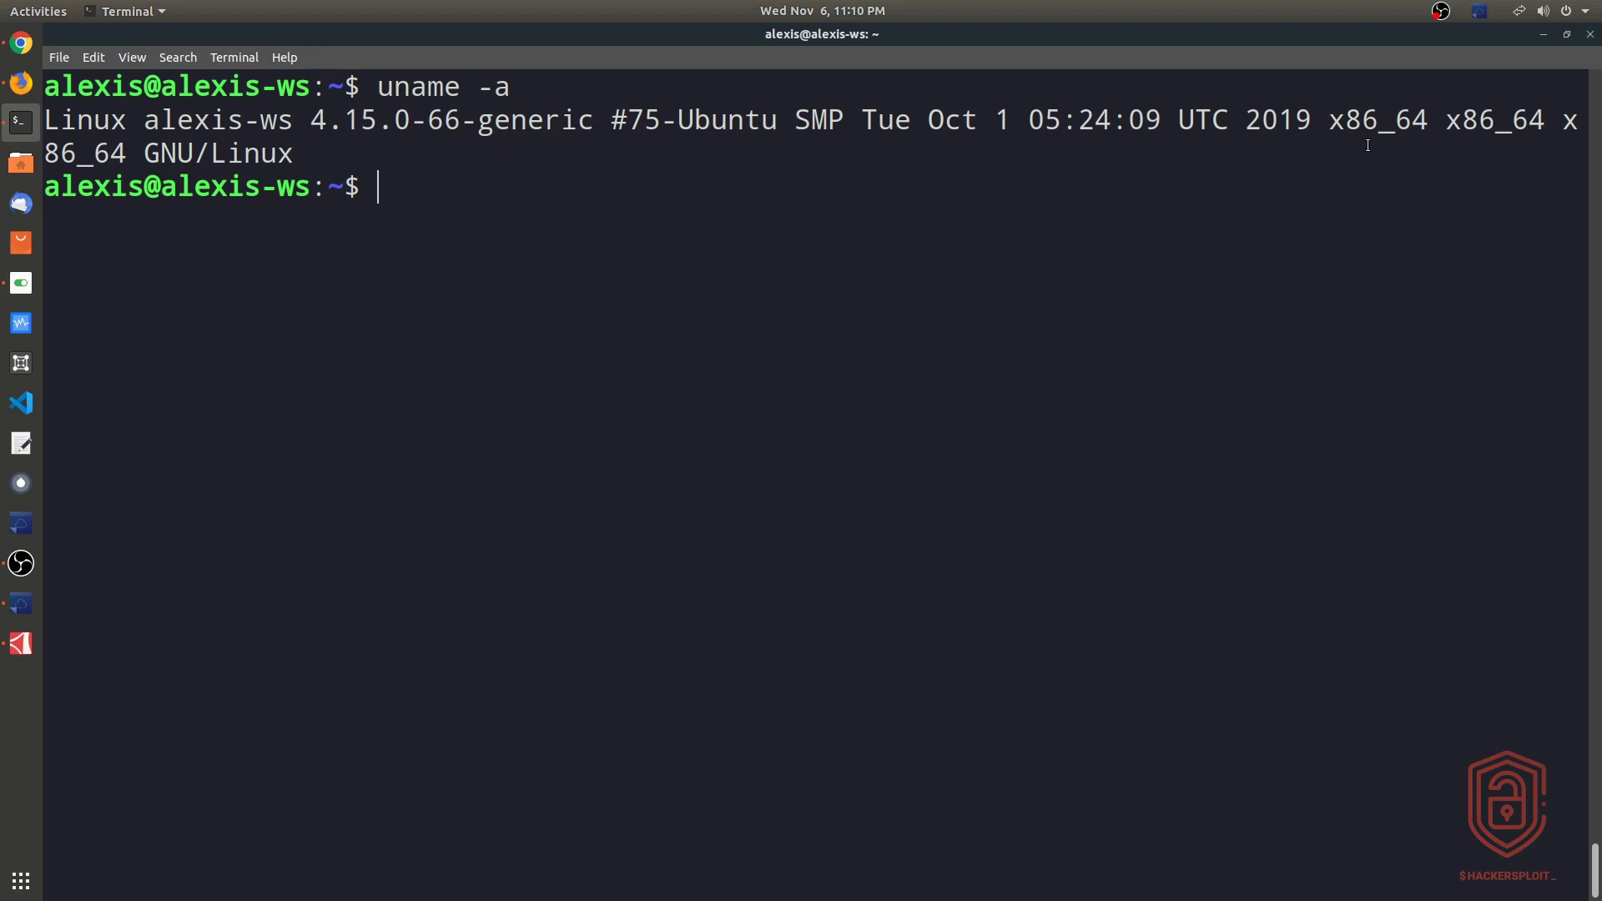
pyautogui.moveTo(484, 187)
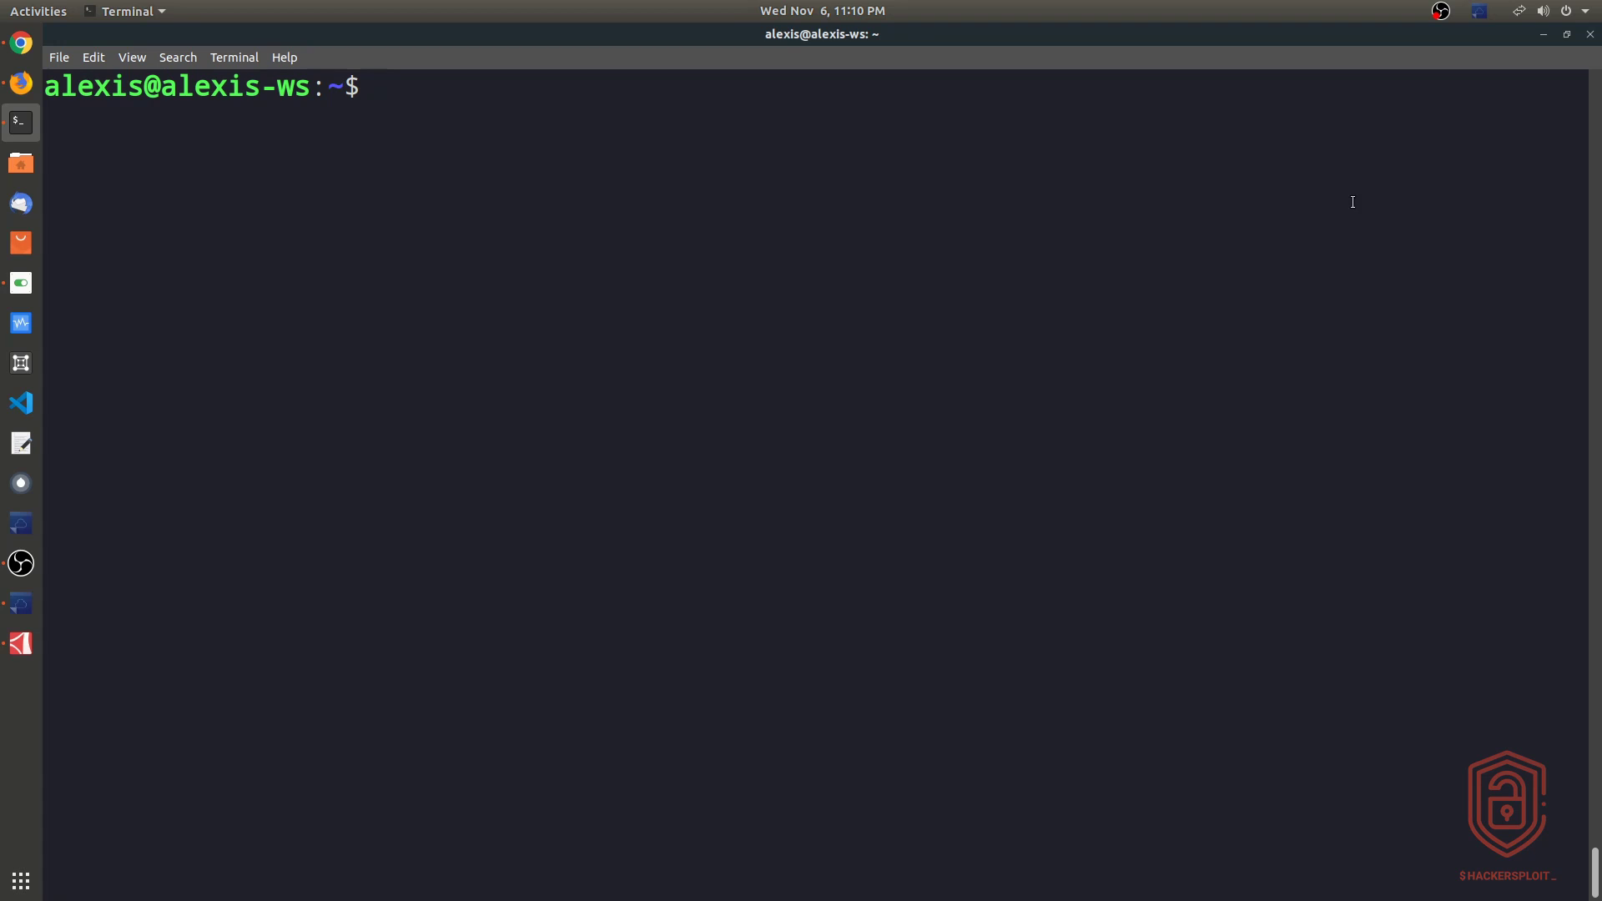
pyautogui.write('uname -s')
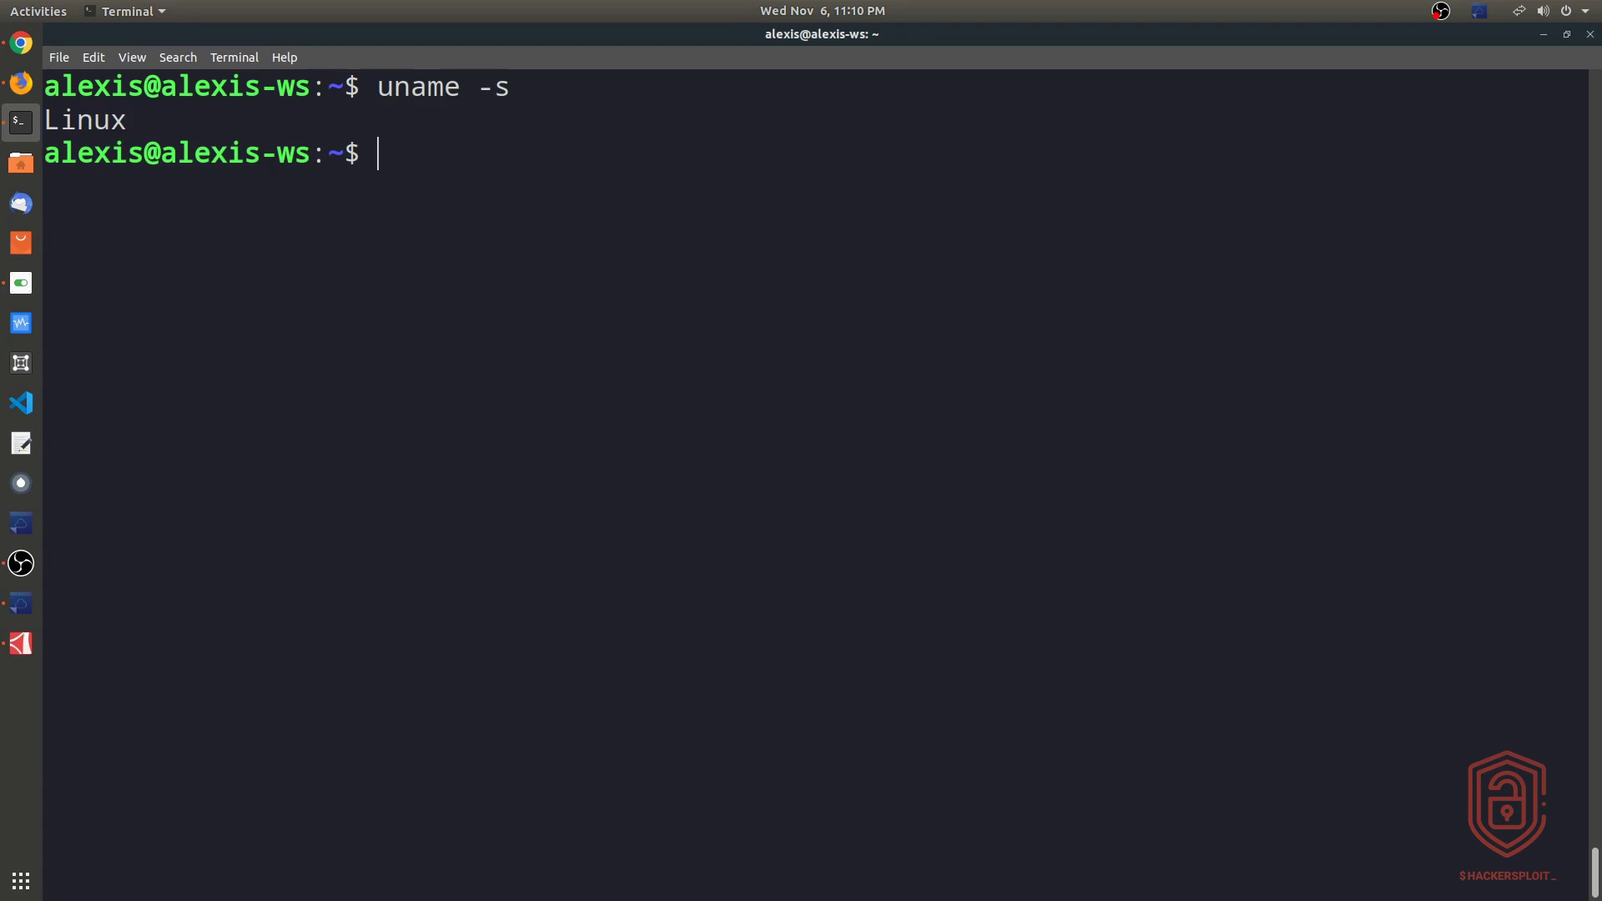
pyautogui.write('uname')
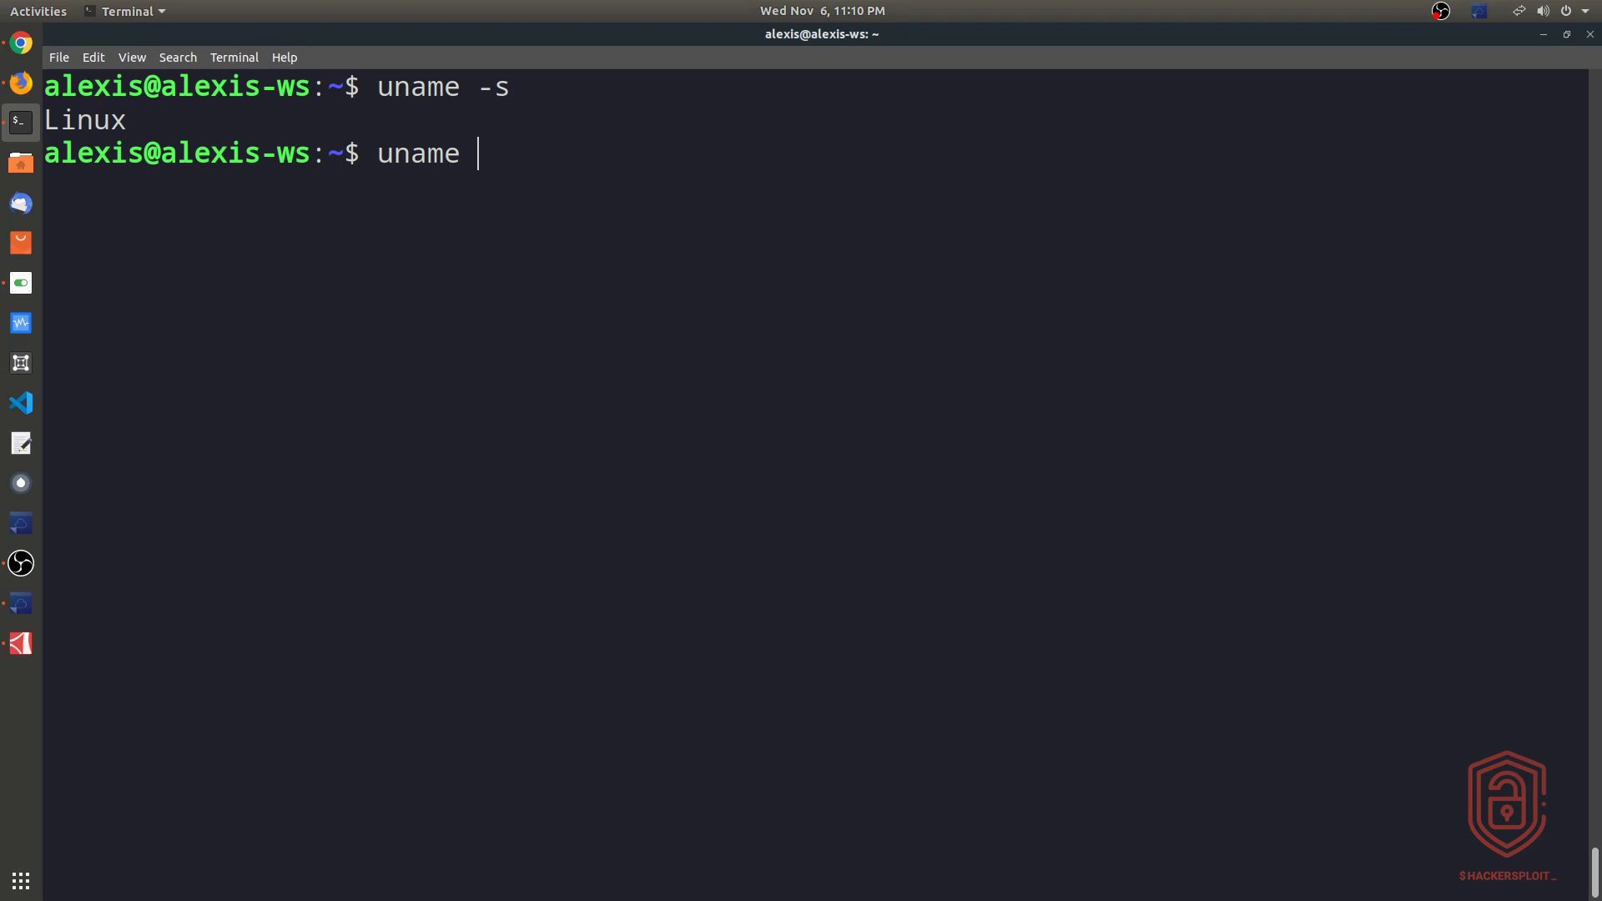
pyautogui.write('-r')
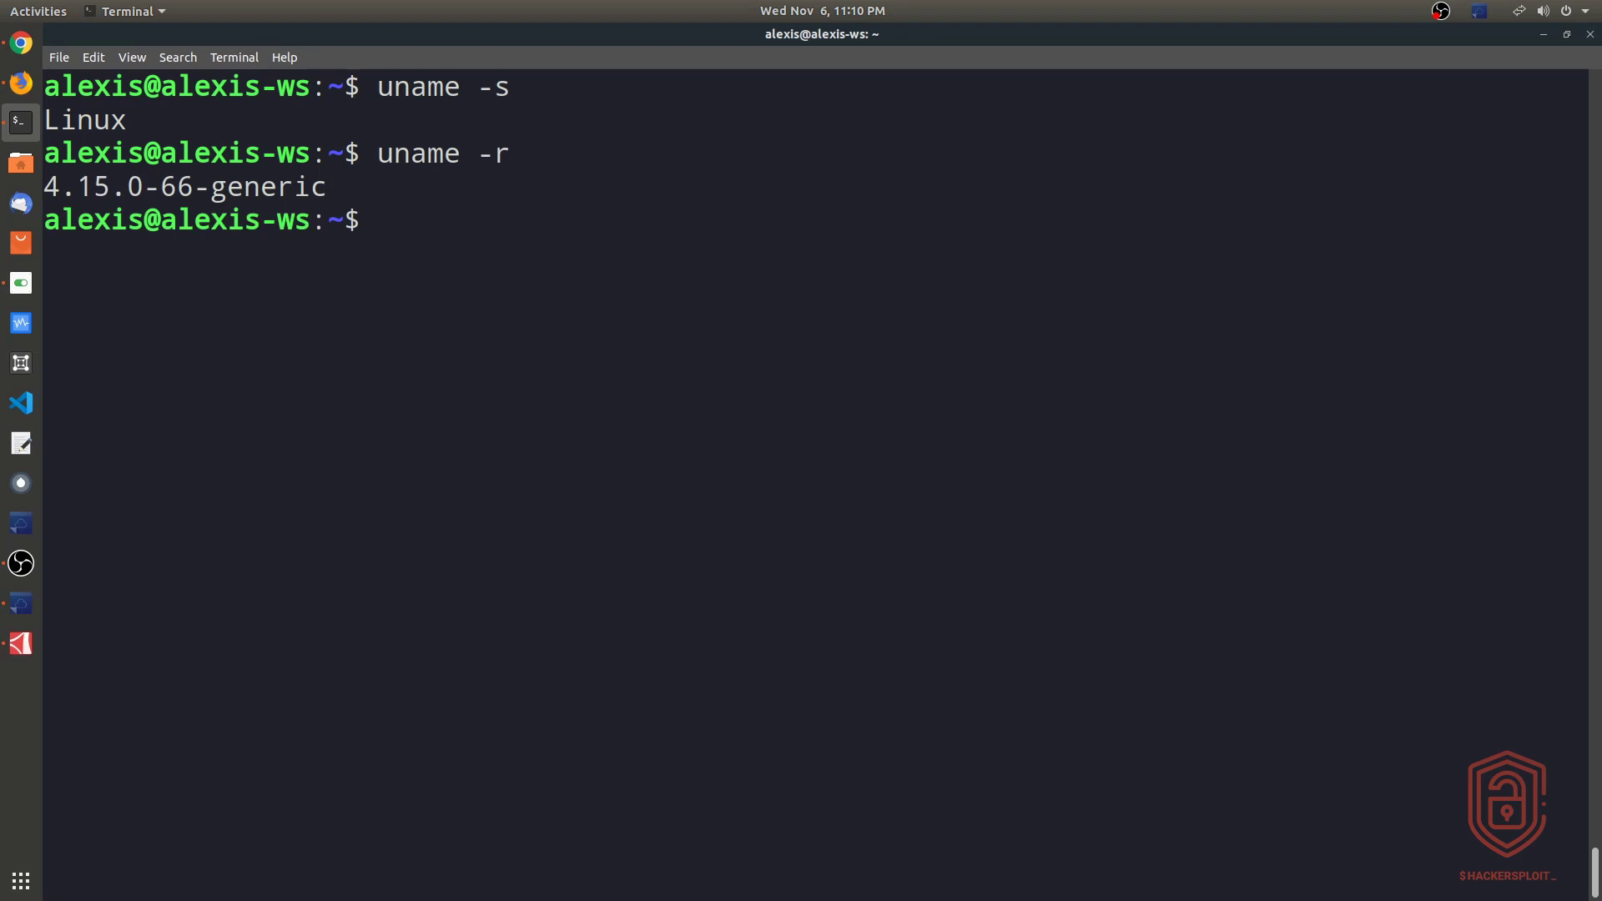
pyautogui.write('uname')
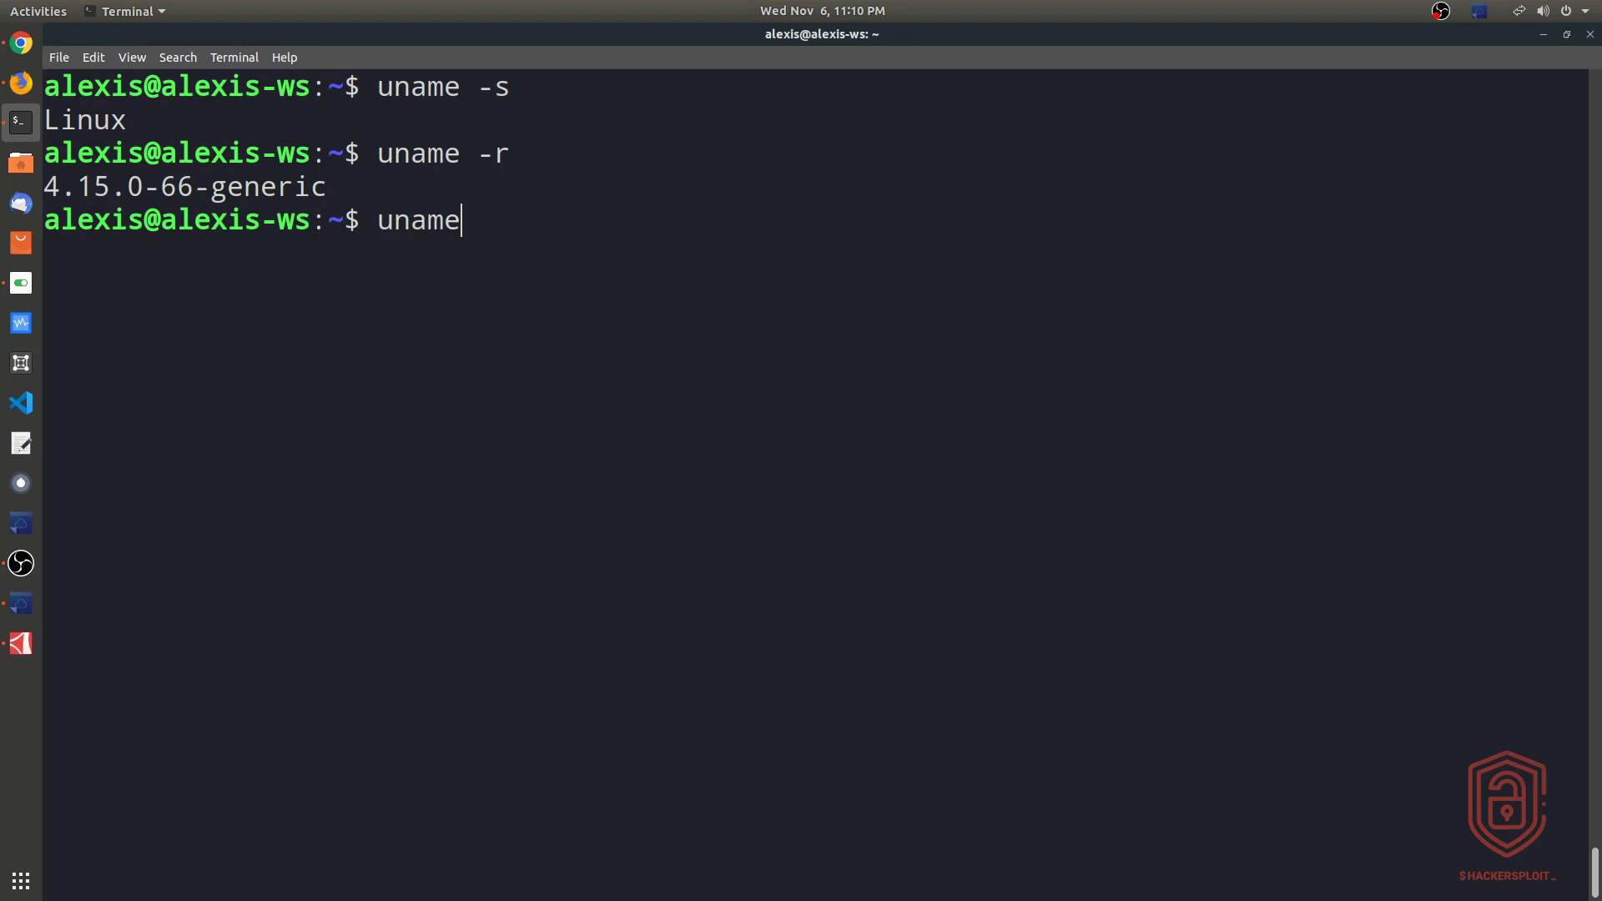
pyautogui.write('-p')
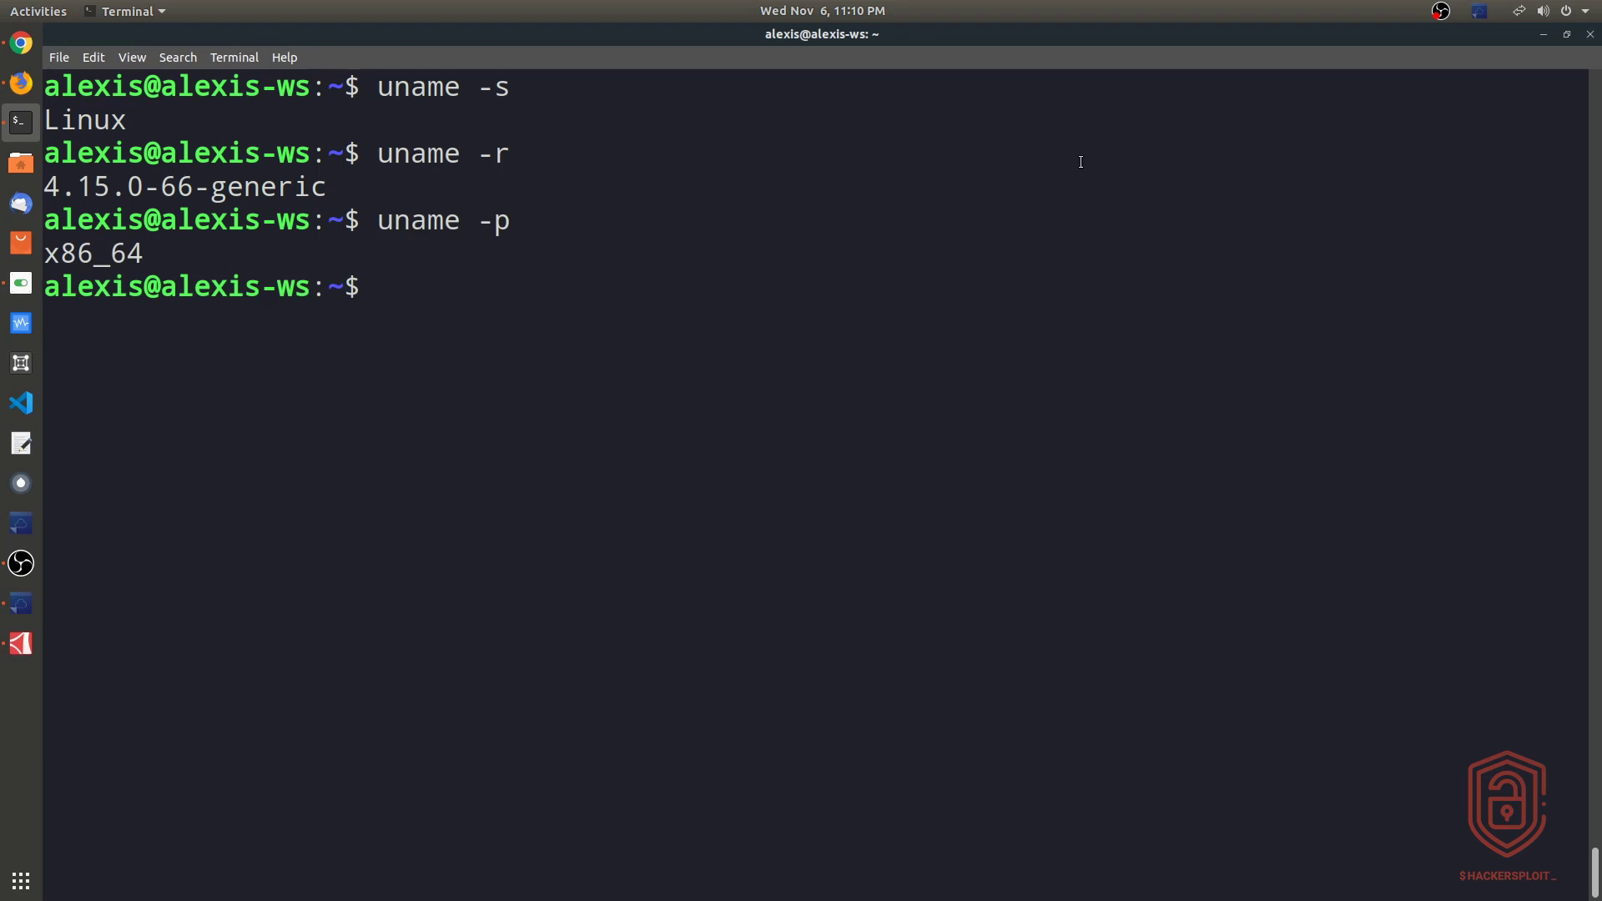
pyautogui.moveTo(1061, 161)
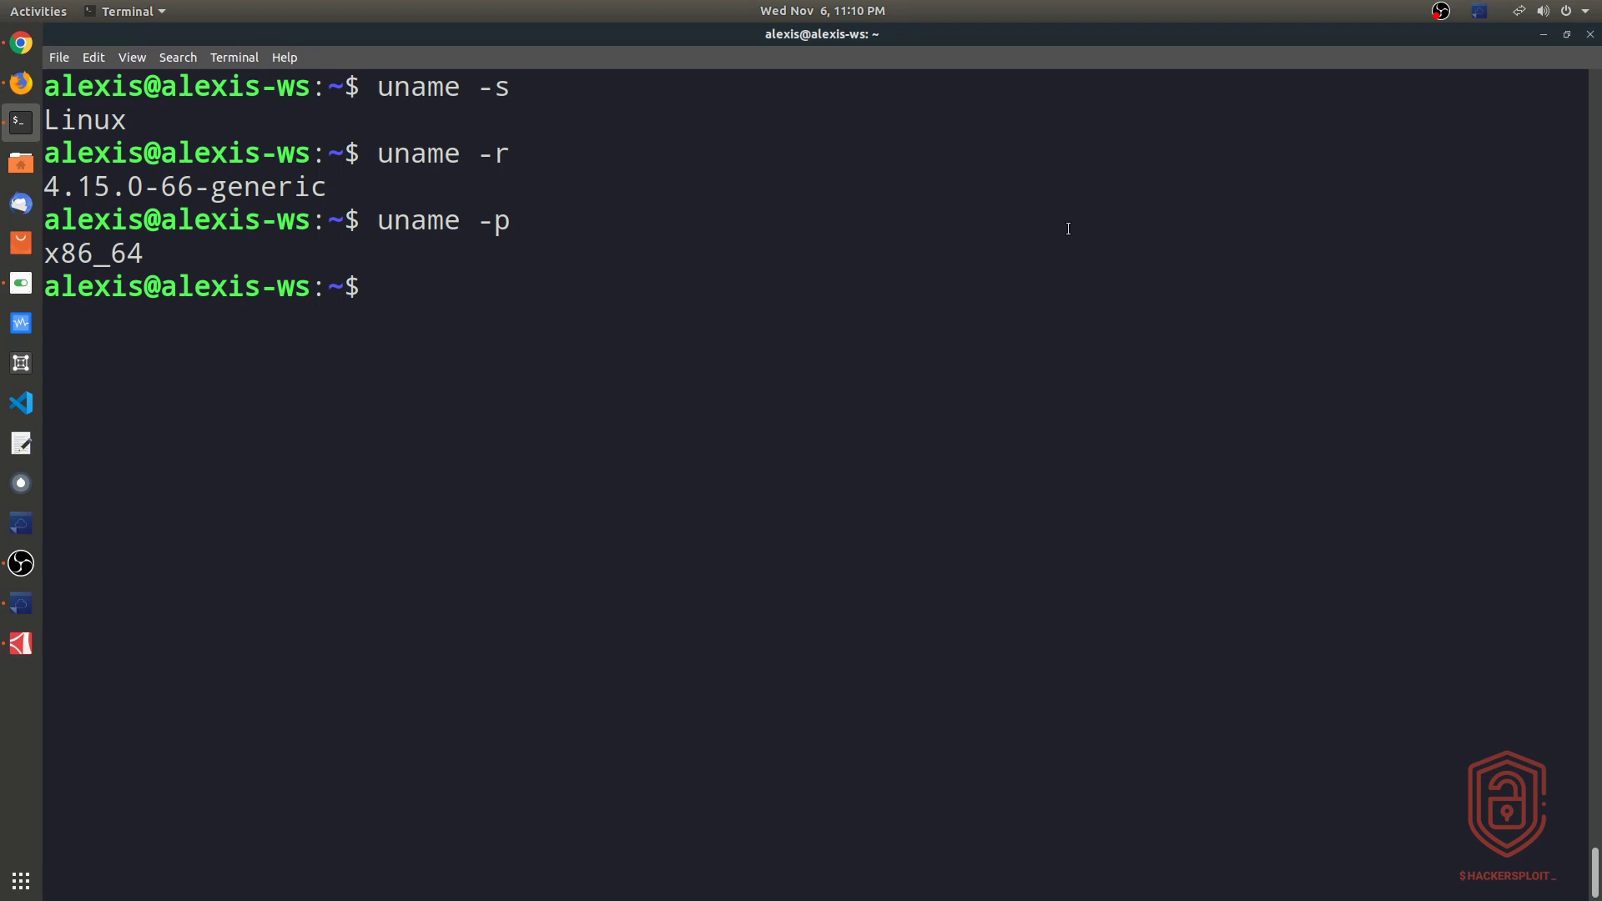
pyautogui.write('uname -i')
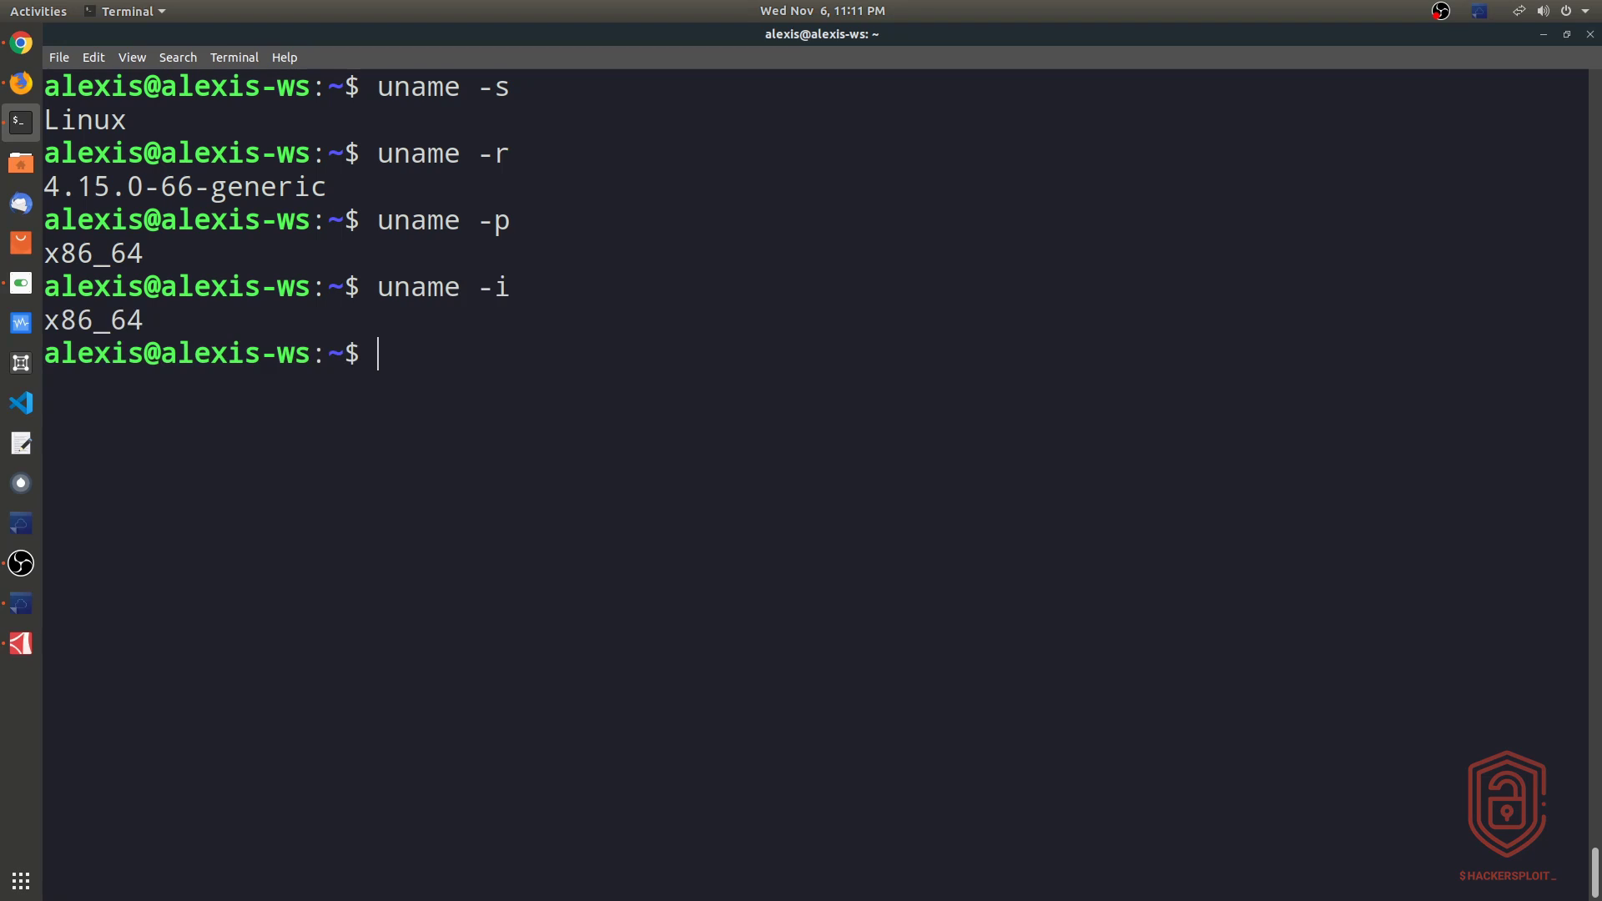
pyautogui.write('unem')
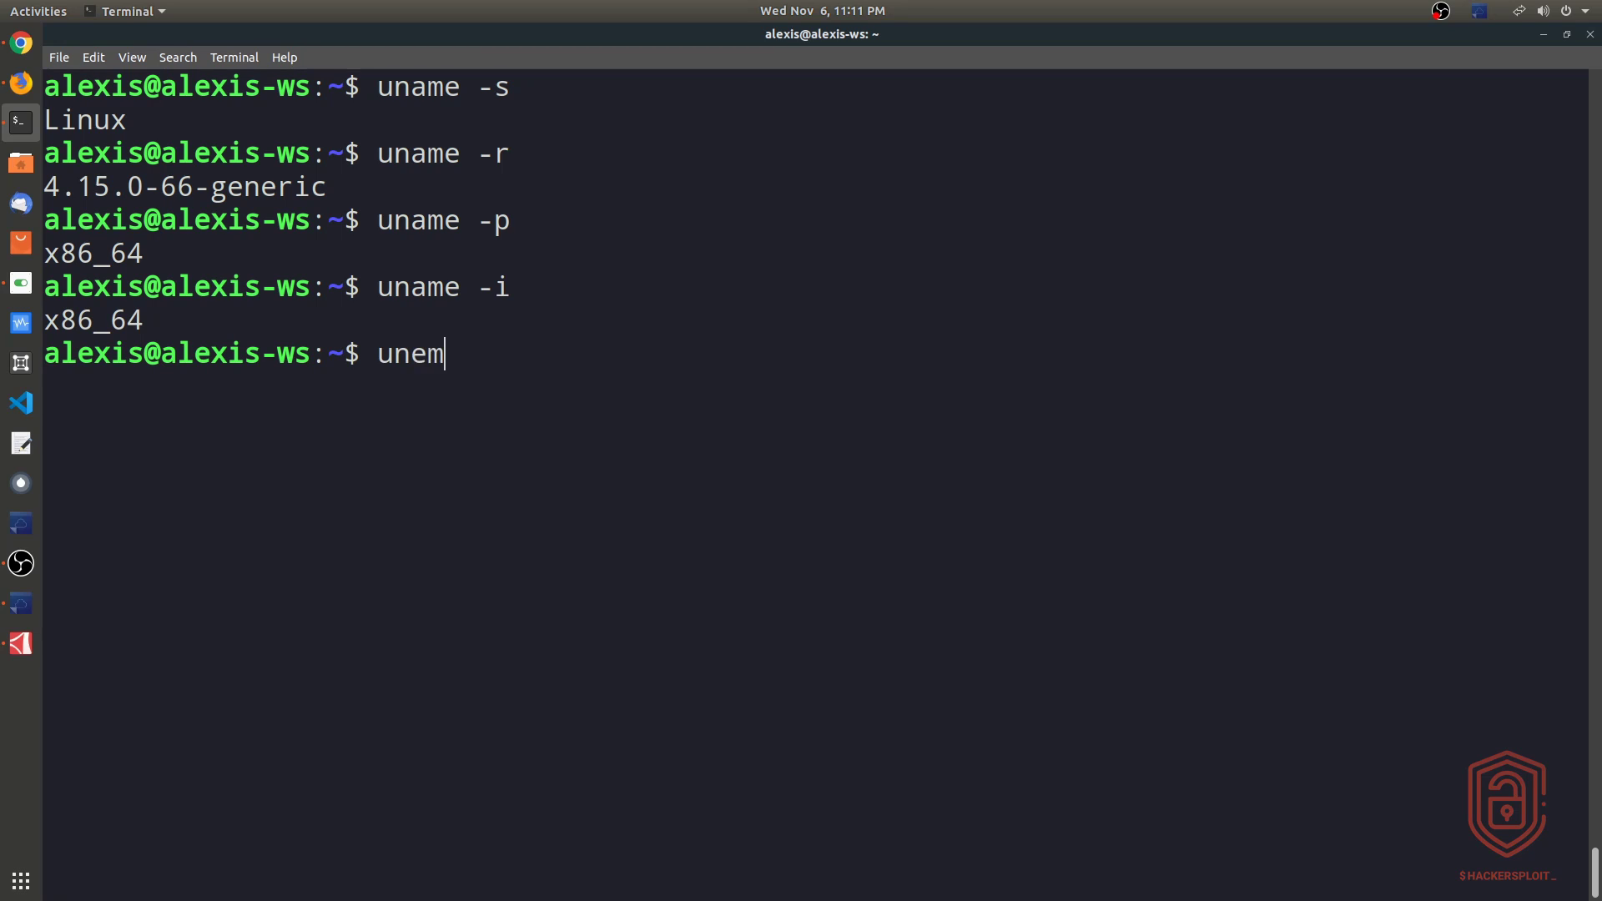
pyautogui.write('uname -o')
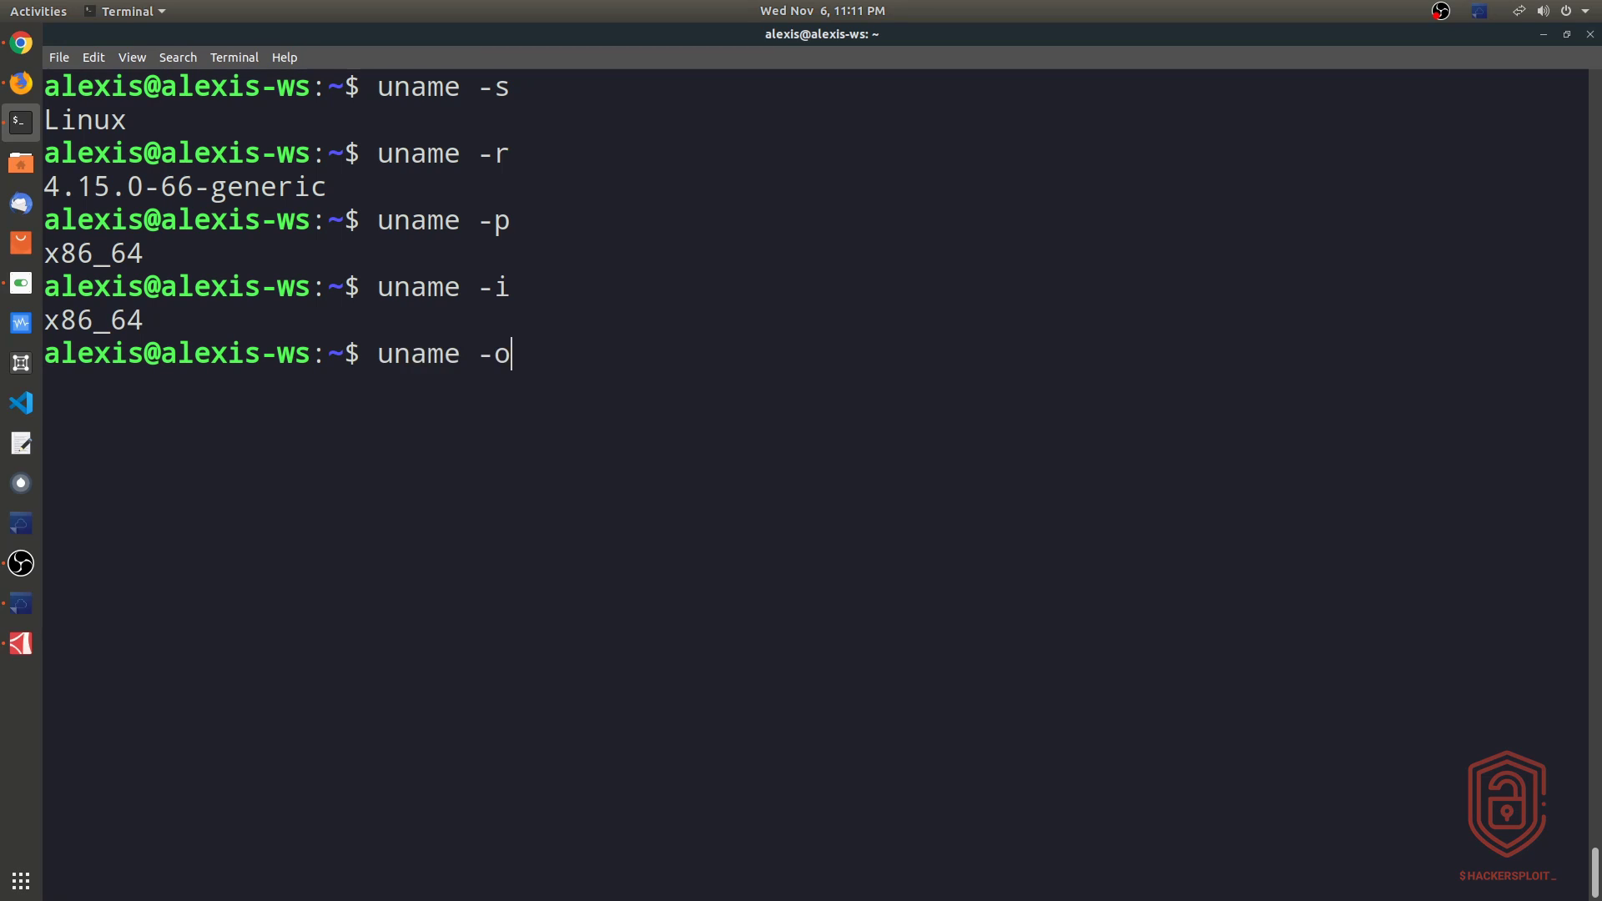
pyautogui.press('Return')
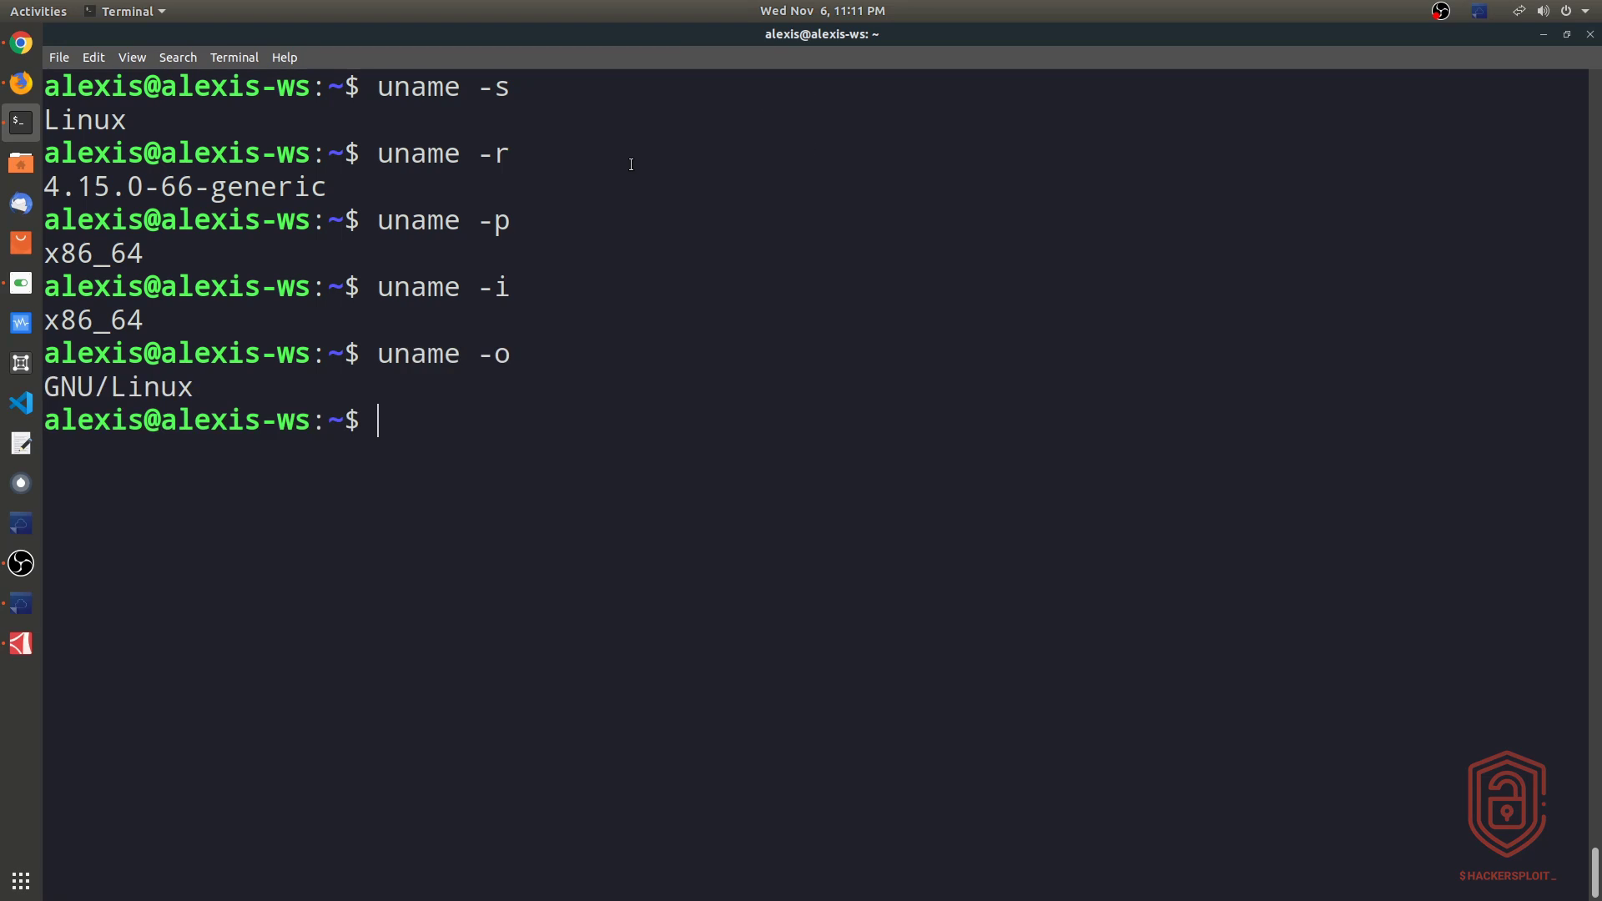
pyautogui.doubleClick(159, 187)
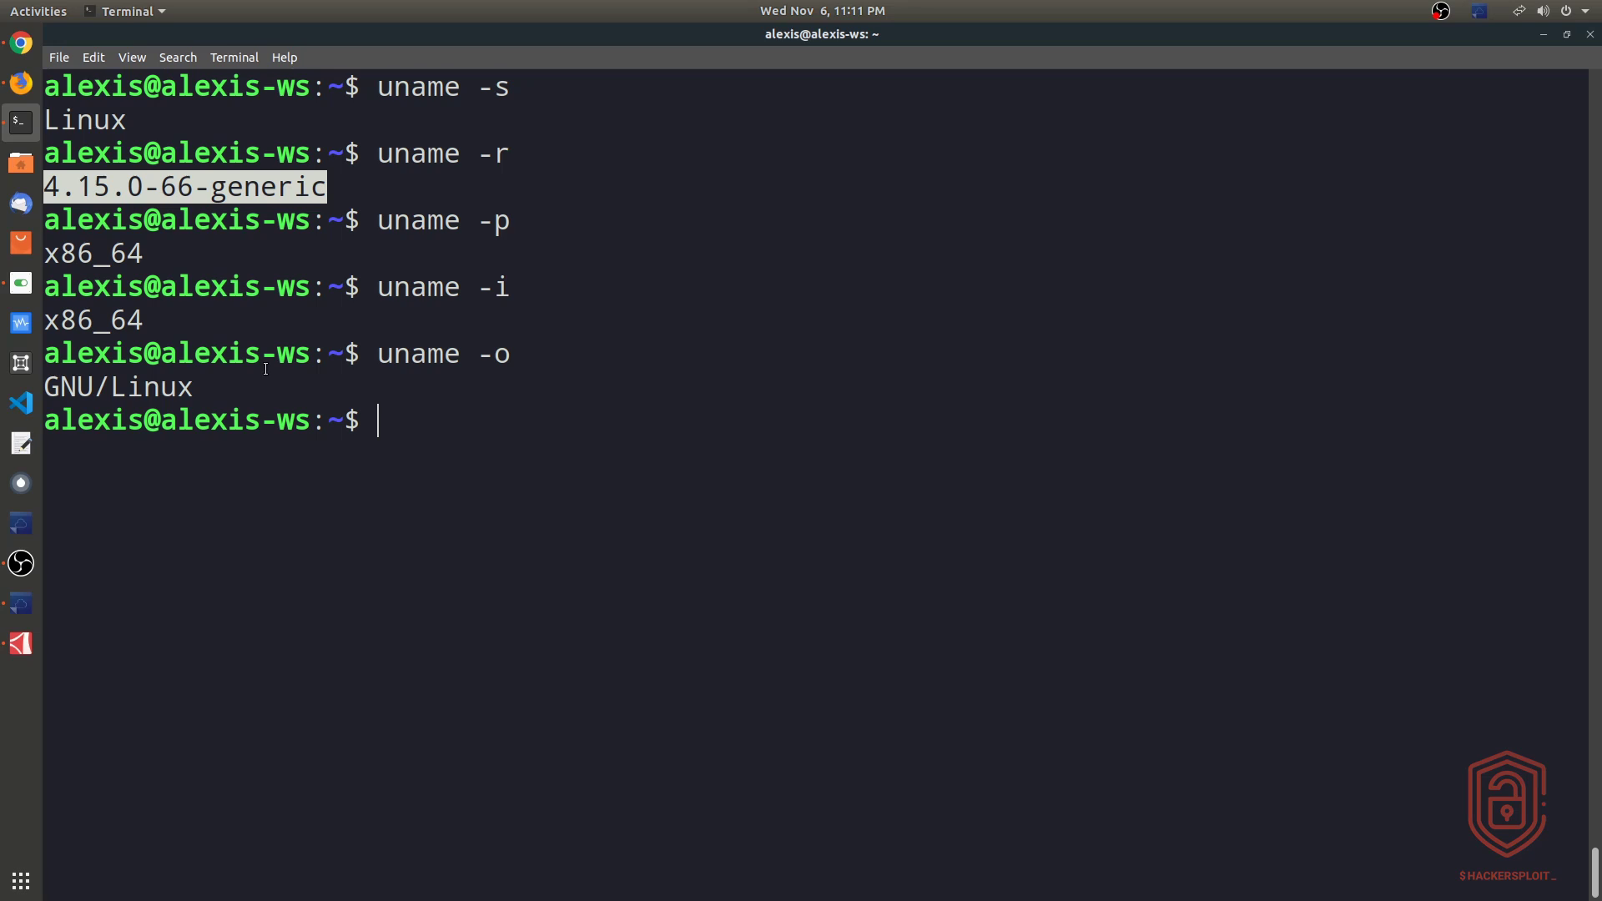
pyautogui.moveTo(262, 254)
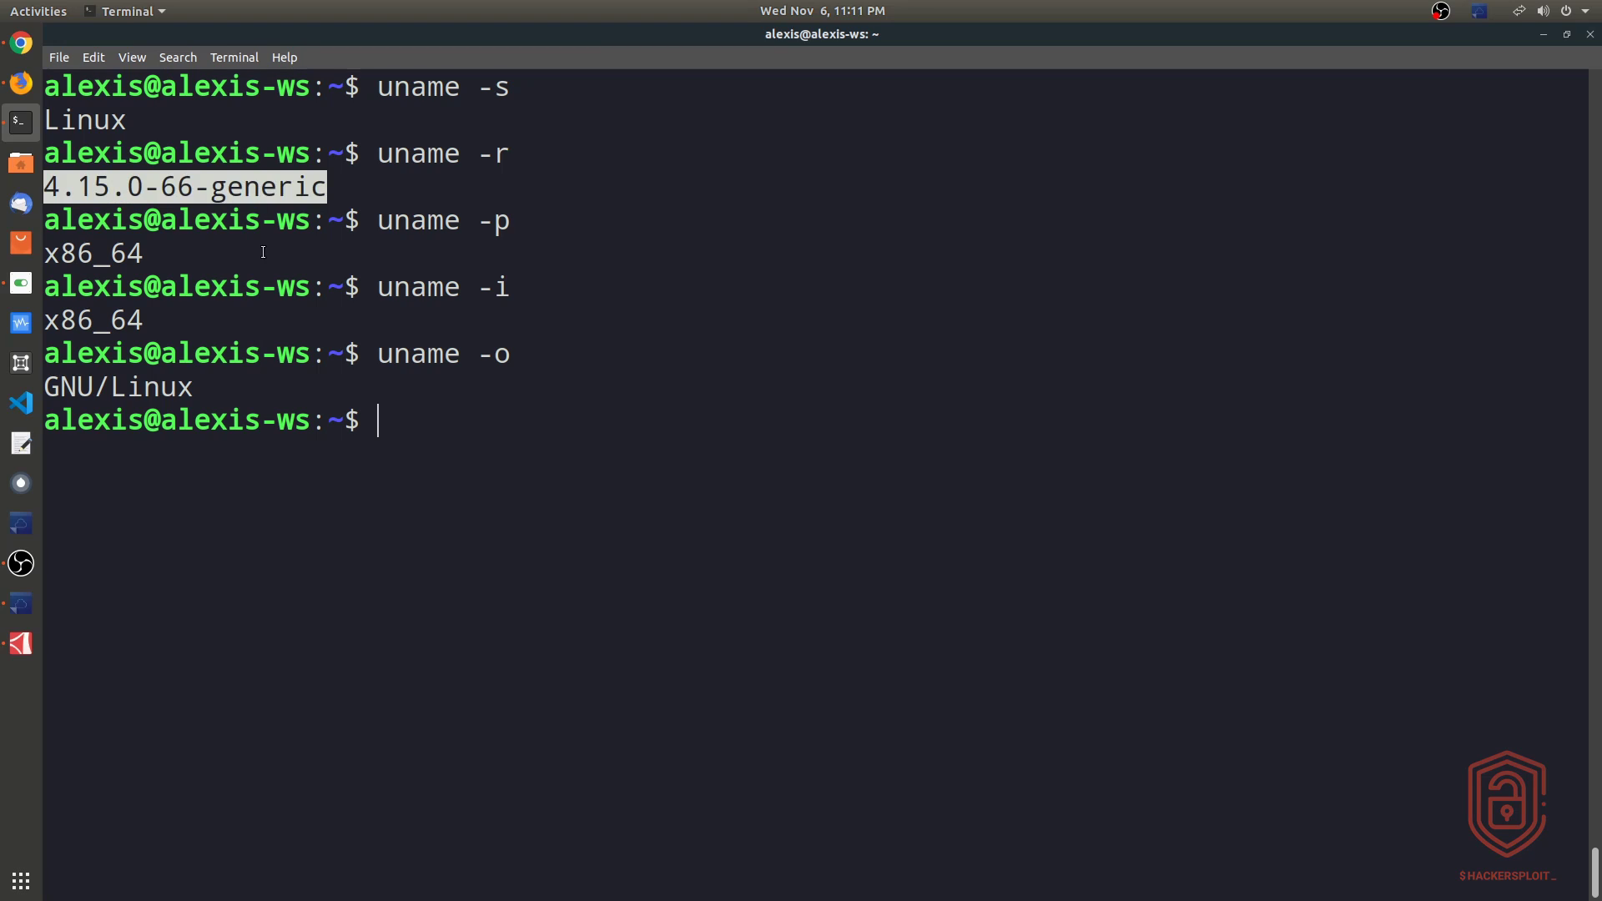
pyautogui.moveTo(171, 267)
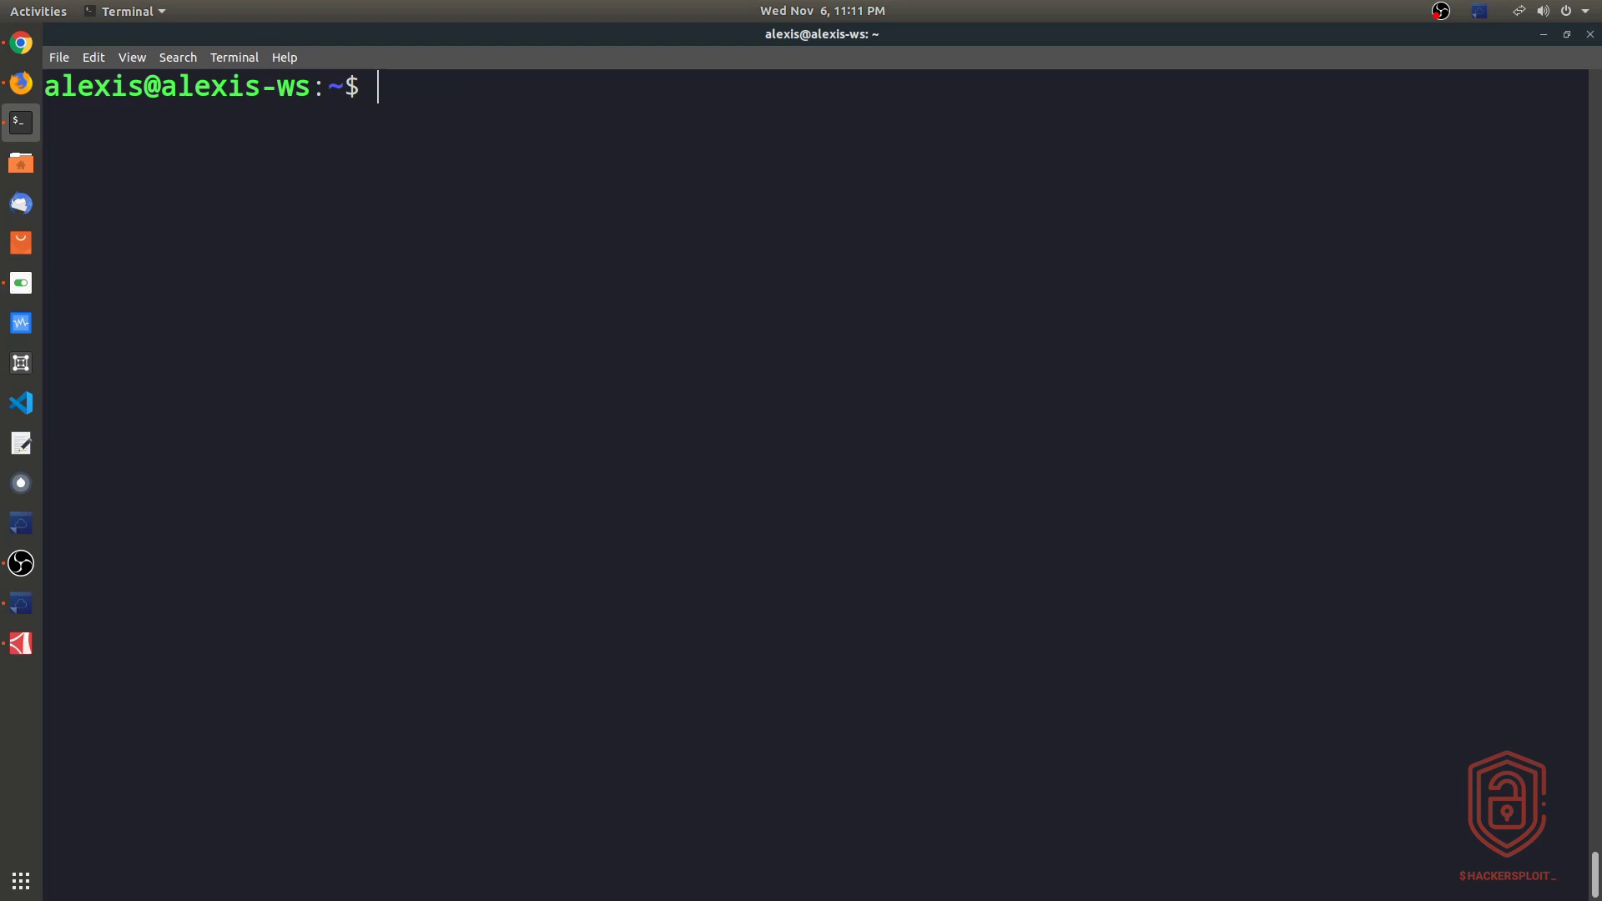
# Run who to list the logged-in user alexis on display :1
pyautogui.write('who')
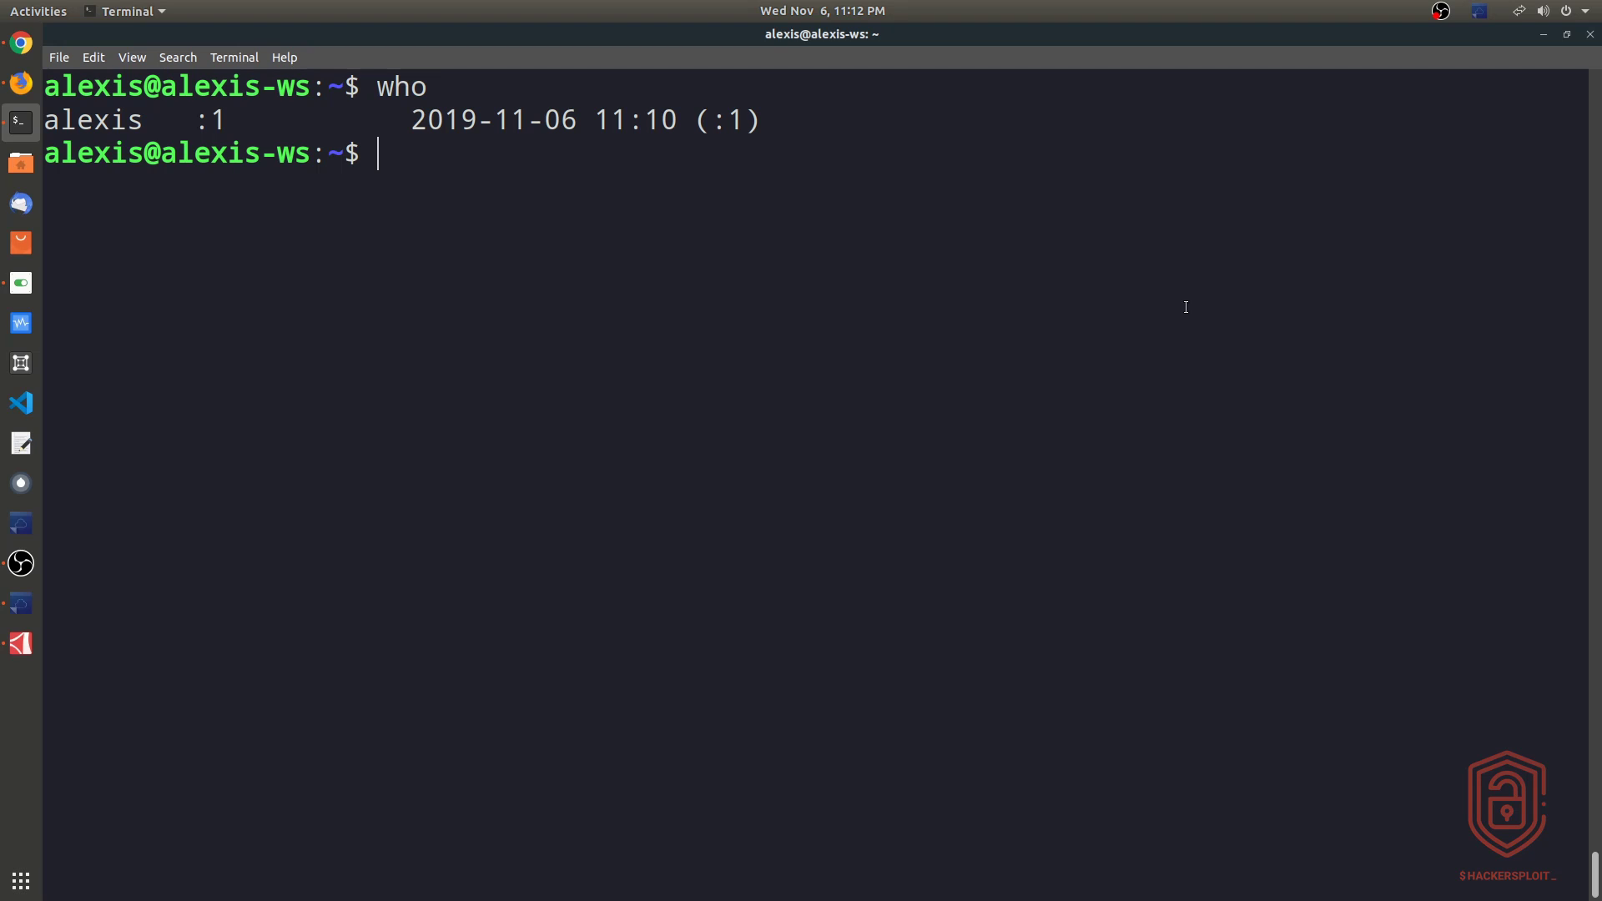
pyautogui.moveTo(1069, 366)
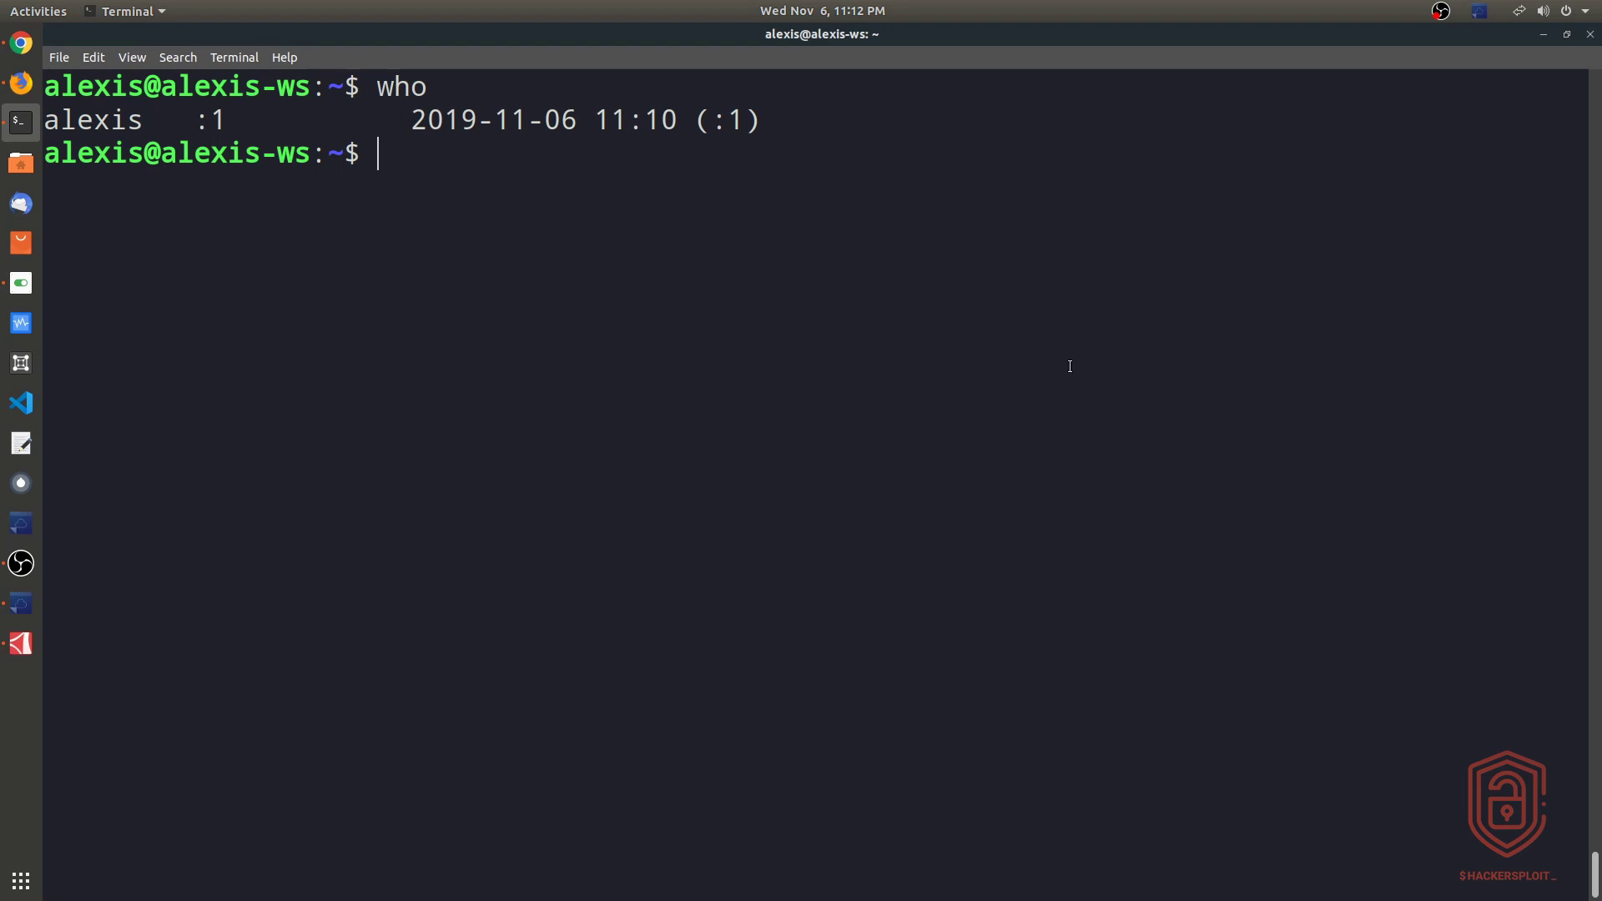